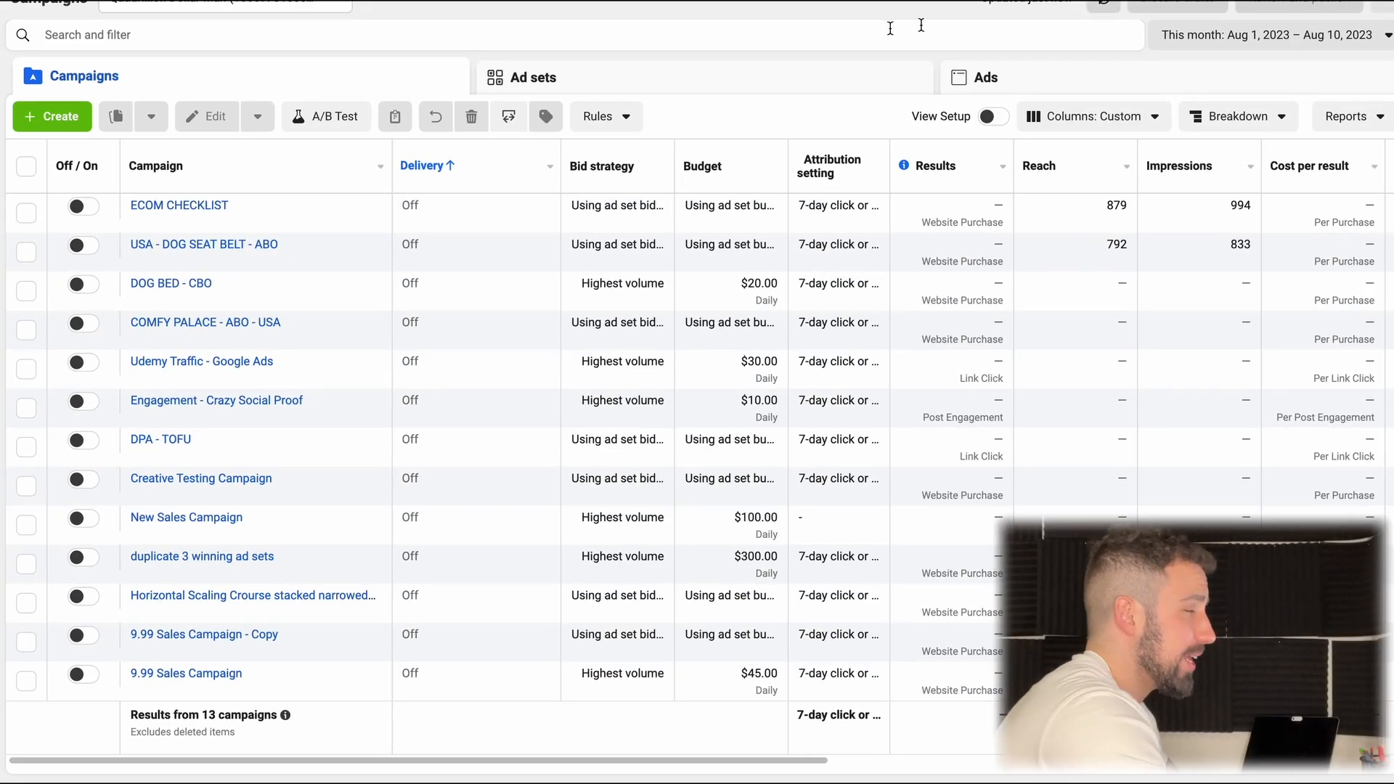
mouse_move(694, 65)
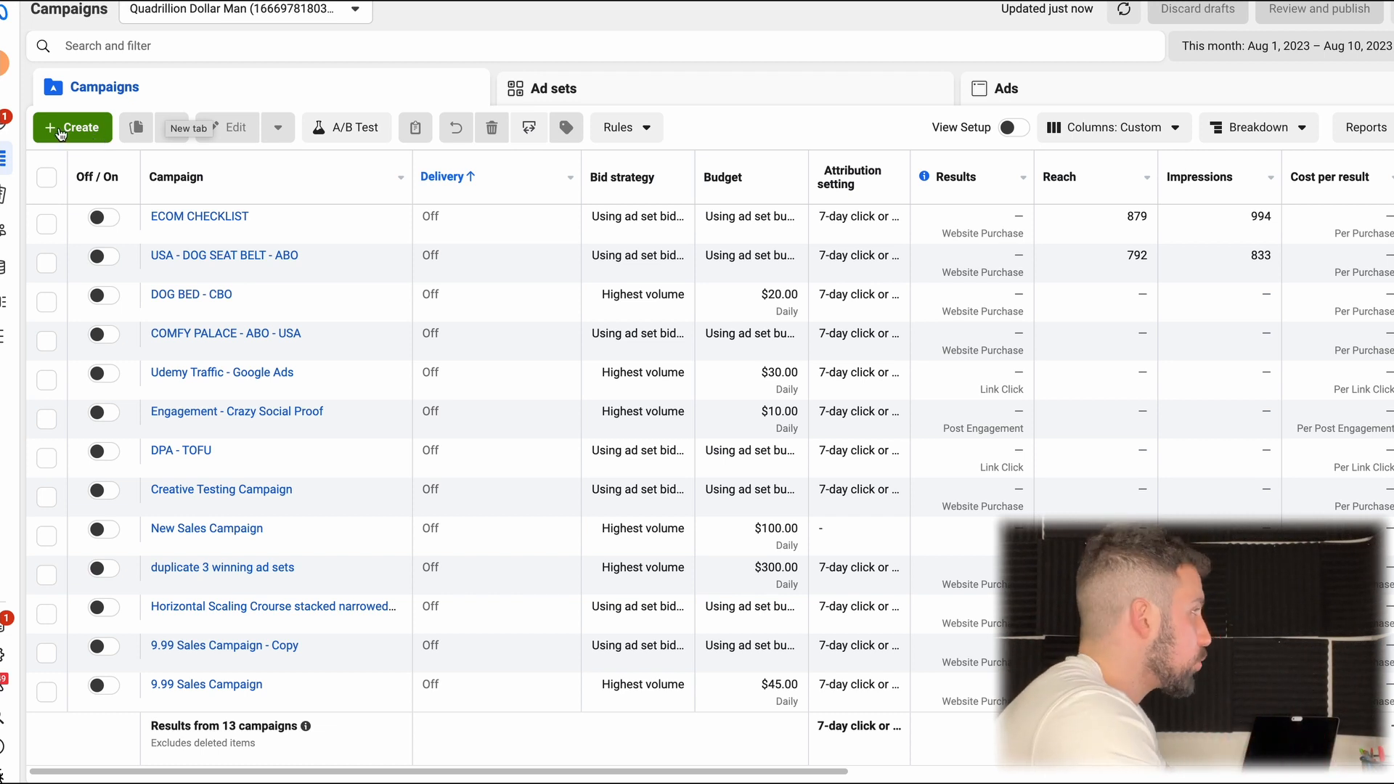
Step: Start a new campaign and choose the Leads objective
left_click(73, 127)
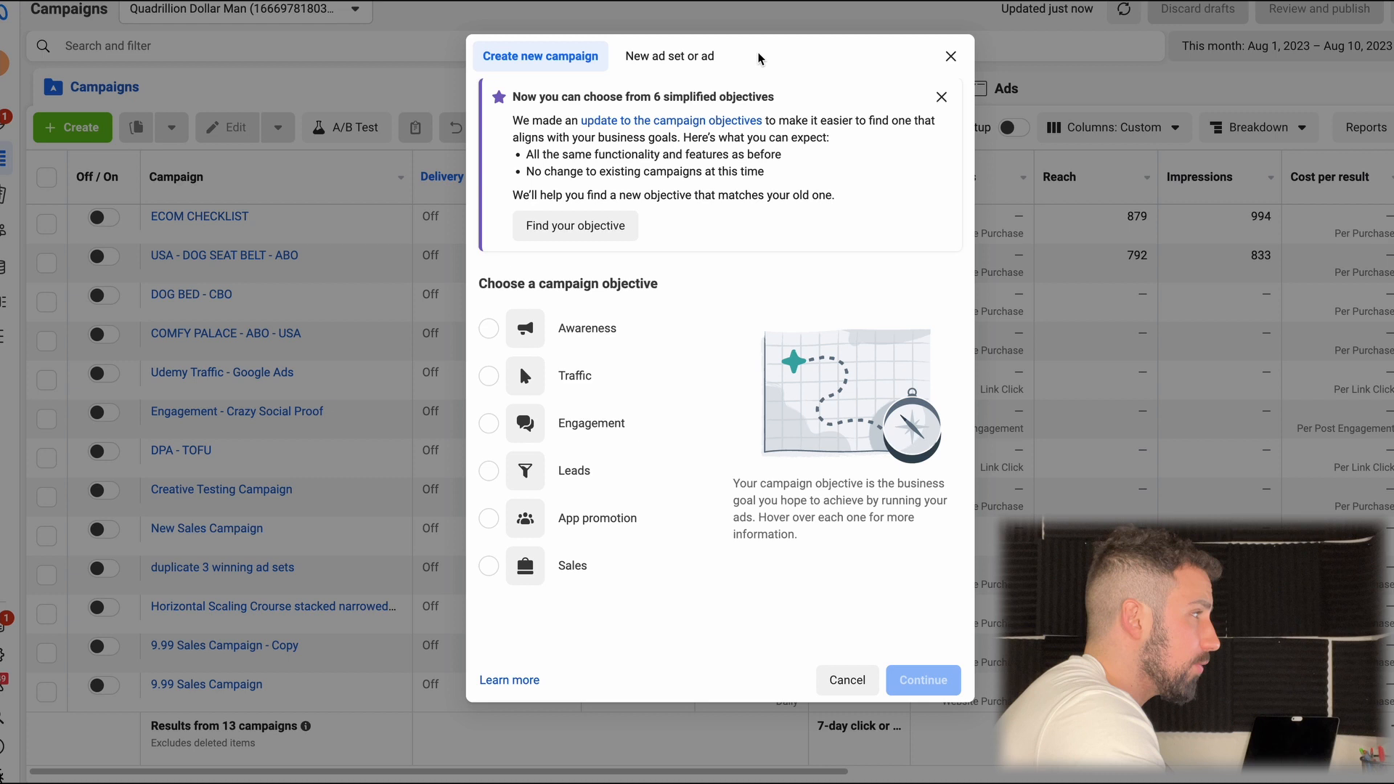
mouse_move(631, 299)
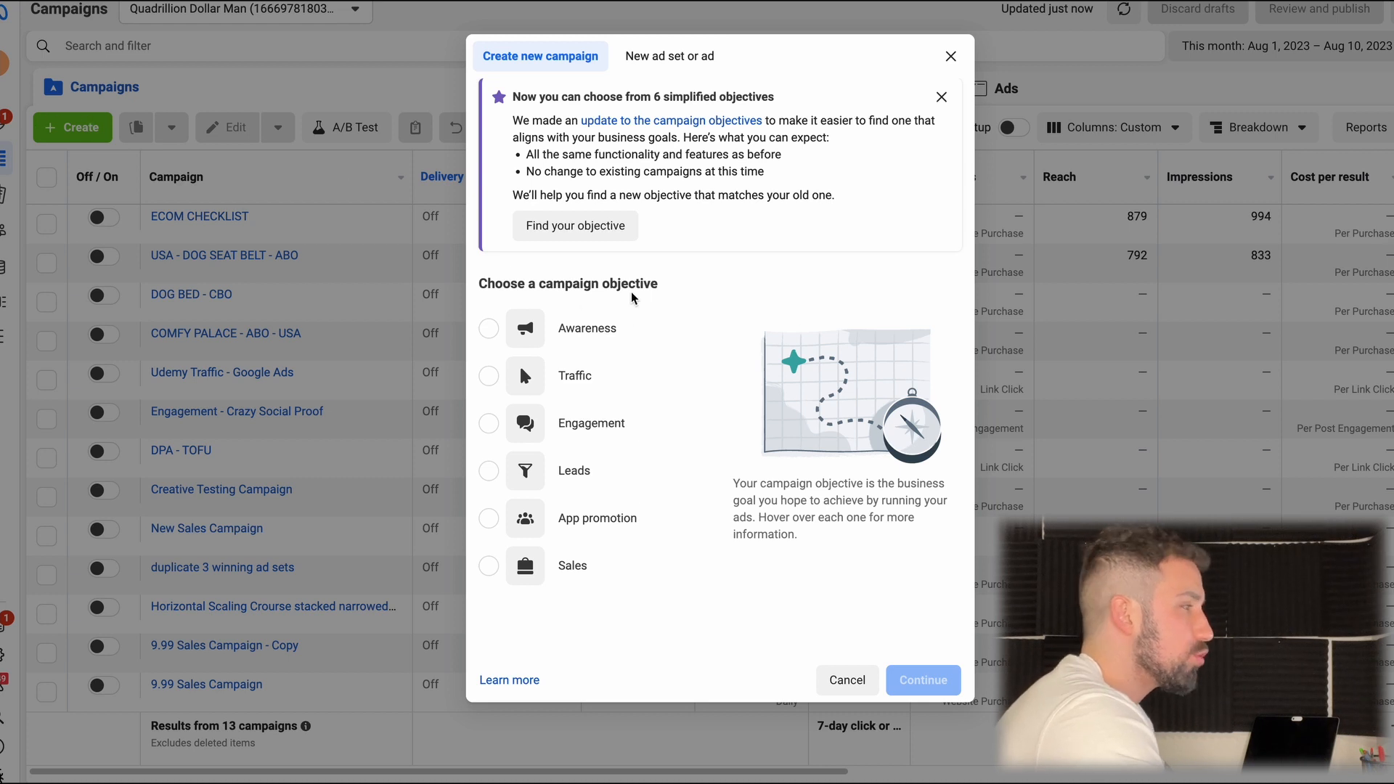
mouse_move(647, 638)
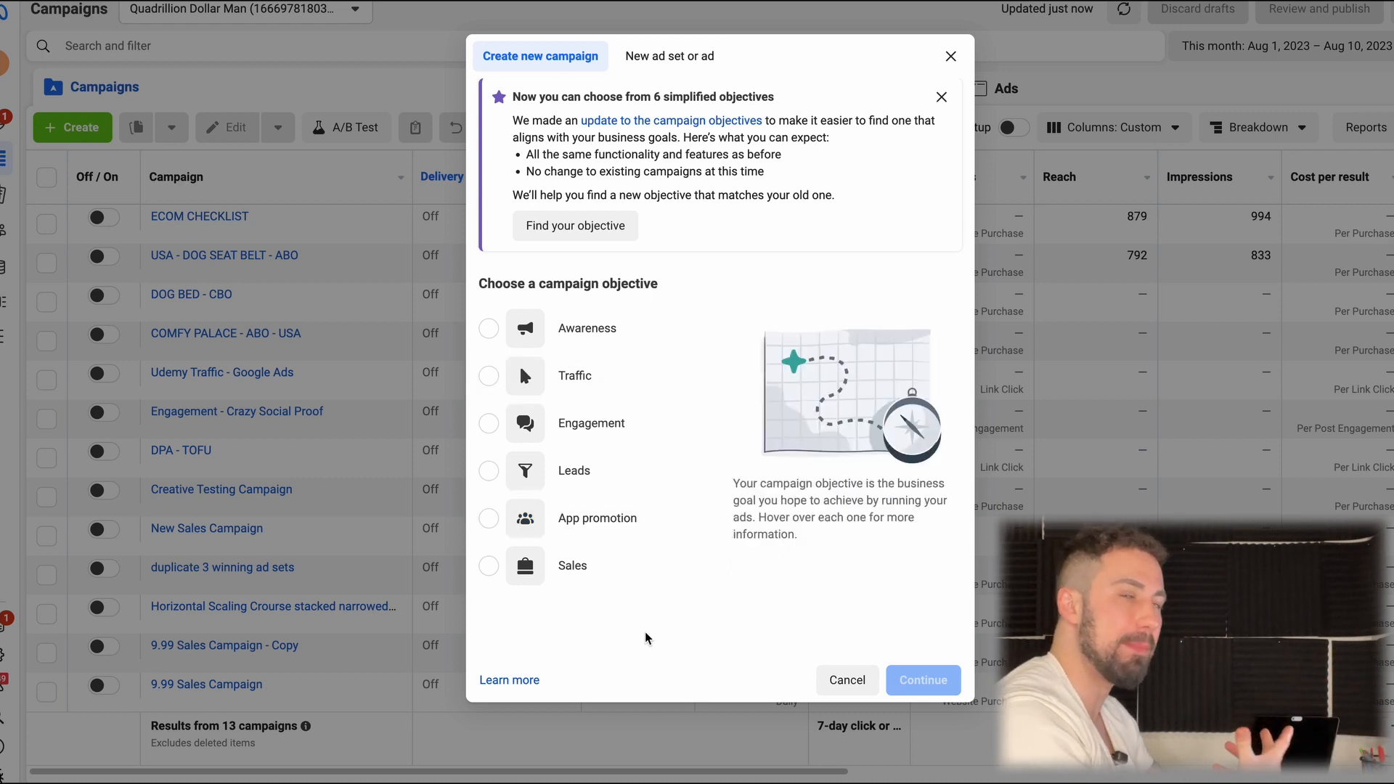
mouse_move(630, 556)
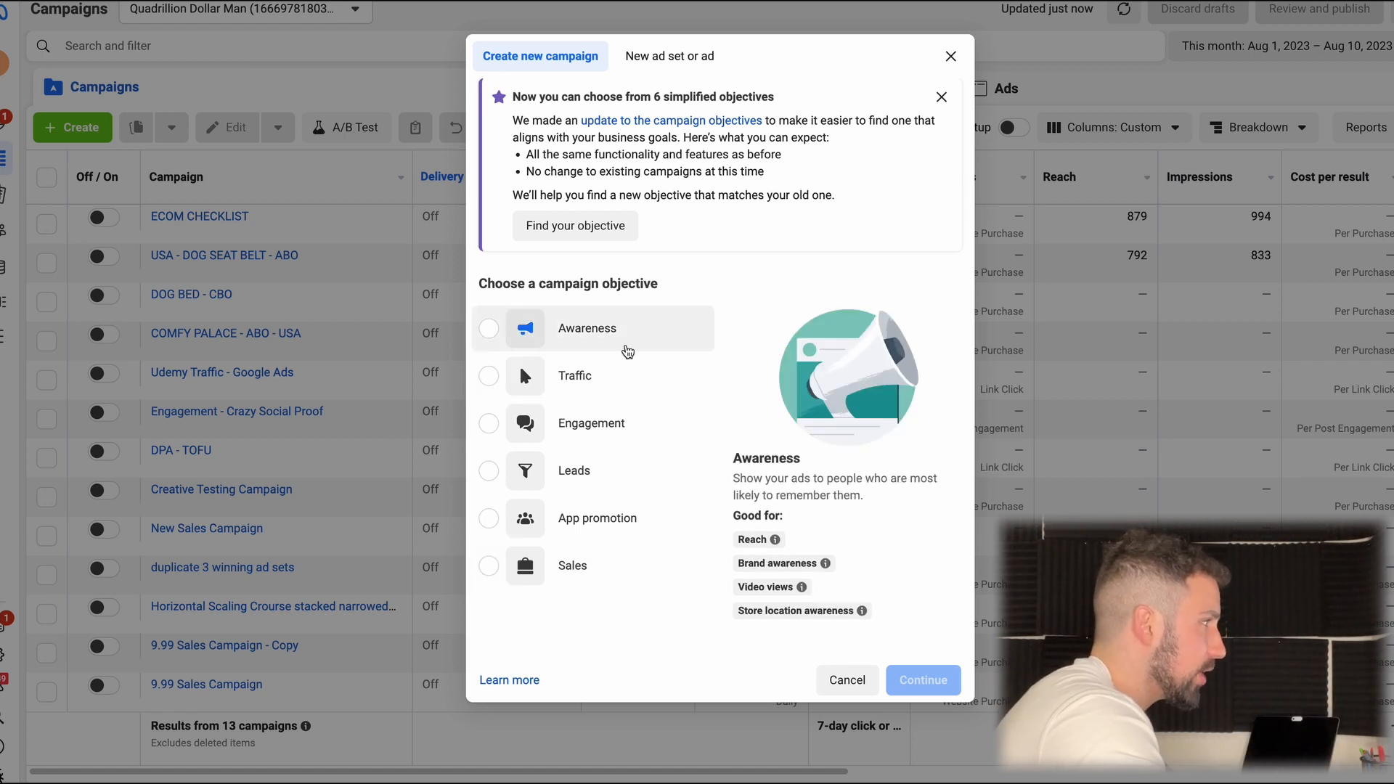
mouse_move(618, 347)
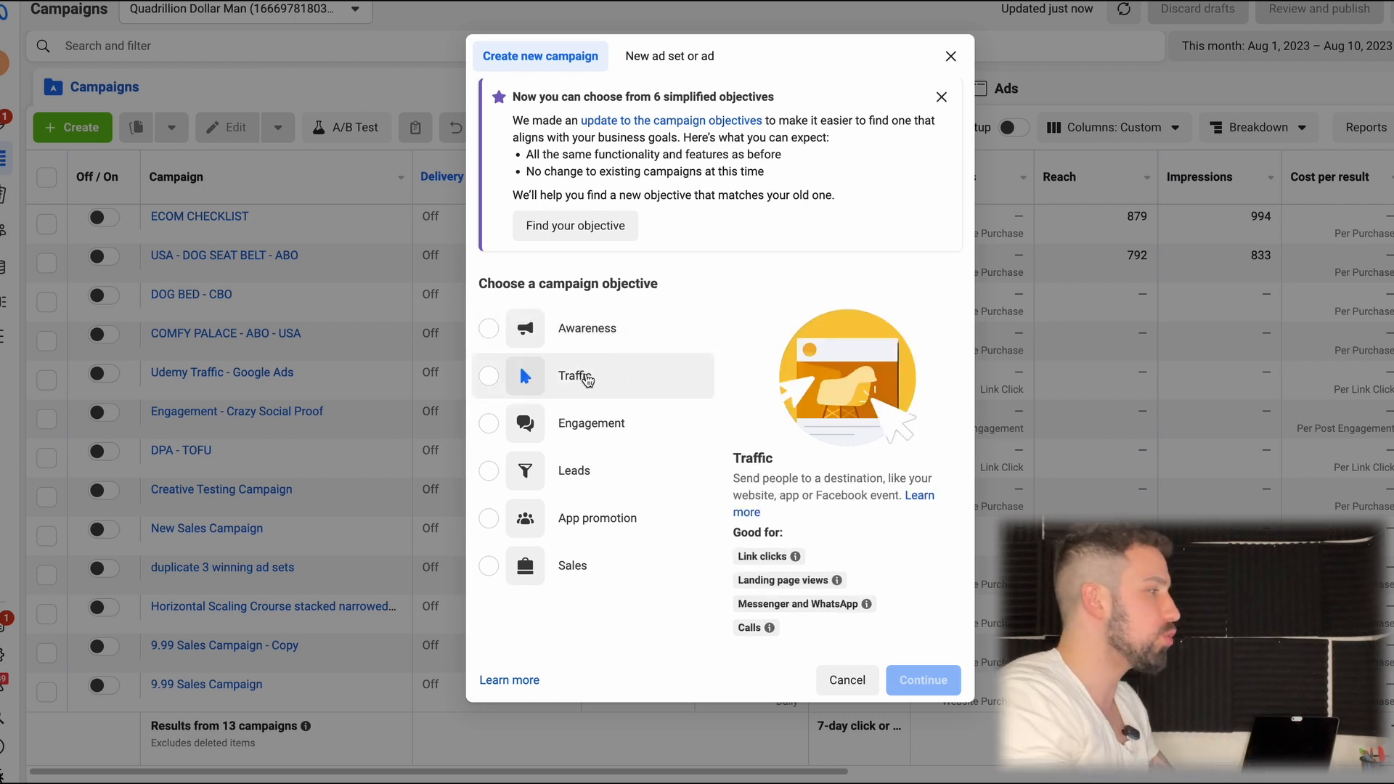
mouse_move(622, 647)
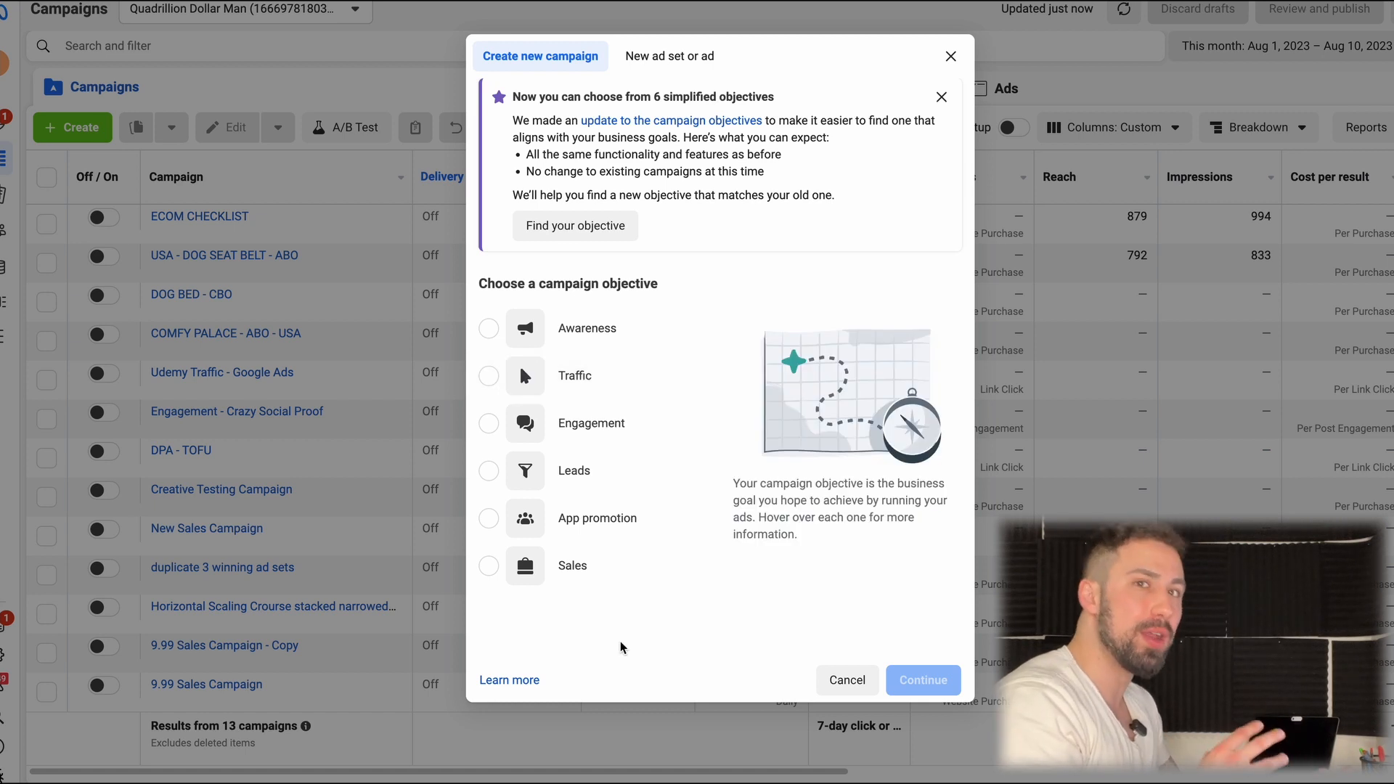
mouse_move(627, 561)
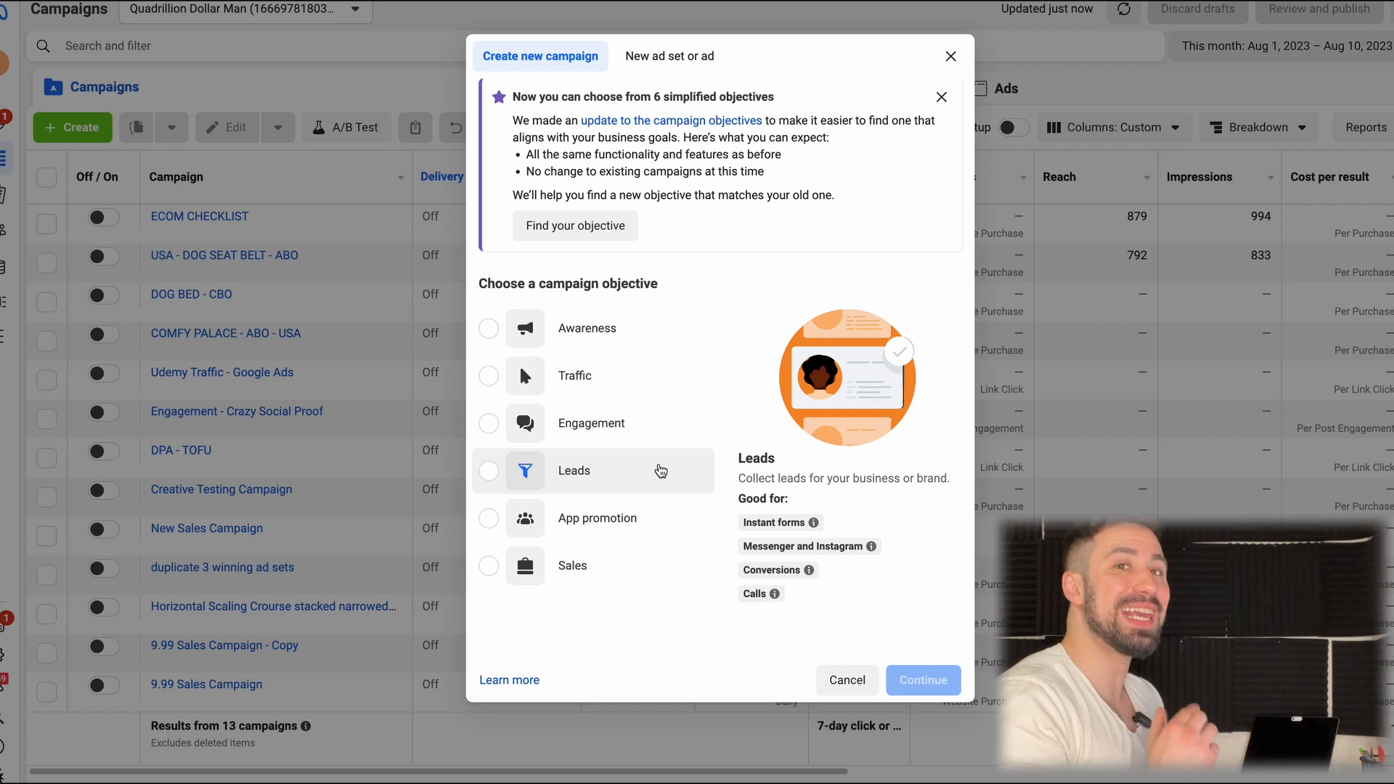
mouse_move(608, 547)
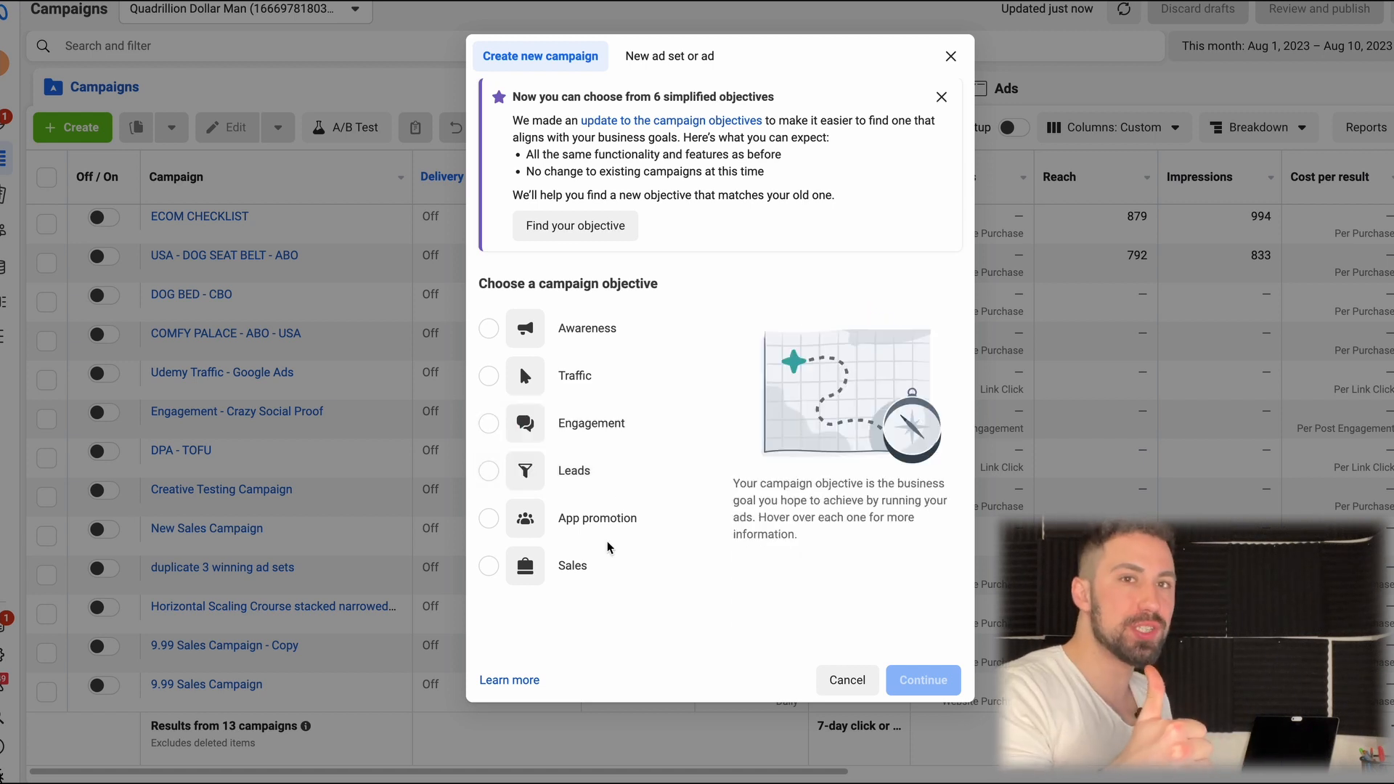
mouse_move(578, 481)
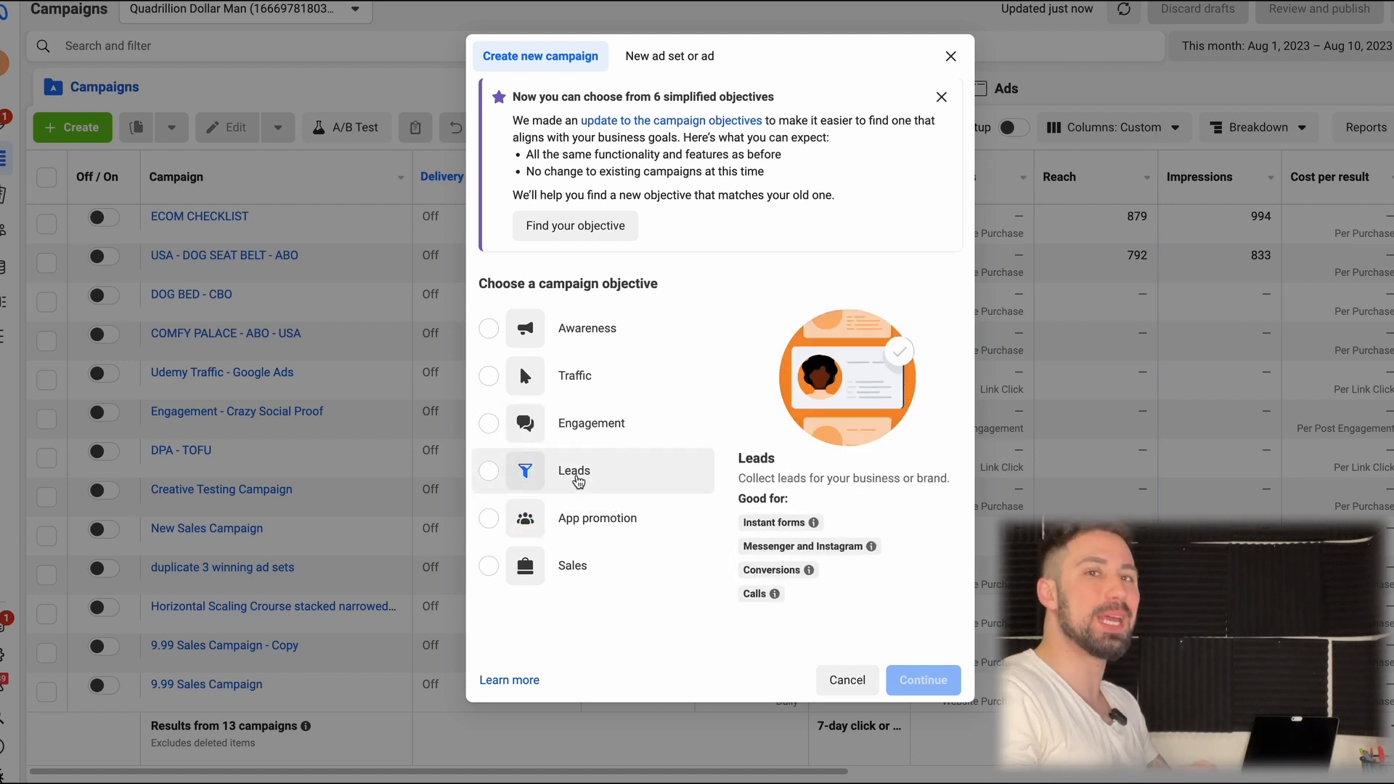
mouse_move(623, 471)
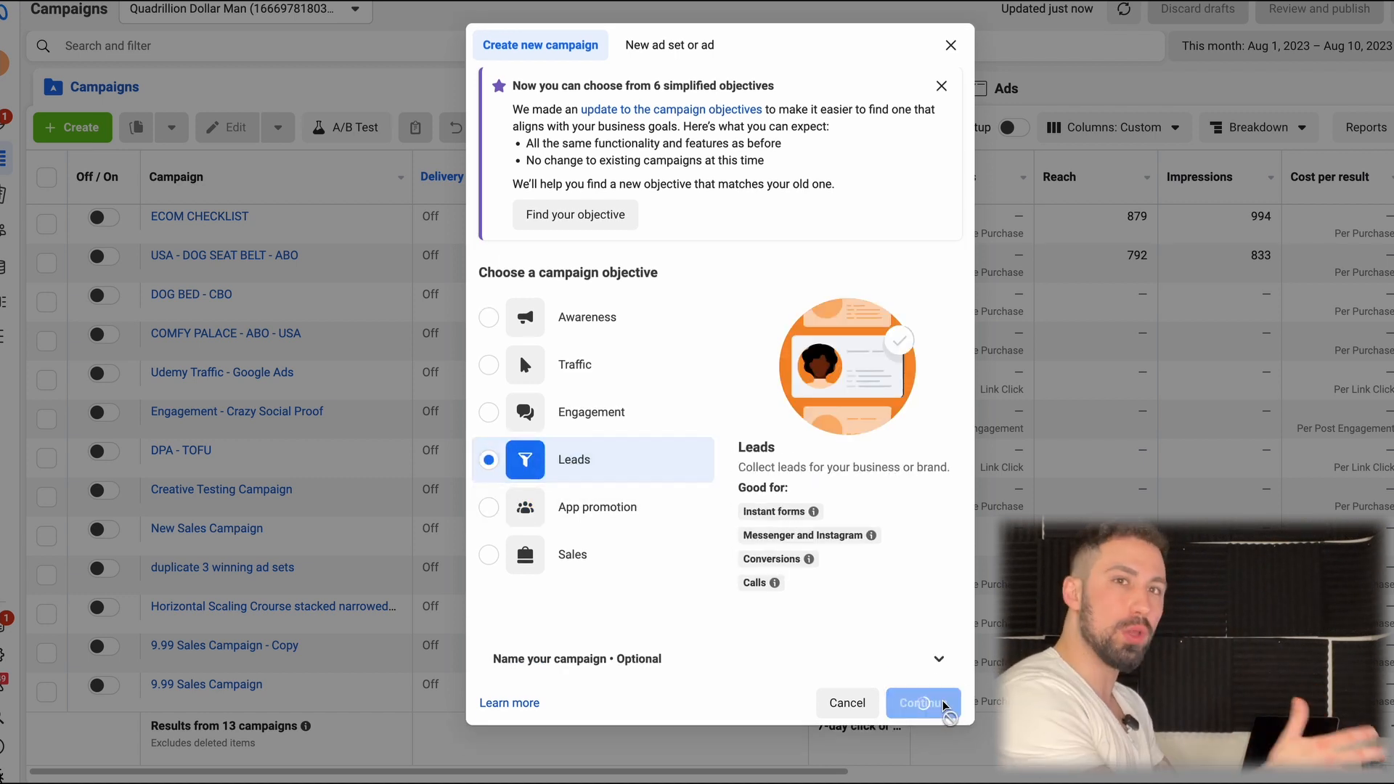
left_click(924, 703)
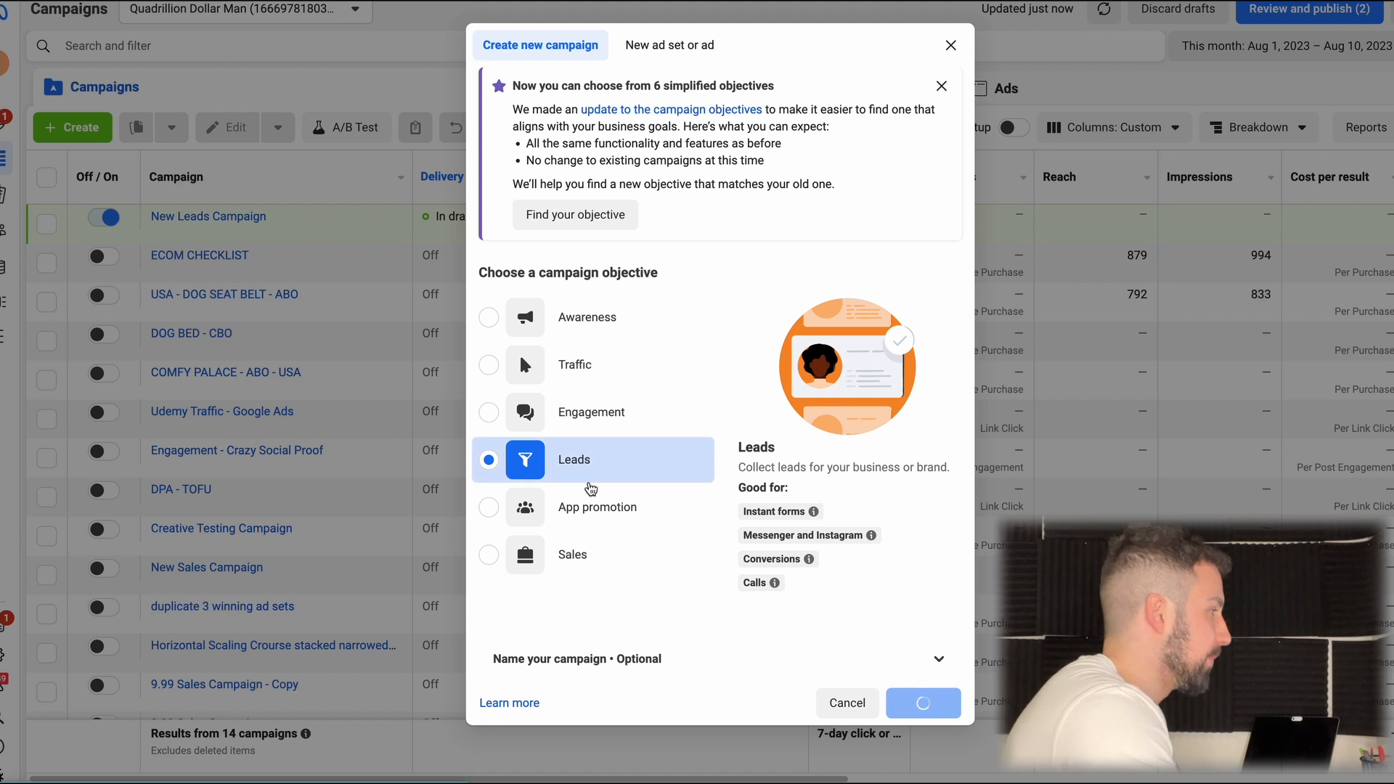
Step: Rename the campaign from New Leads Campaign to 'Radius | Lead'
left_click(922, 703)
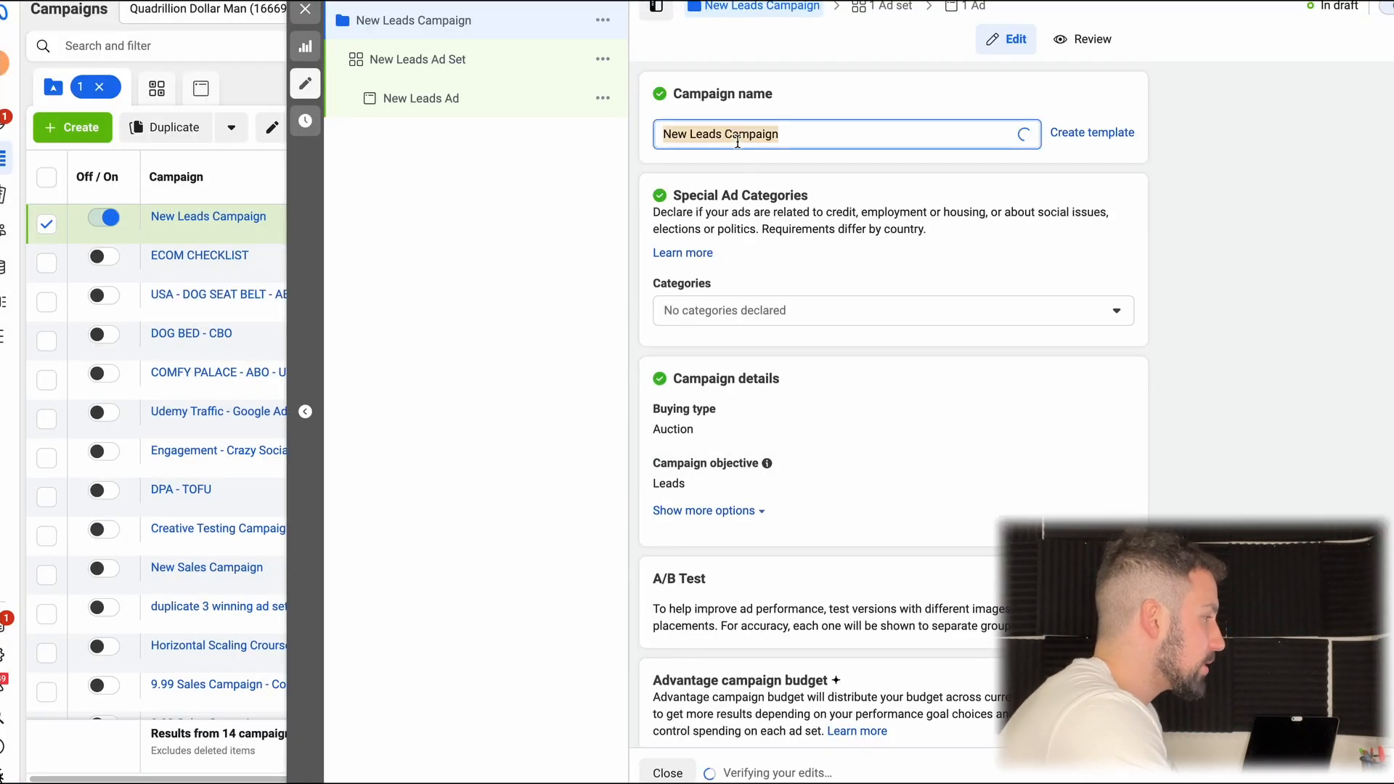
type("Radius")
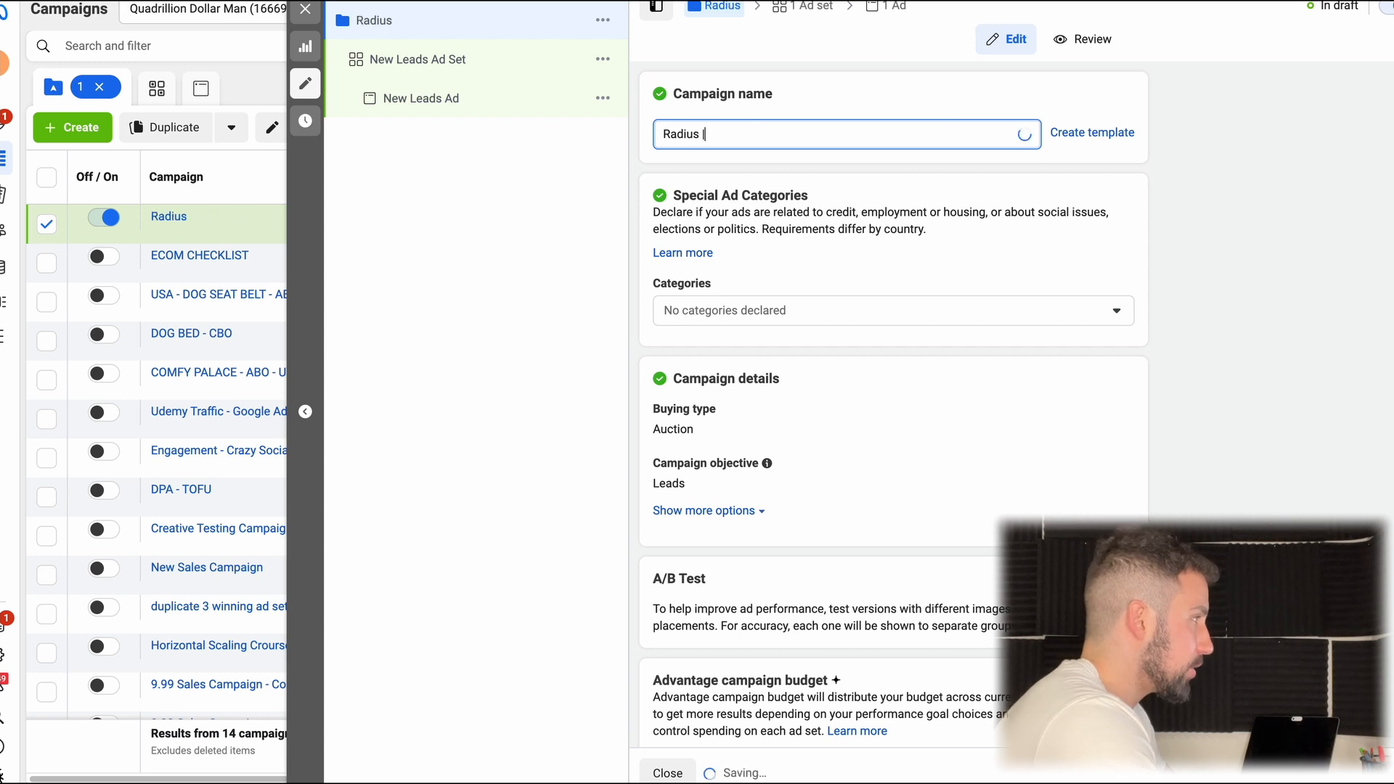
type("|")
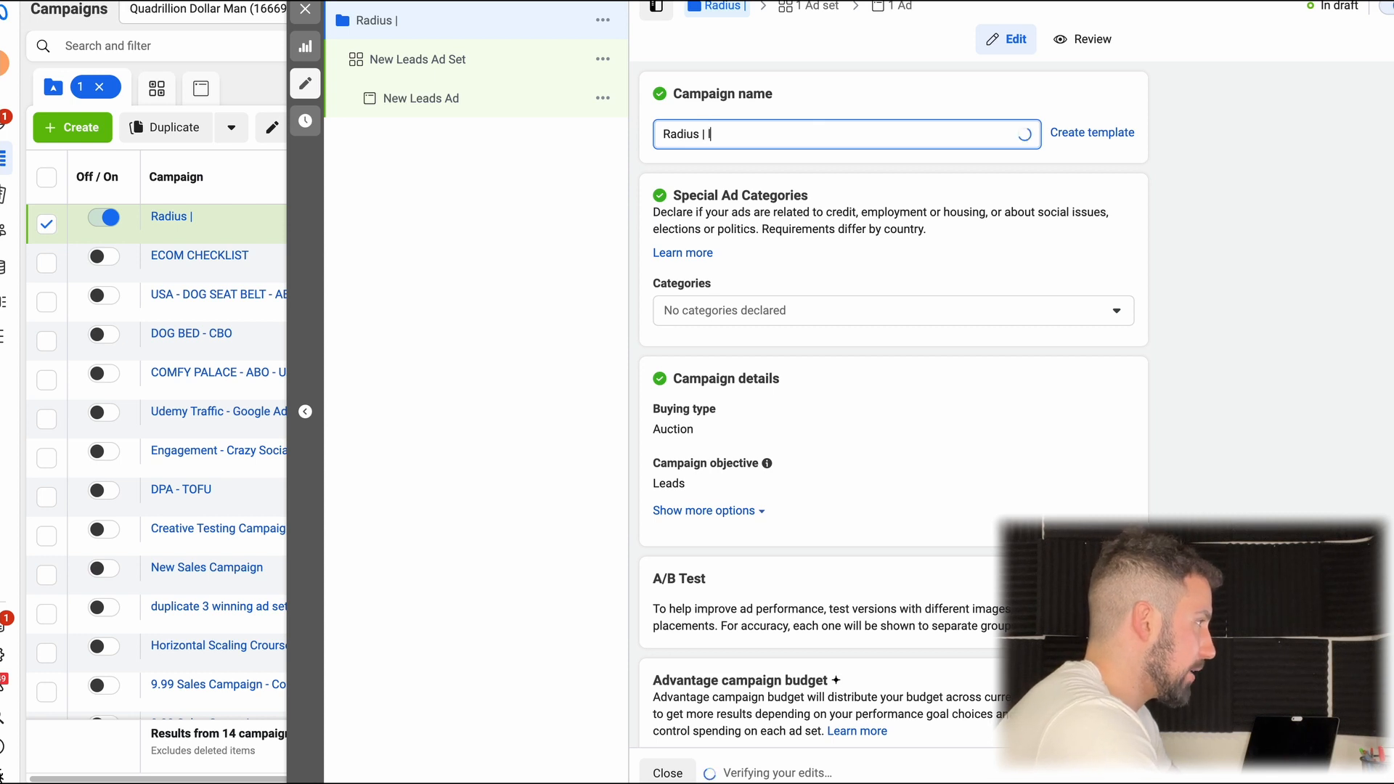
type("Lead")
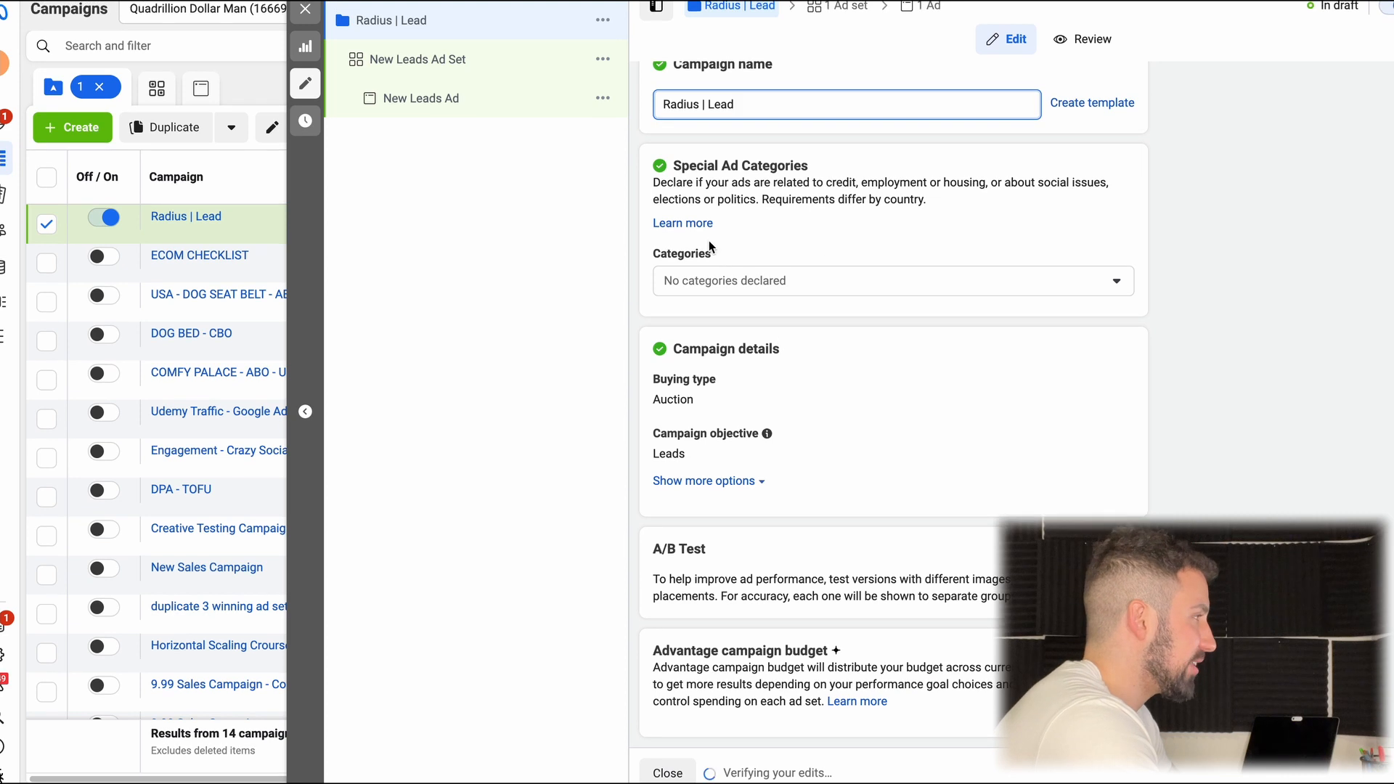
mouse_move(759, 347)
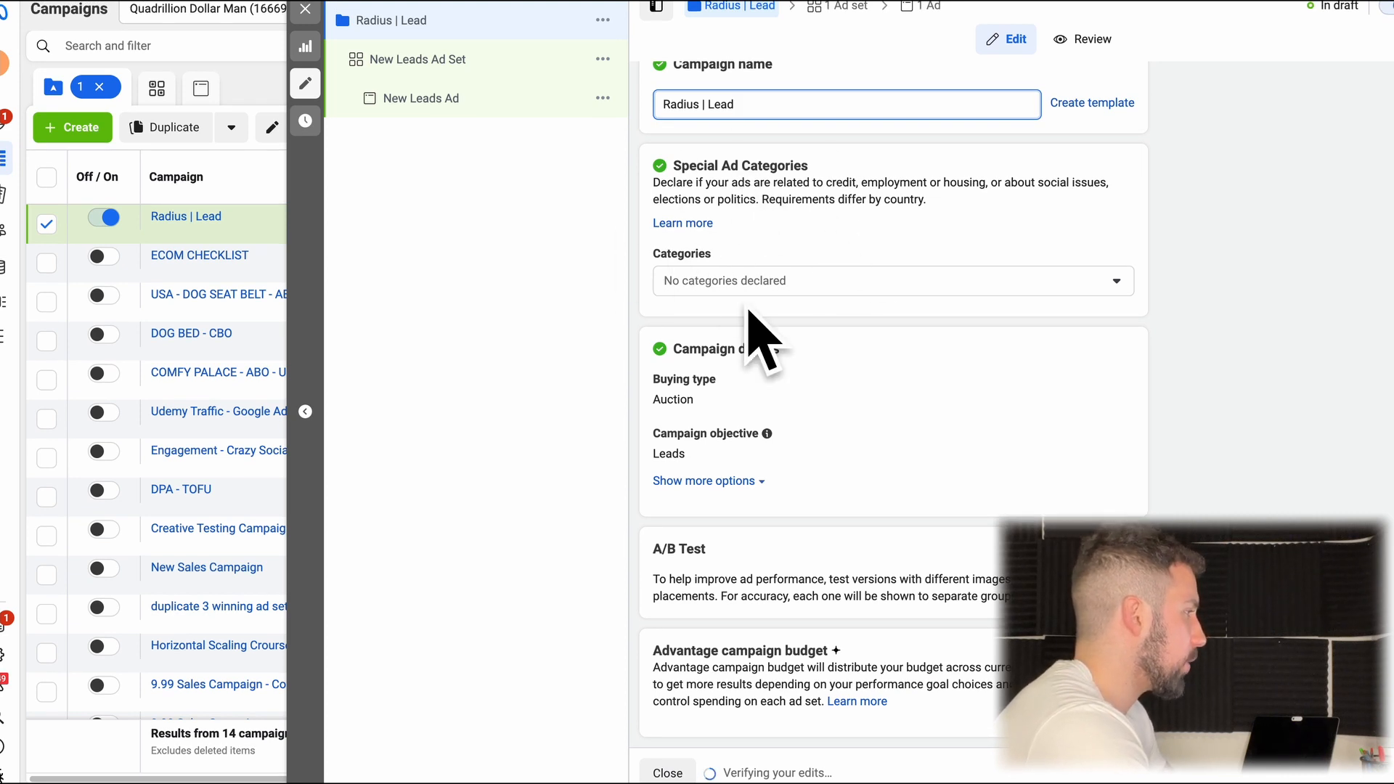
mouse_move(679, 168)
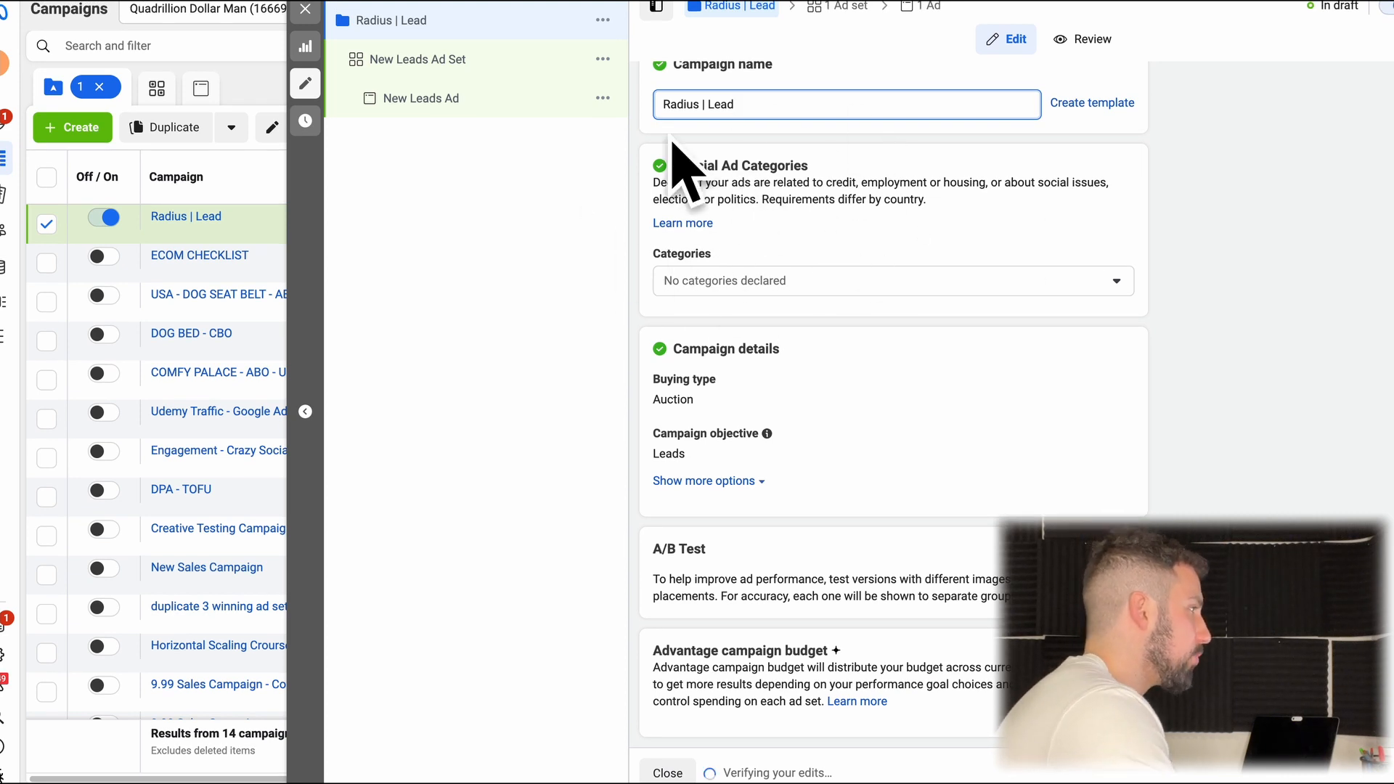
left_click(893, 280)
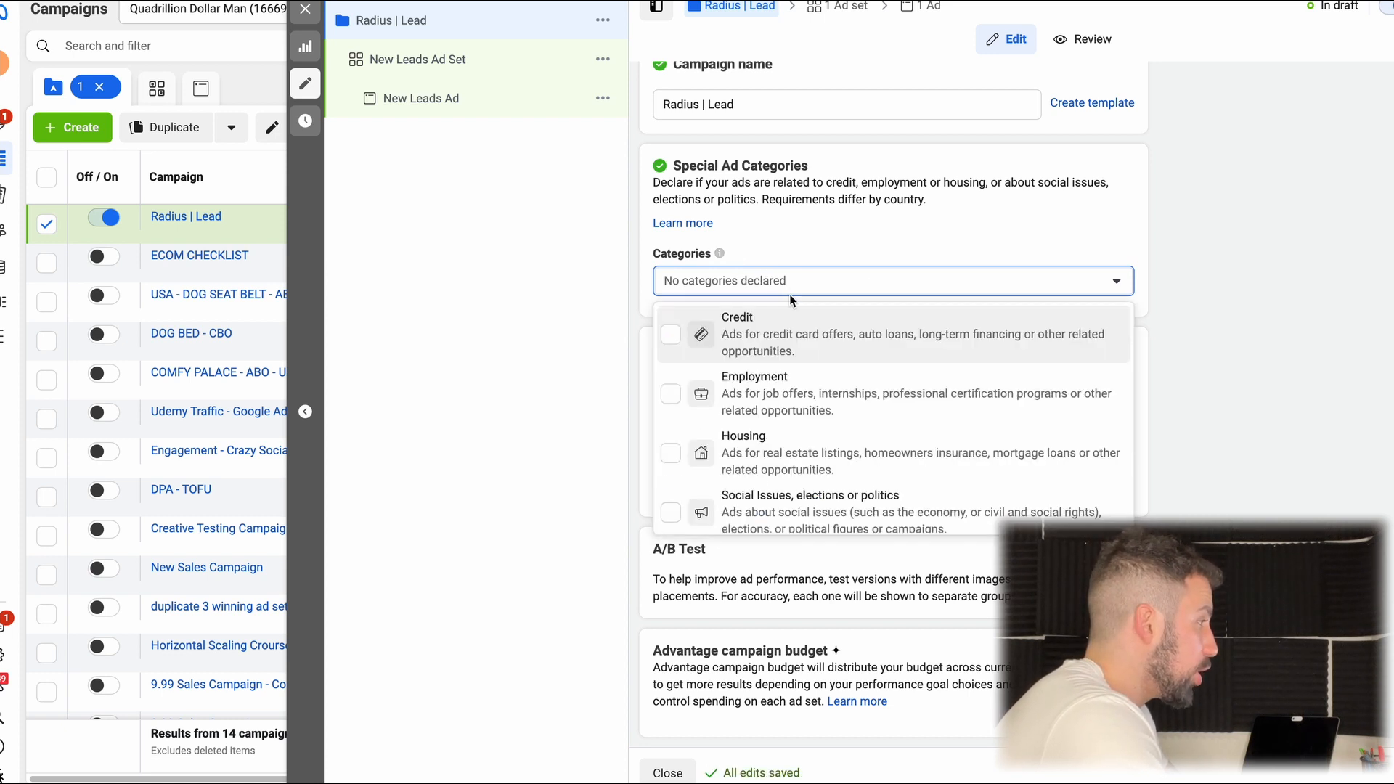
mouse_move(759, 410)
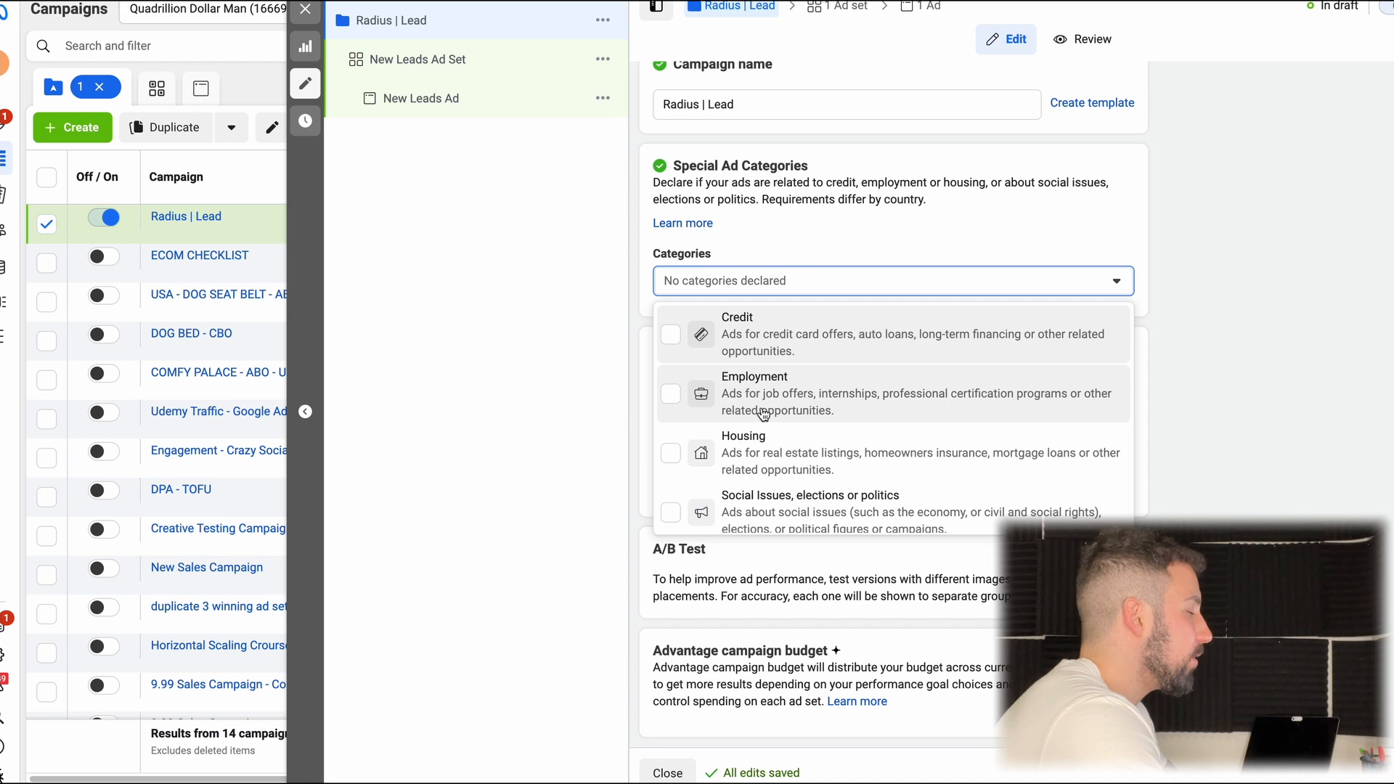
mouse_move(749, 418)
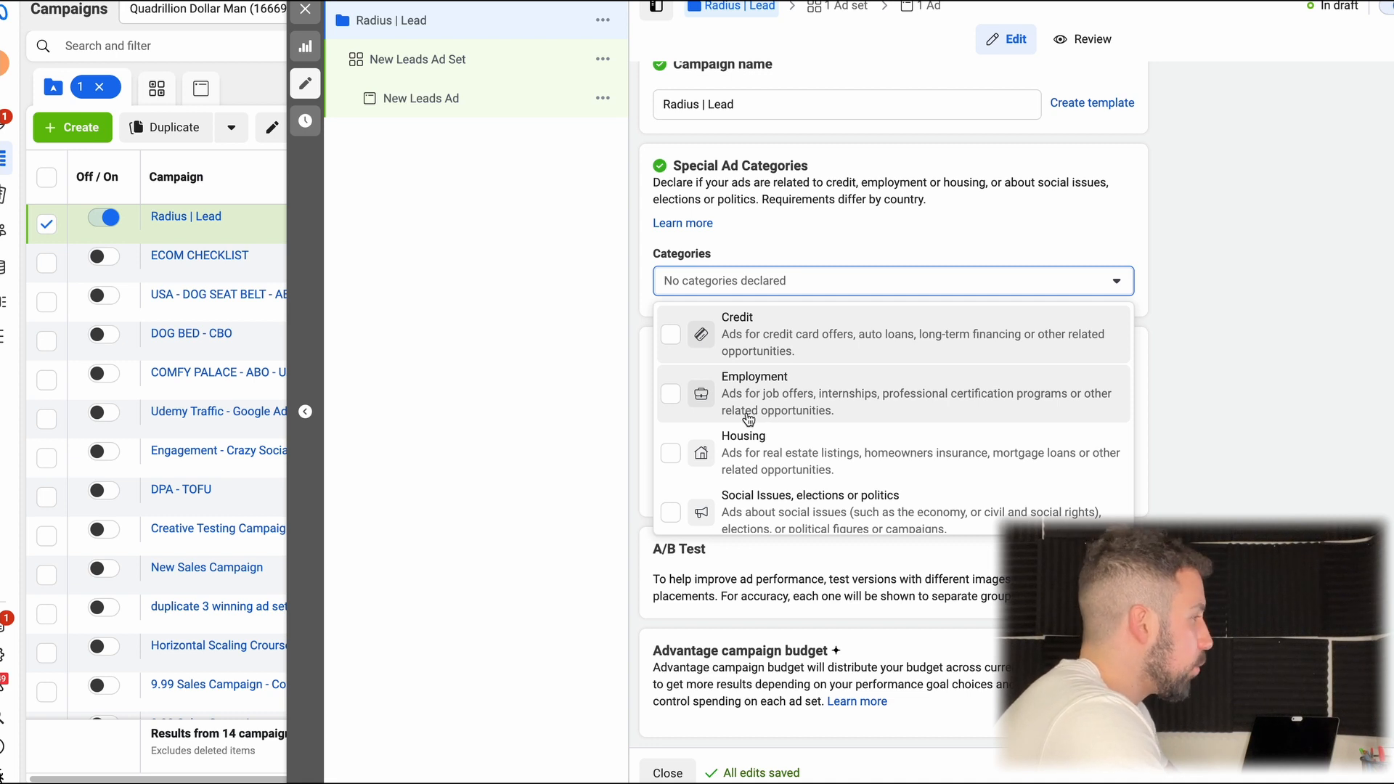
mouse_move(755, 476)
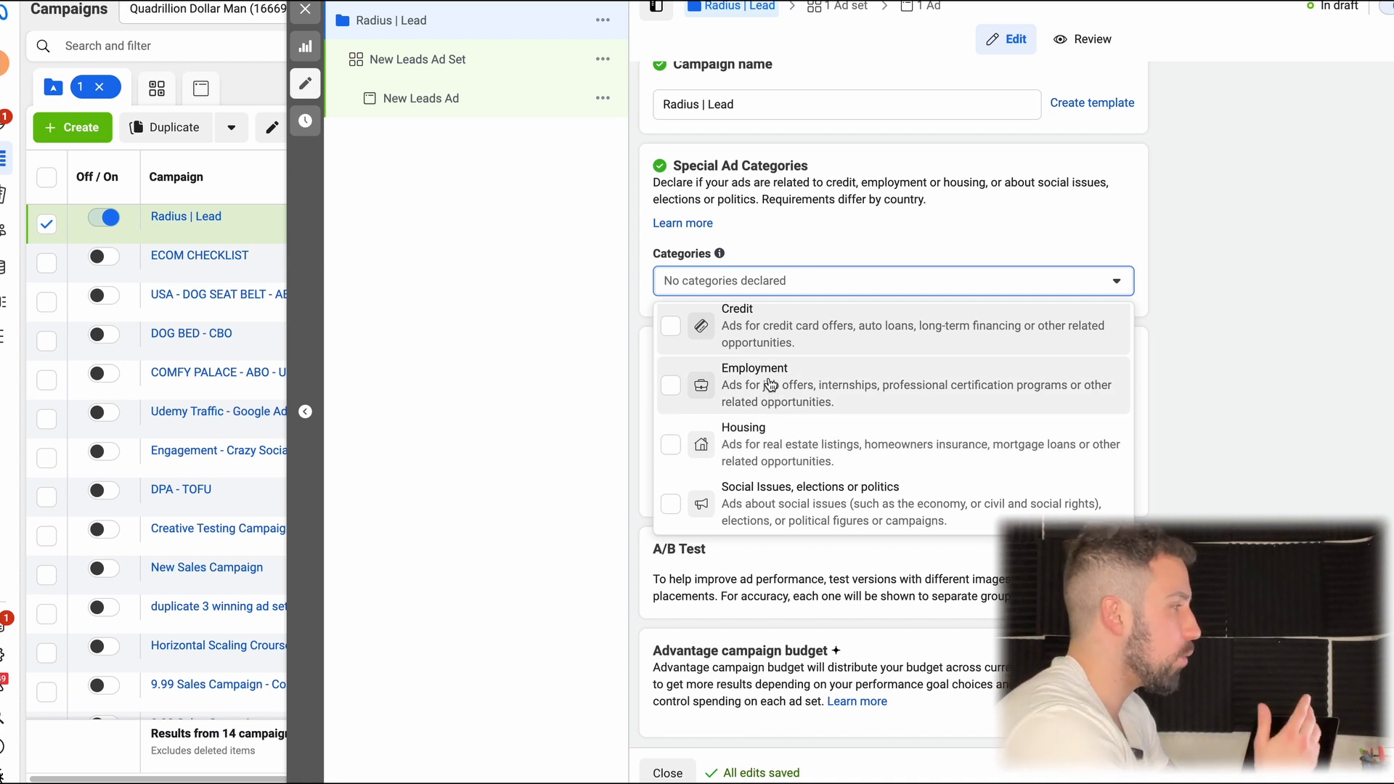
mouse_move(836, 242)
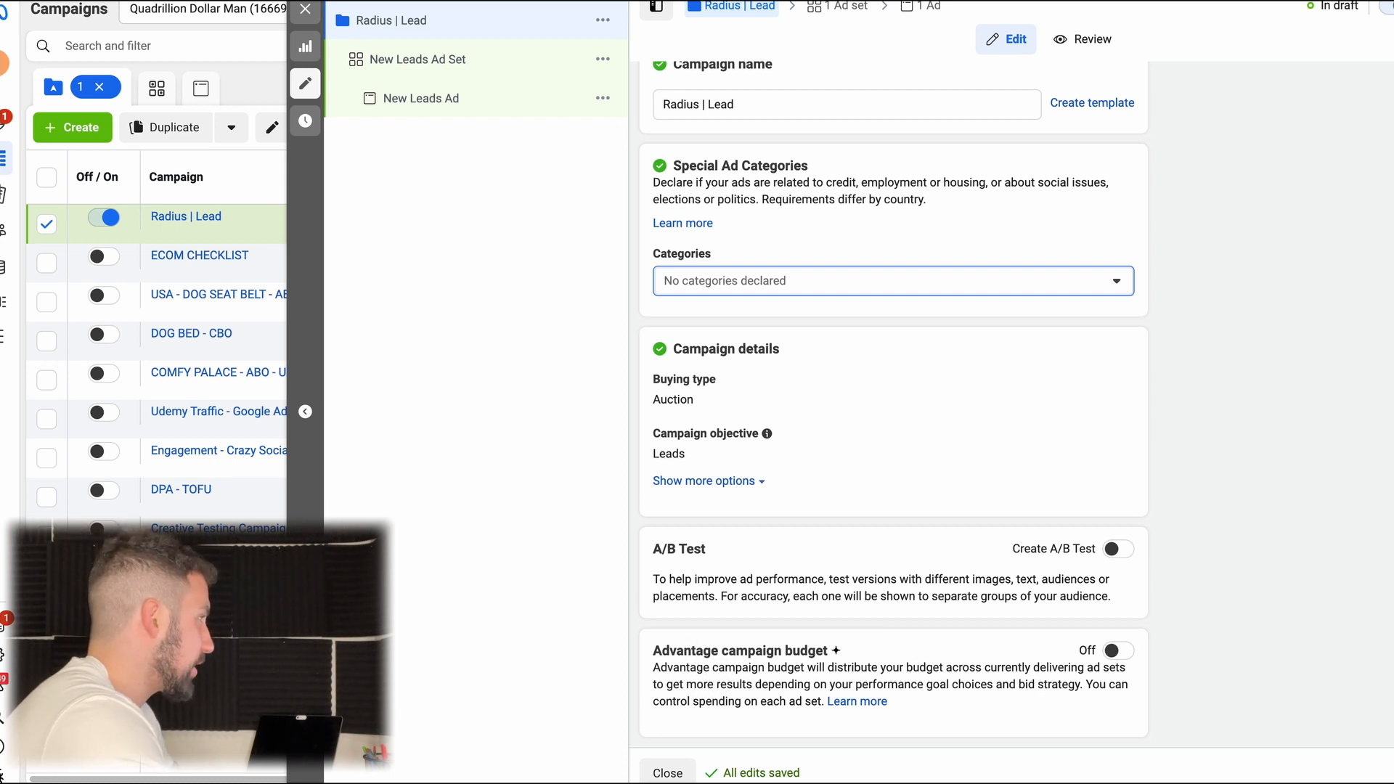
left_click(418, 58)
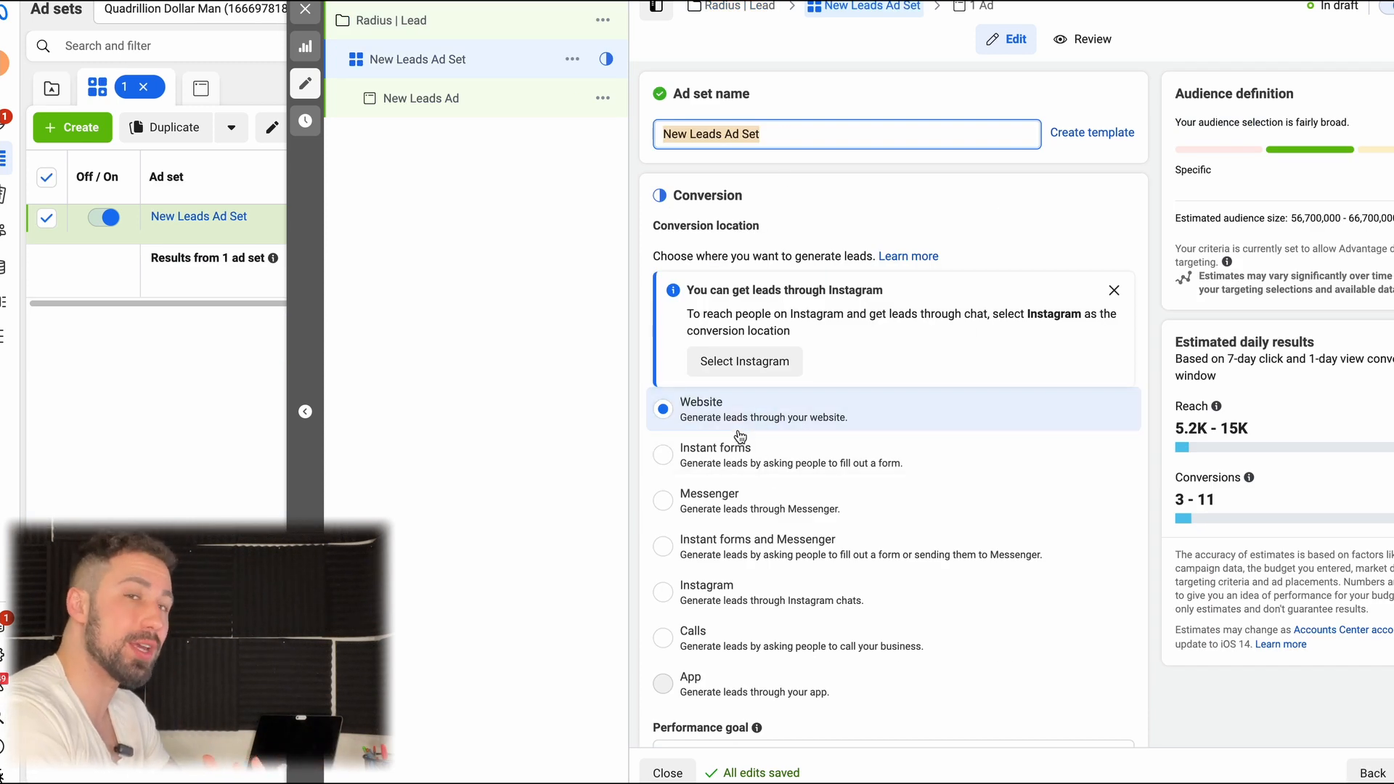
mouse_move(791, 411)
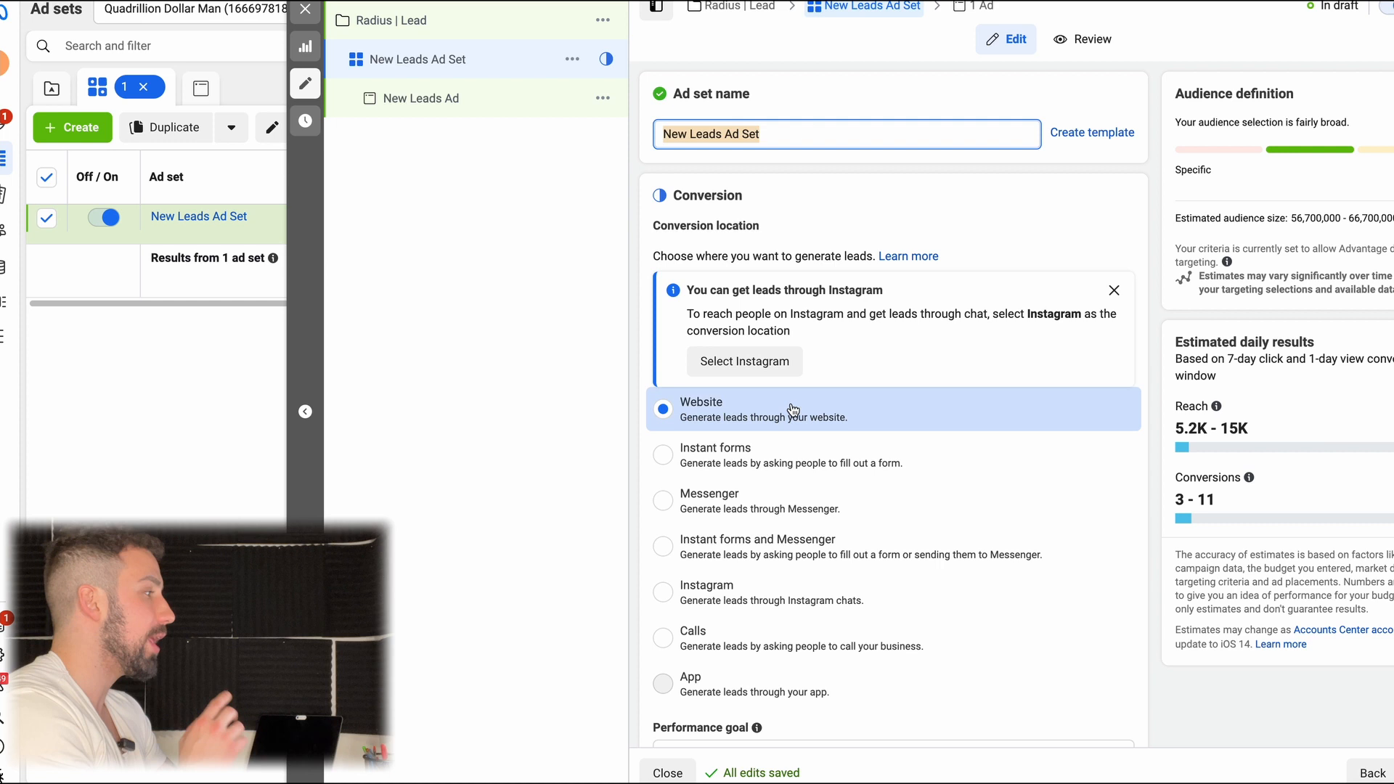
mouse_move(699, 411)
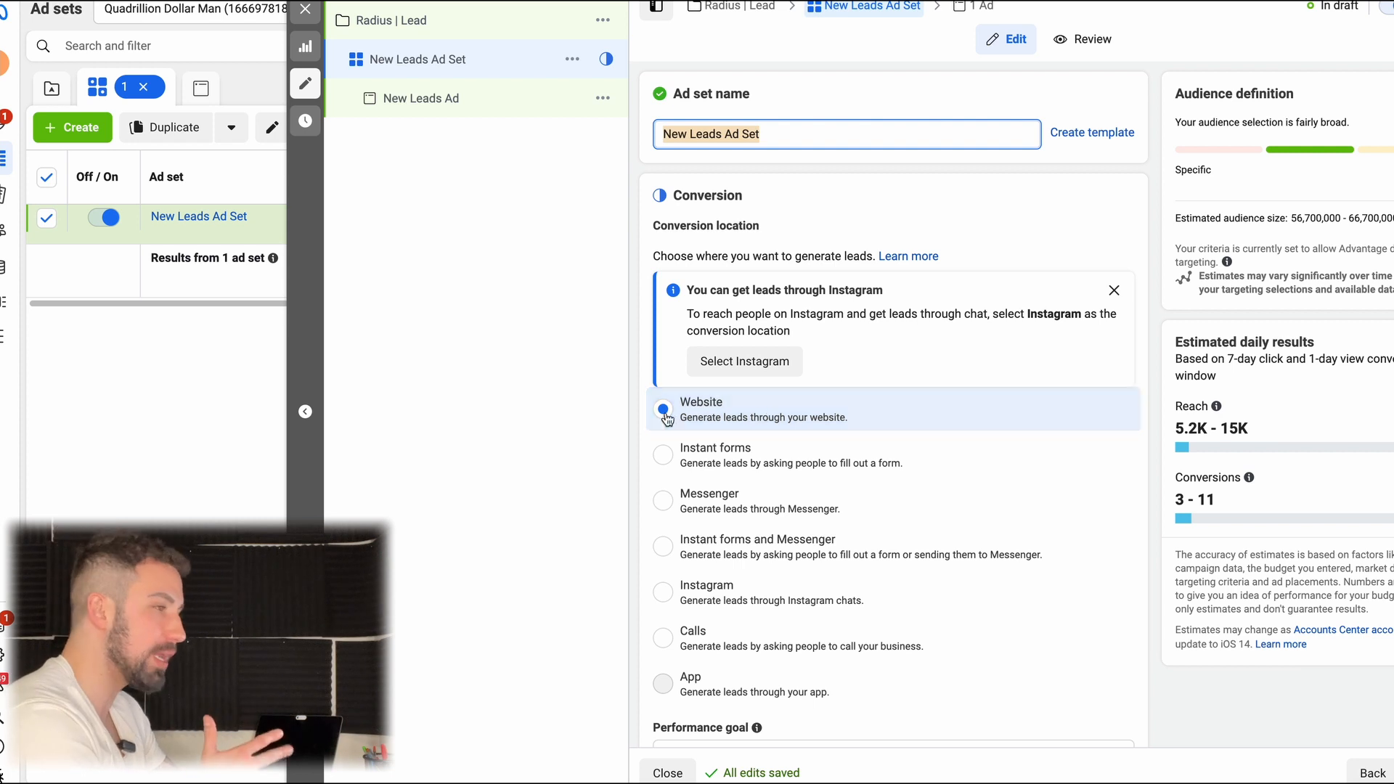
left_click(663, 409)
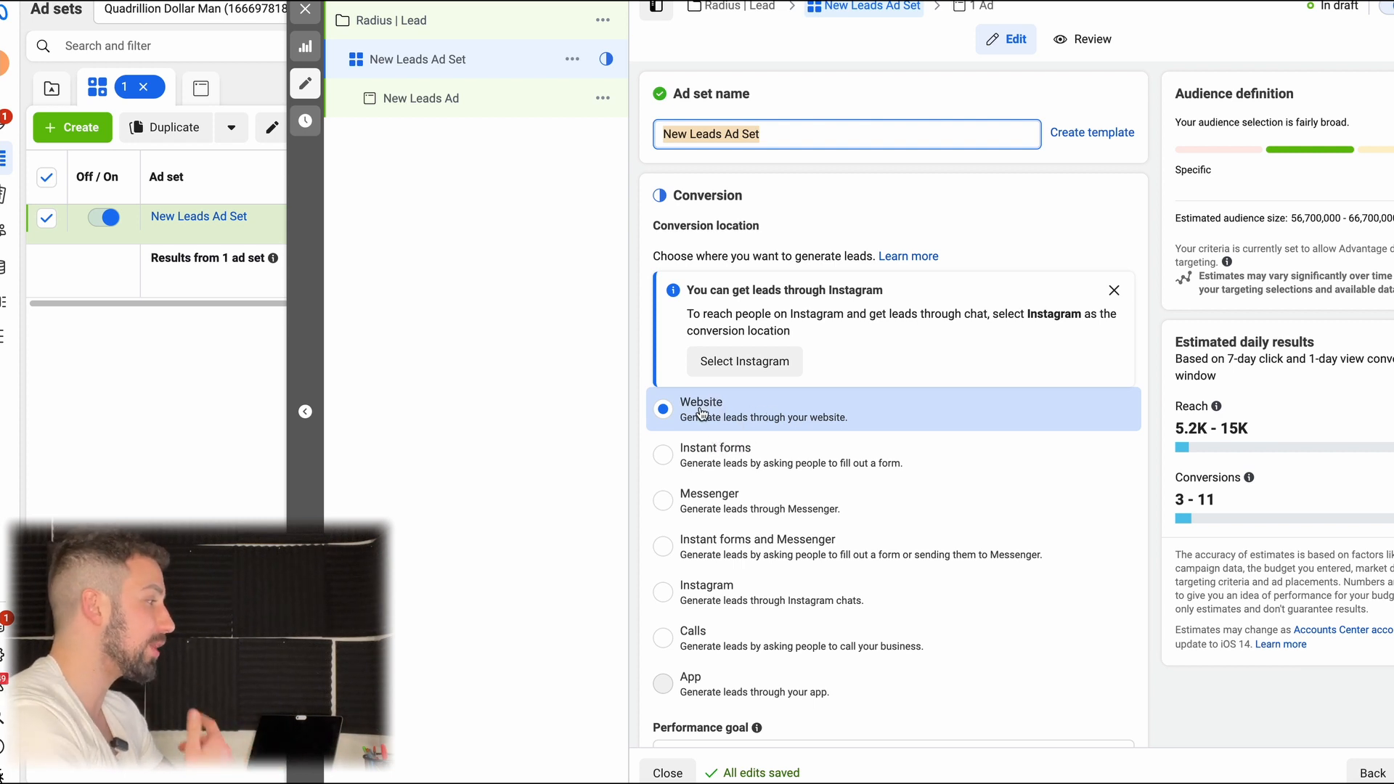
mouse_move(755, 458)
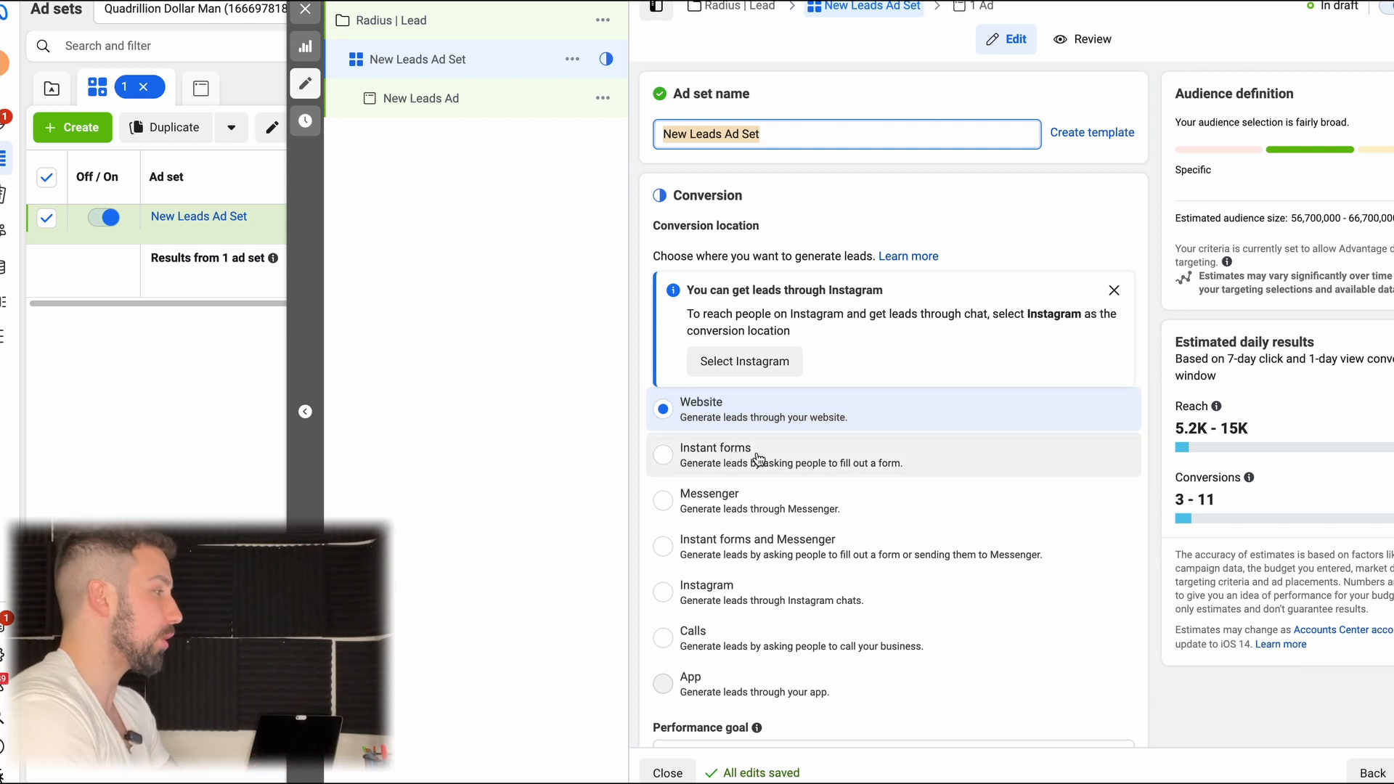
mouse_move(832, 430)
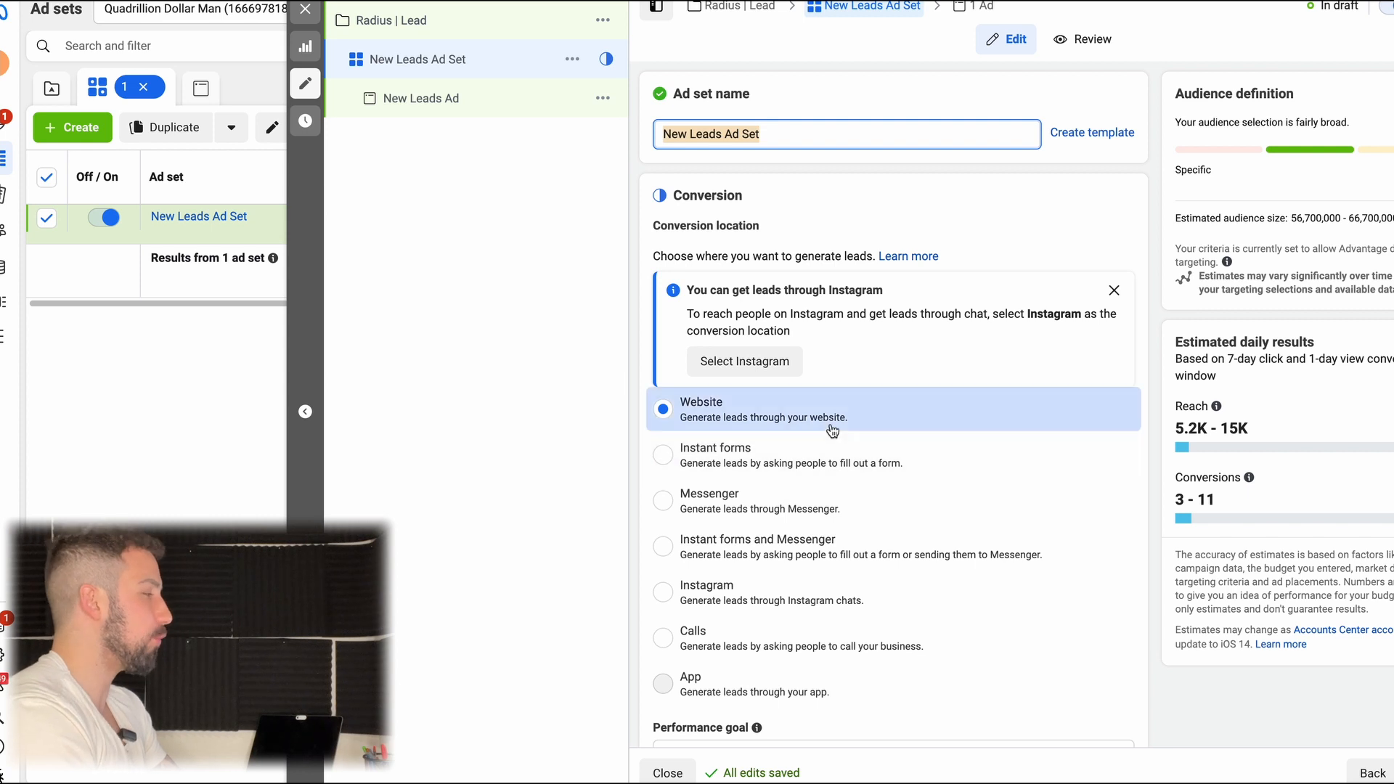
mouse_move(973, 425)
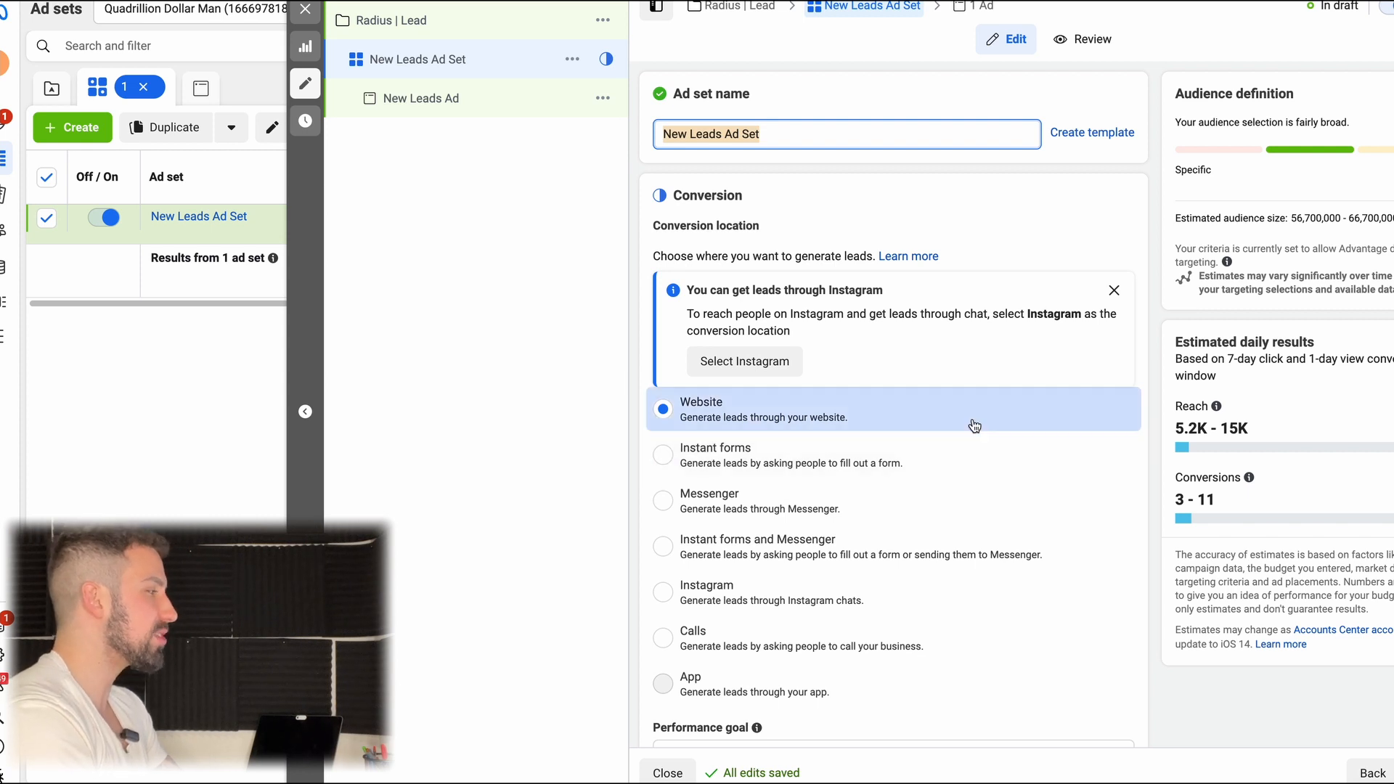
mouse_move(703, 453)
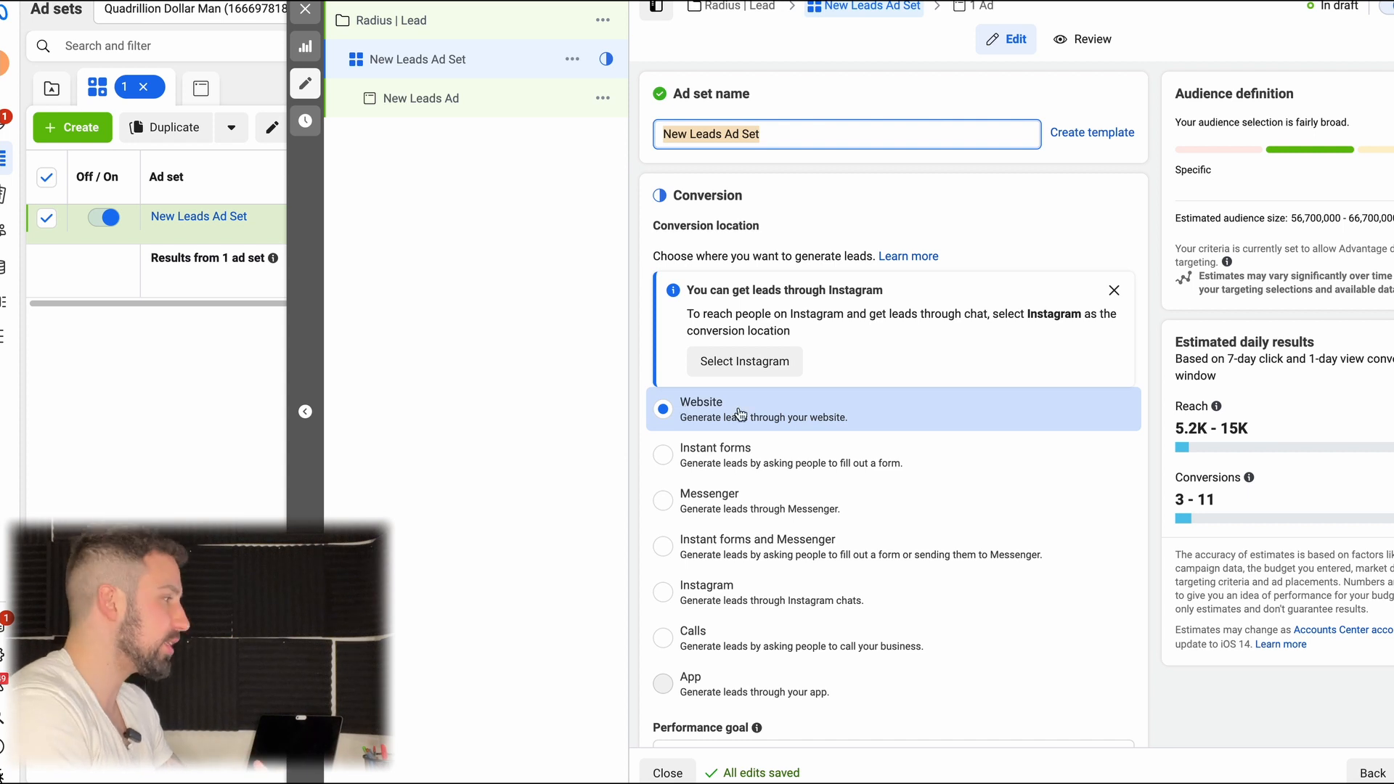
mouse_move(736, 454)
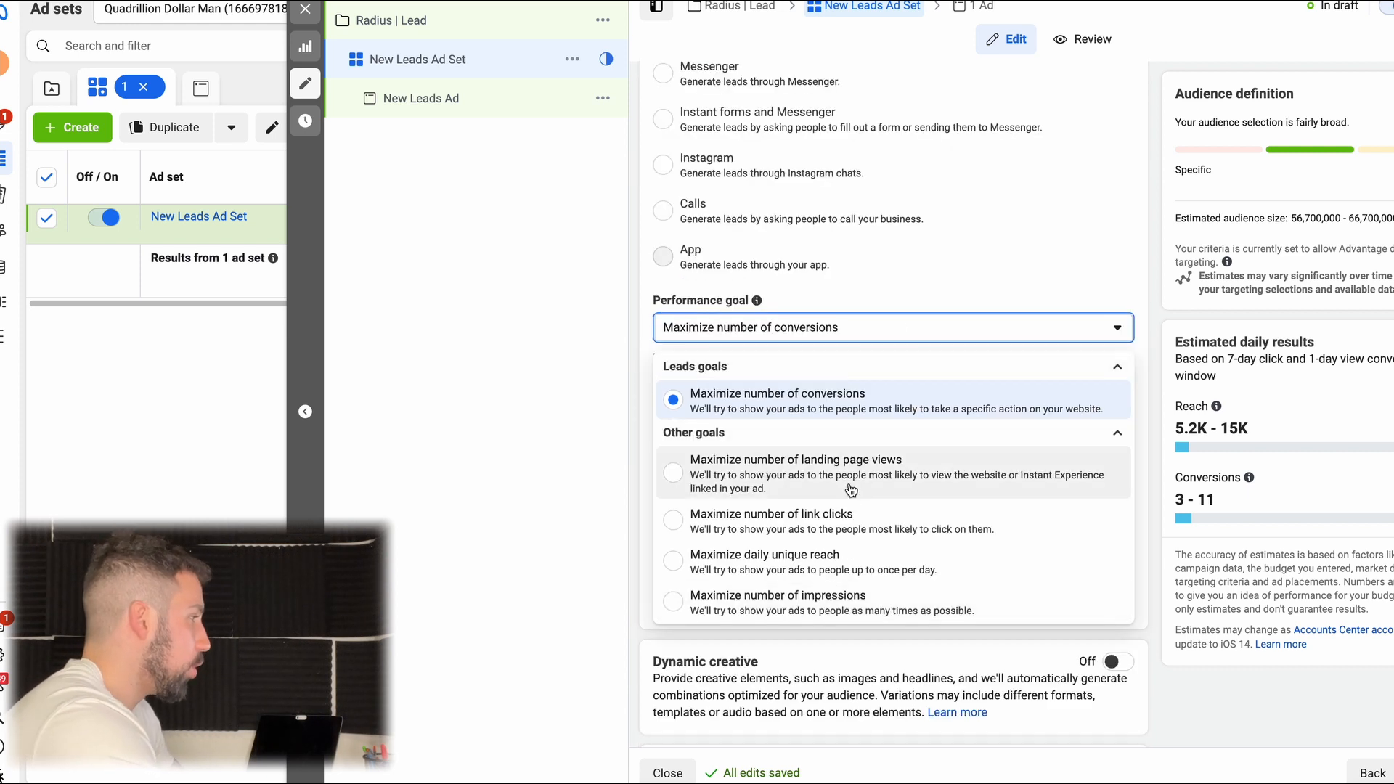
mouse_move(778, 401)
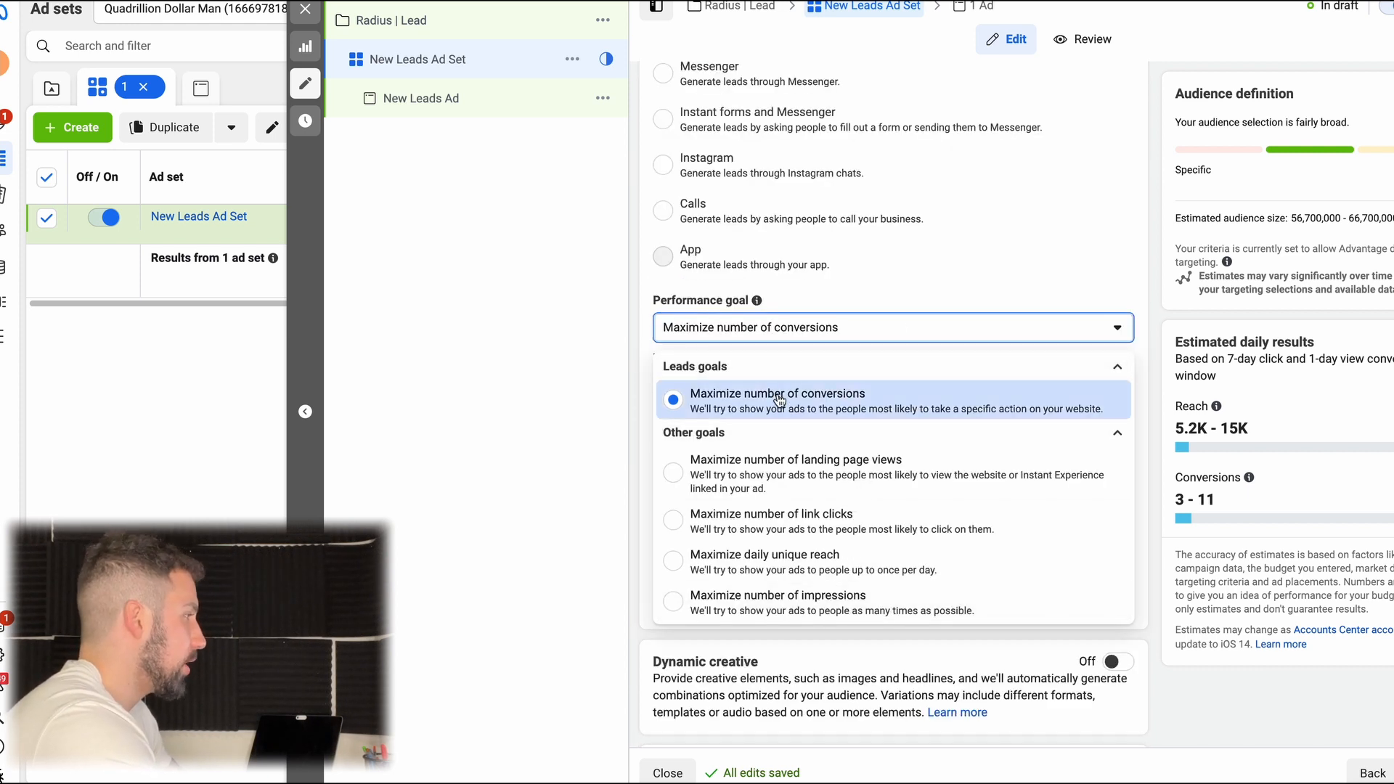
Step: Maximize number of conversions, tracked with the Gumroad Pixel and a chosen conversion event
left_click(777, 401)
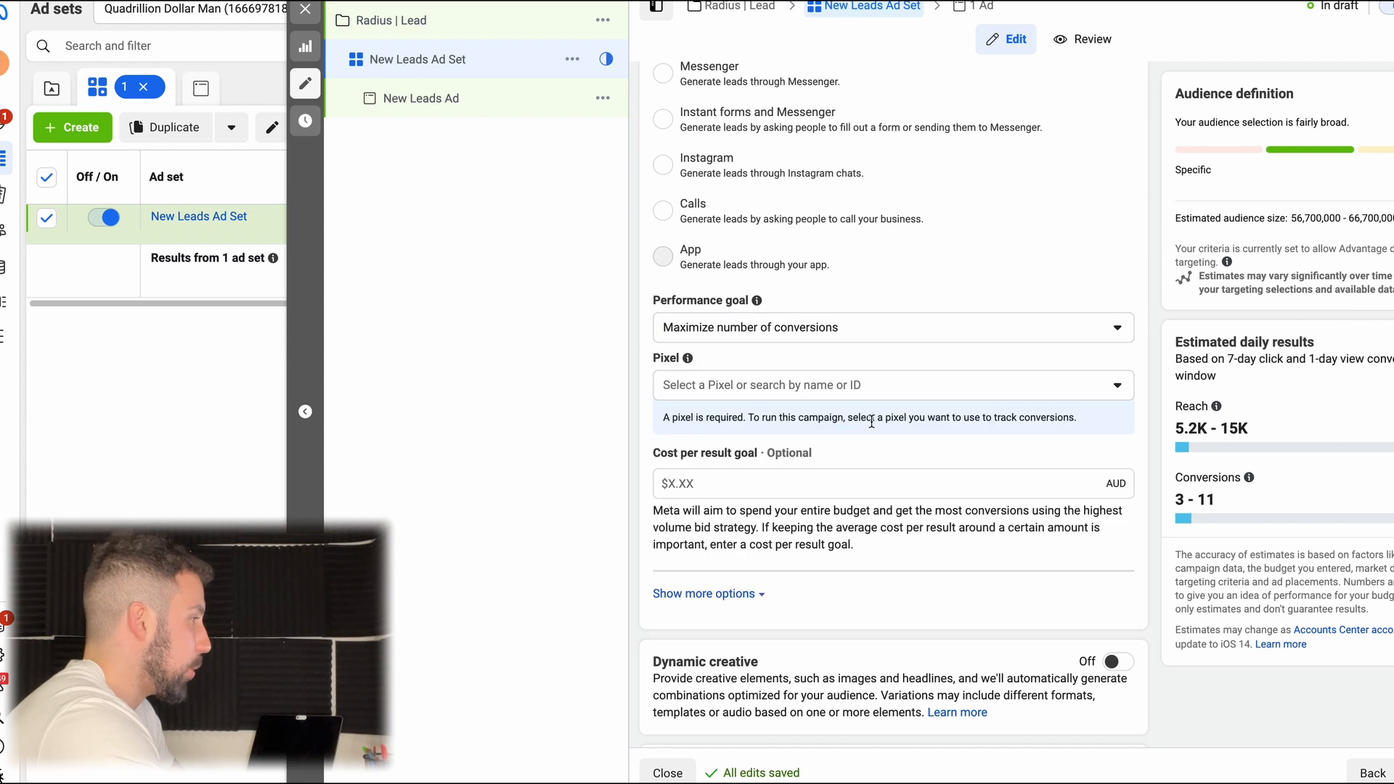
left_click(892, 385)
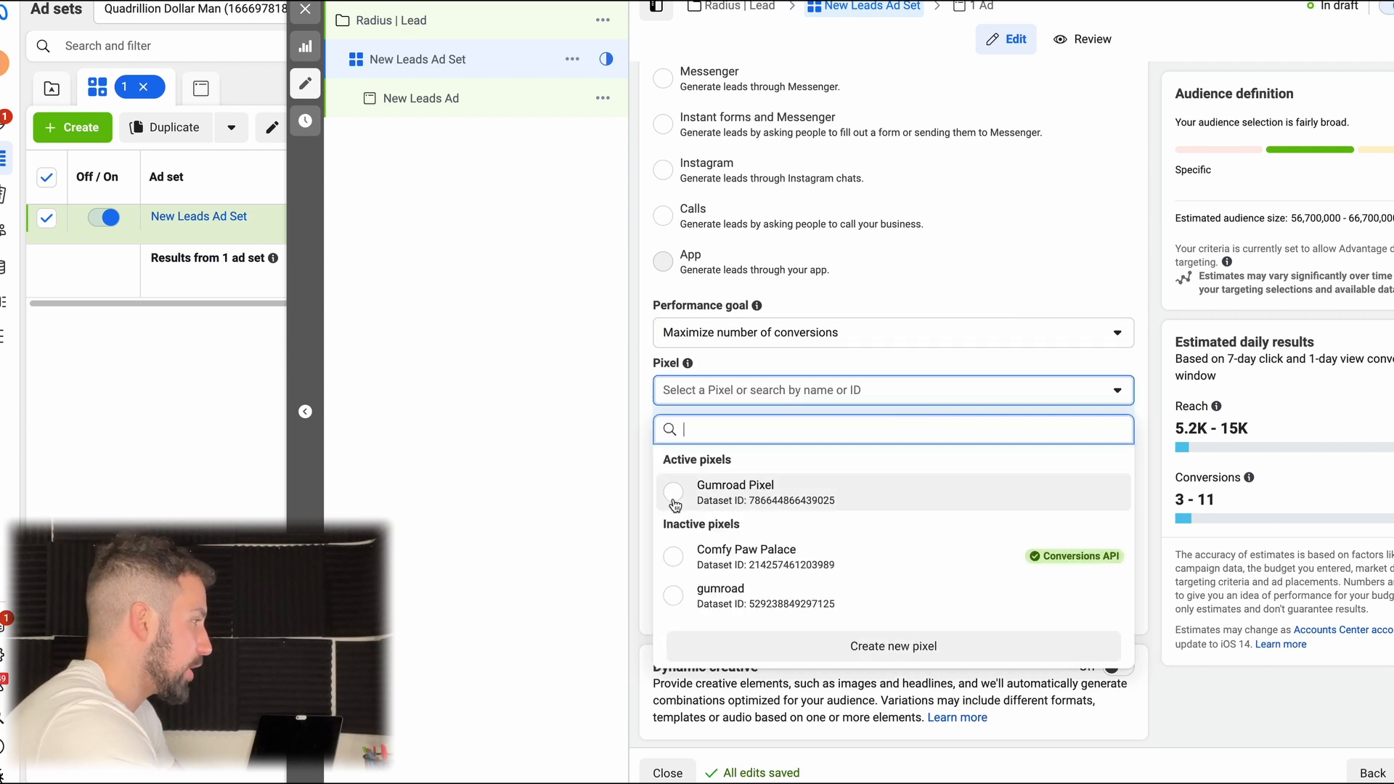
left_click(673, 492)
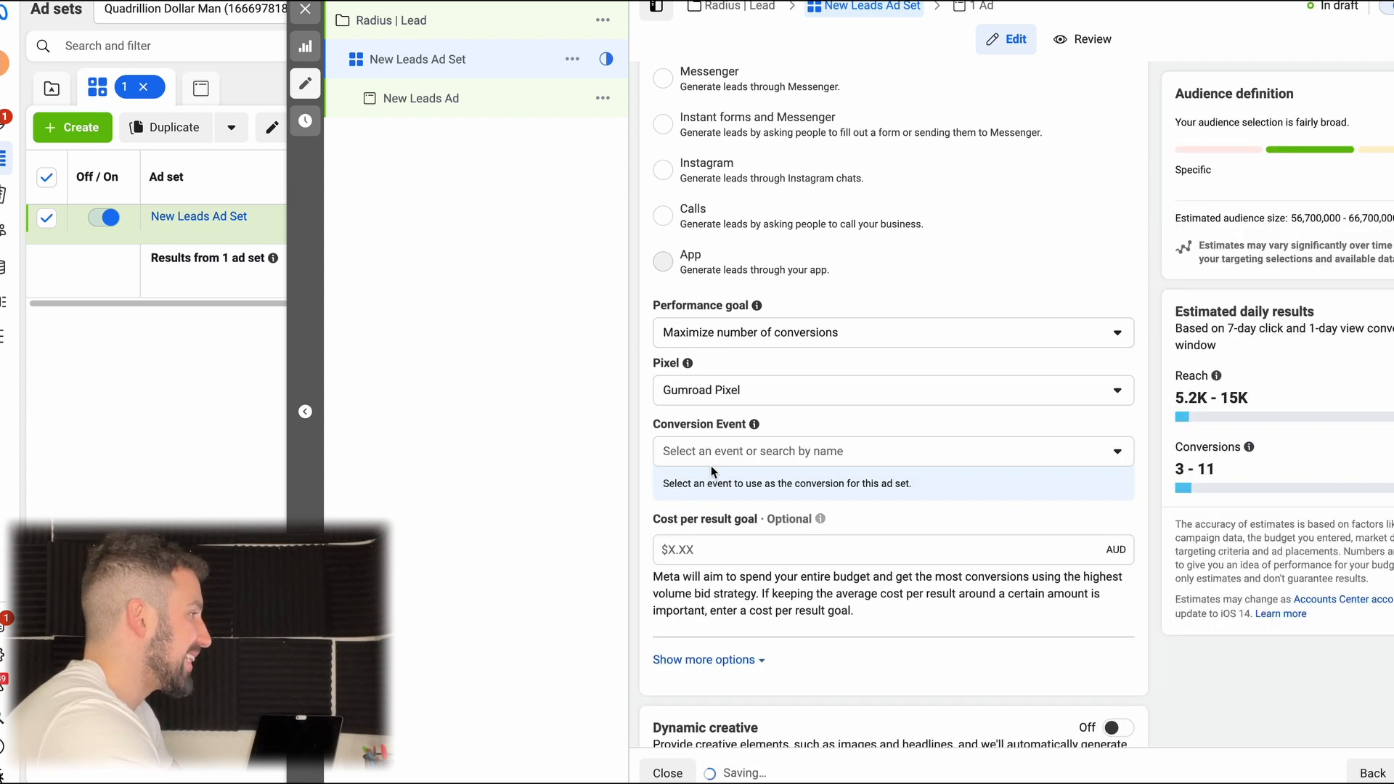
left_click(892, 450)
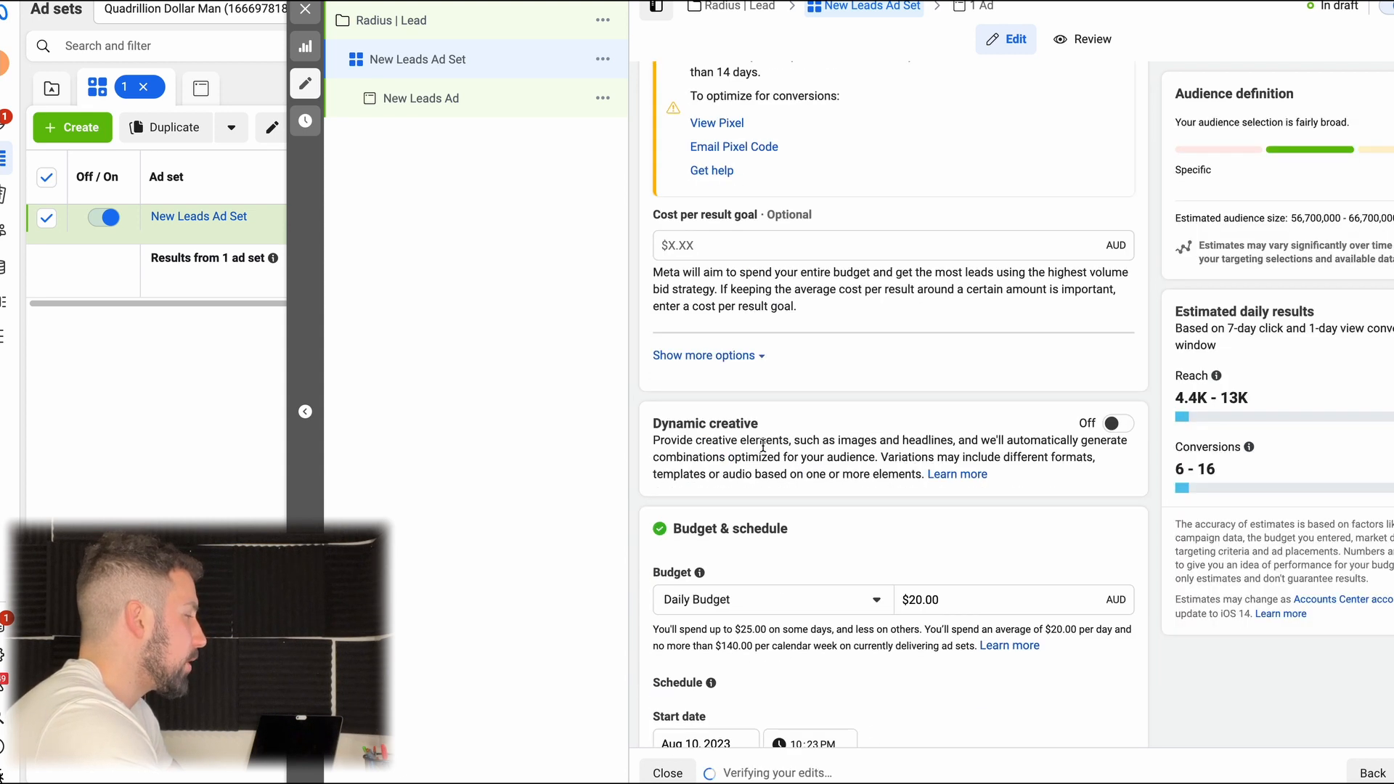
scroll("down", 3)
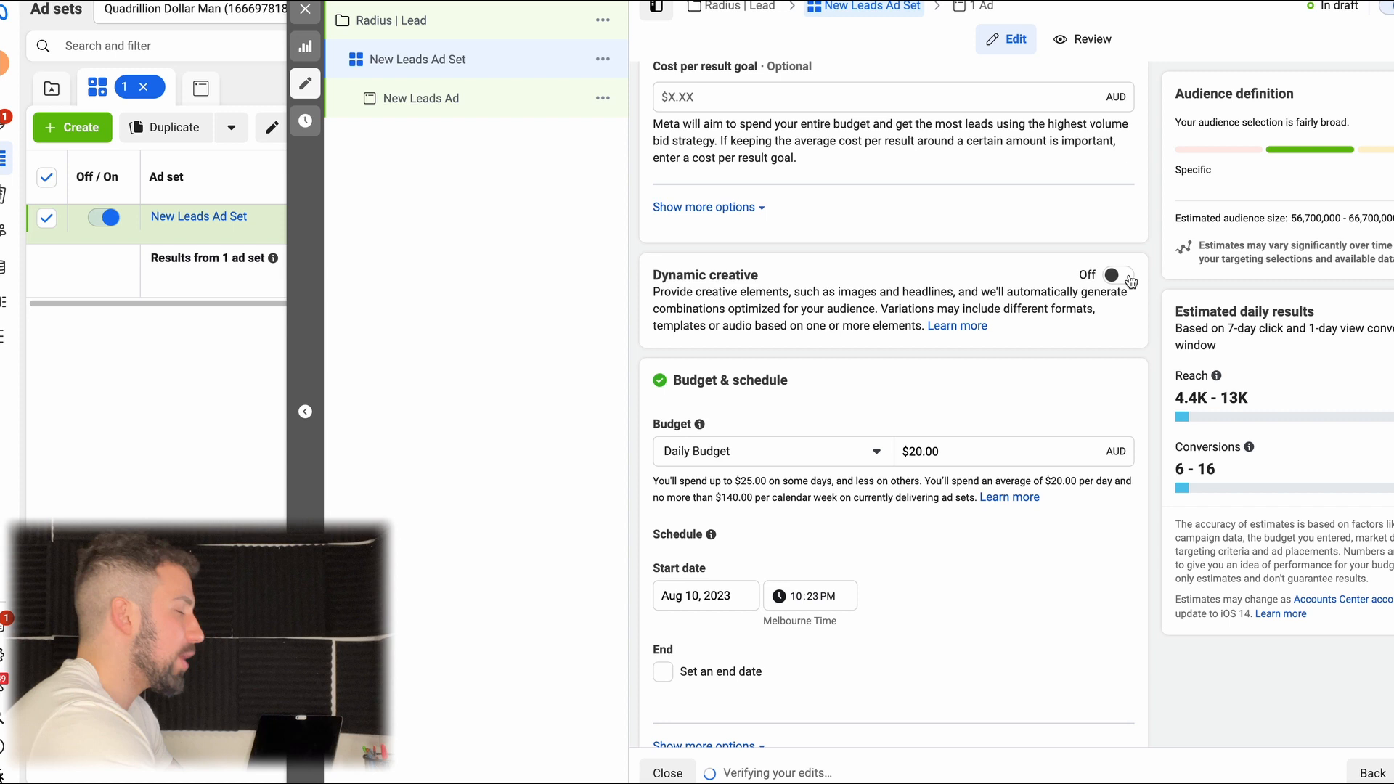
mouse_move(896, 501)
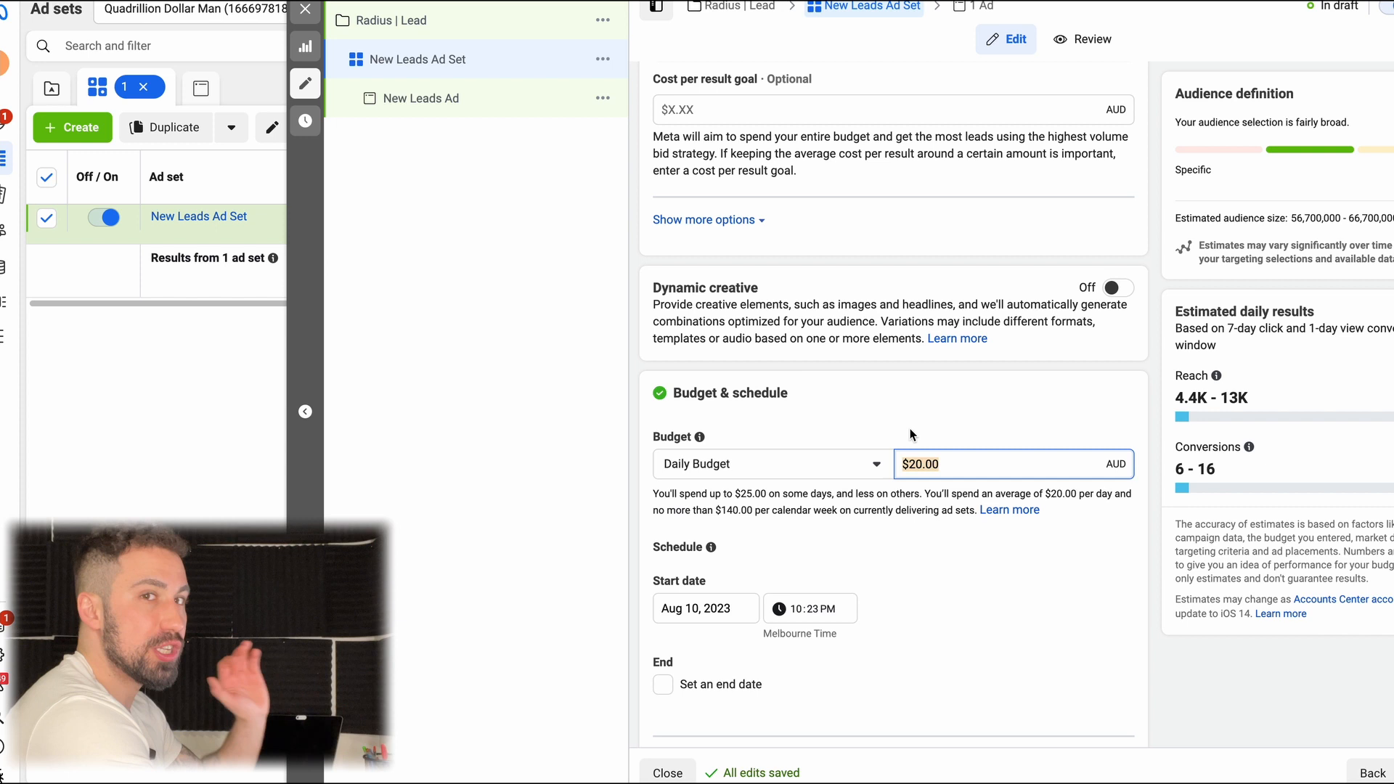
mouse_move(932, 484)
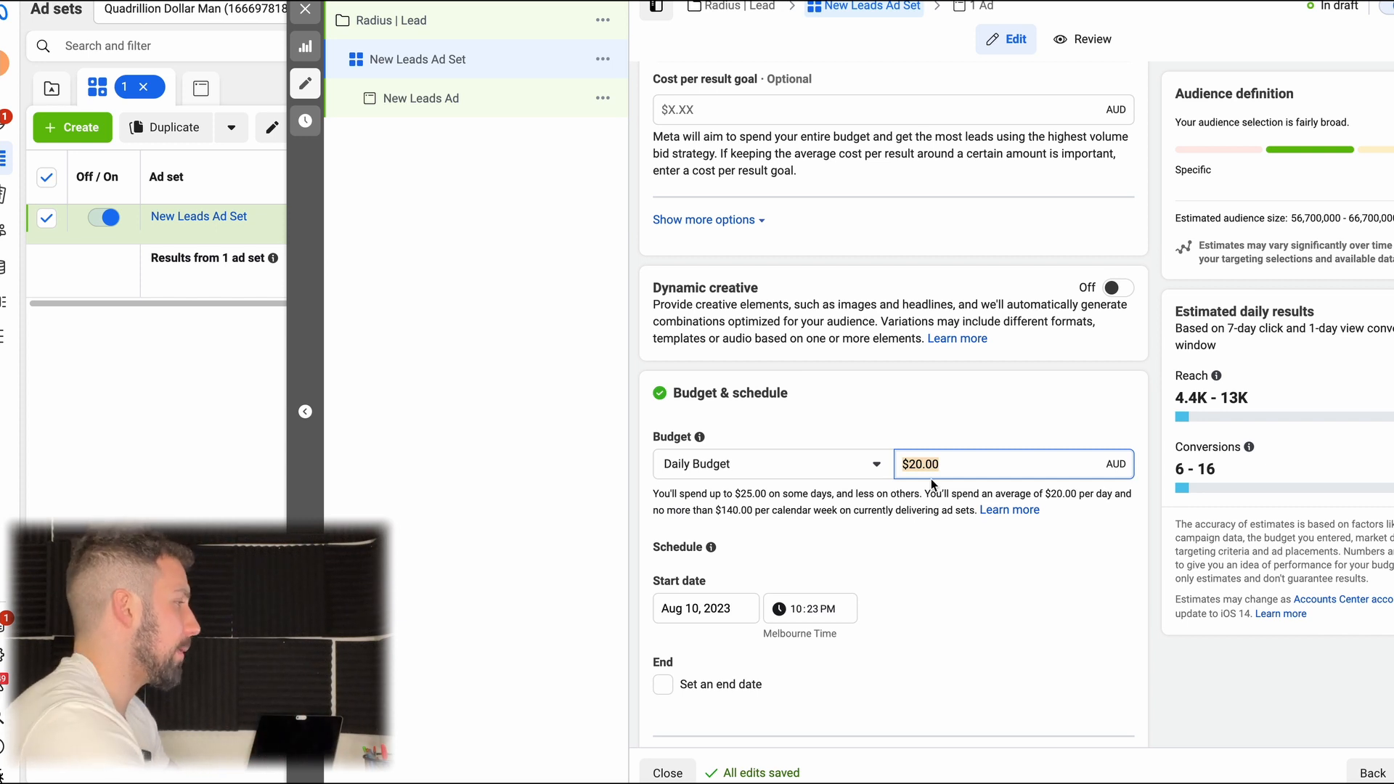
scroll("down", 3)
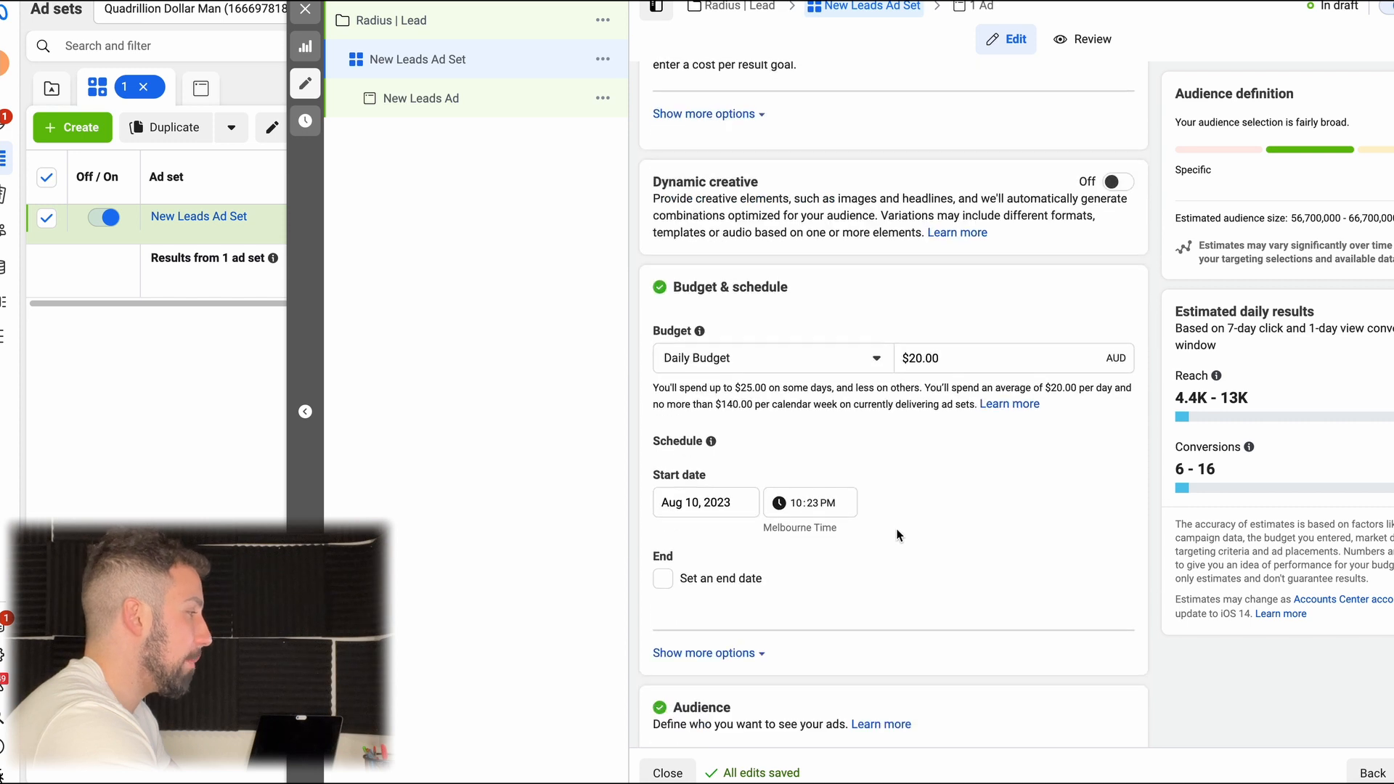
Step: Search 'melbourne aus' and add Melbourne, Victoria, Australia as the target location
scroll("down", 3)
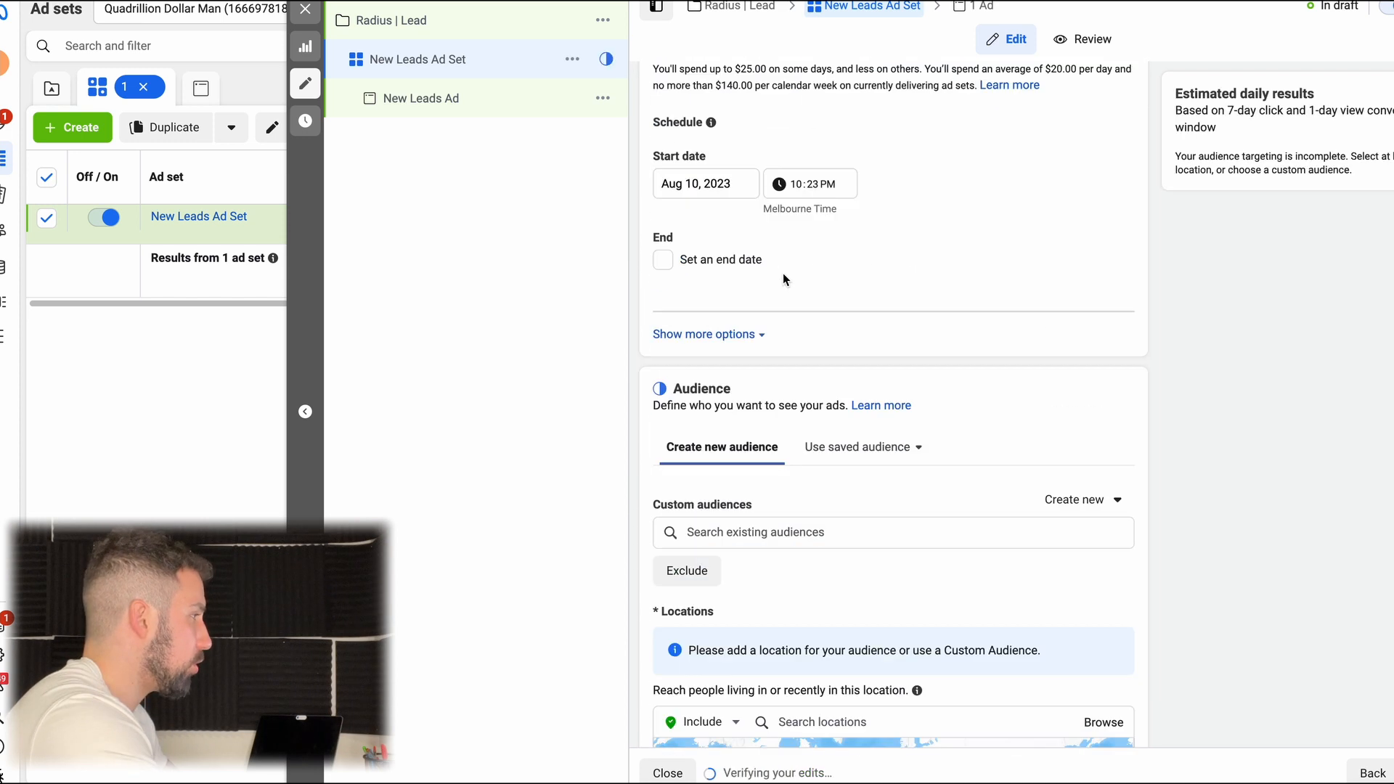
scroll("down", 3)
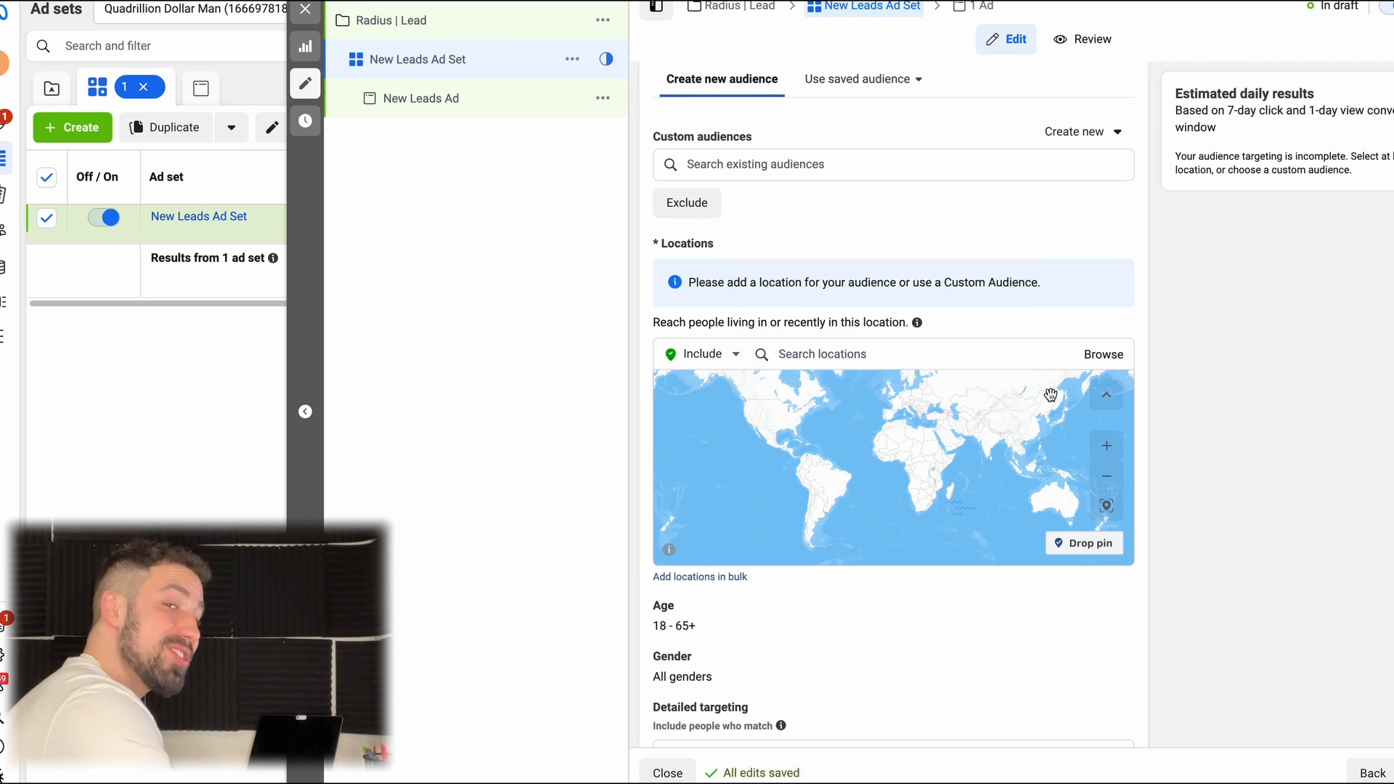
mouse_move(943, 350)
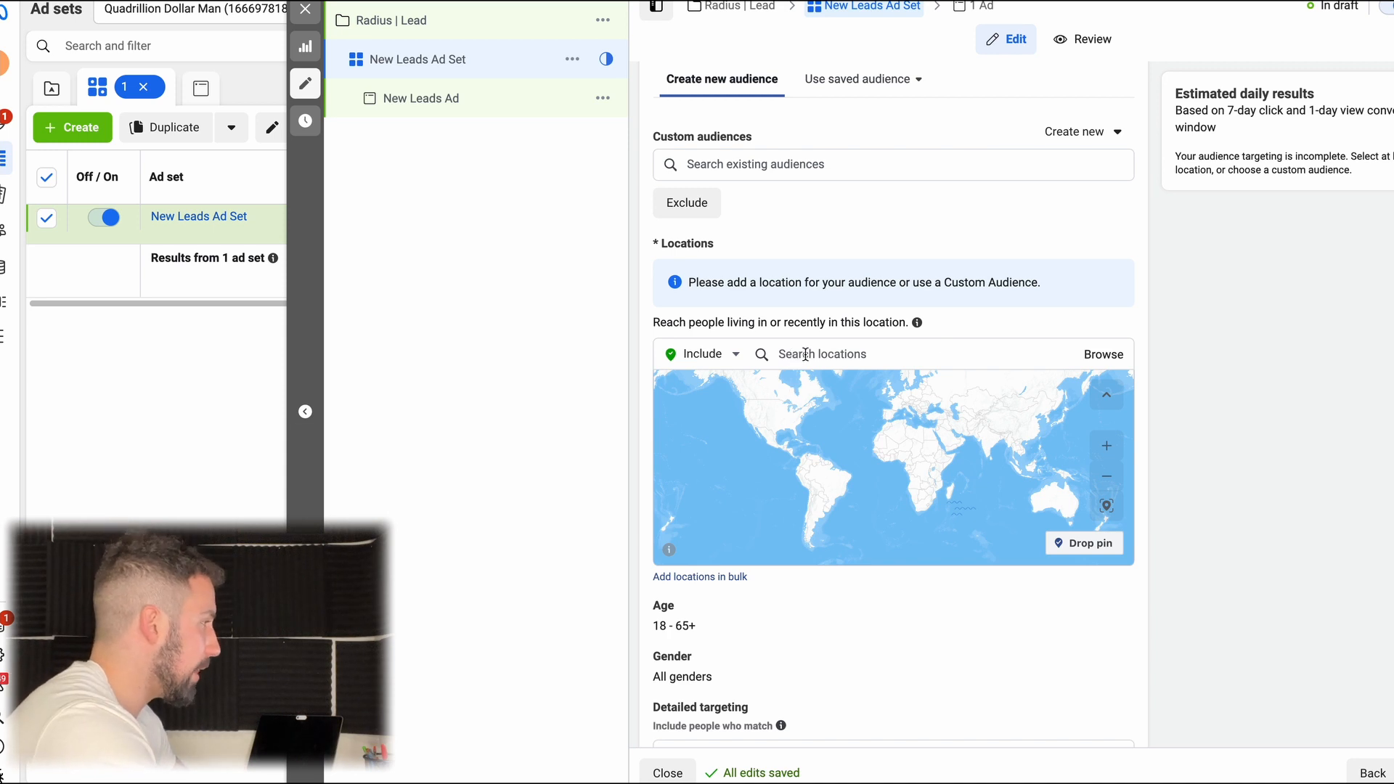
type("melbourne")
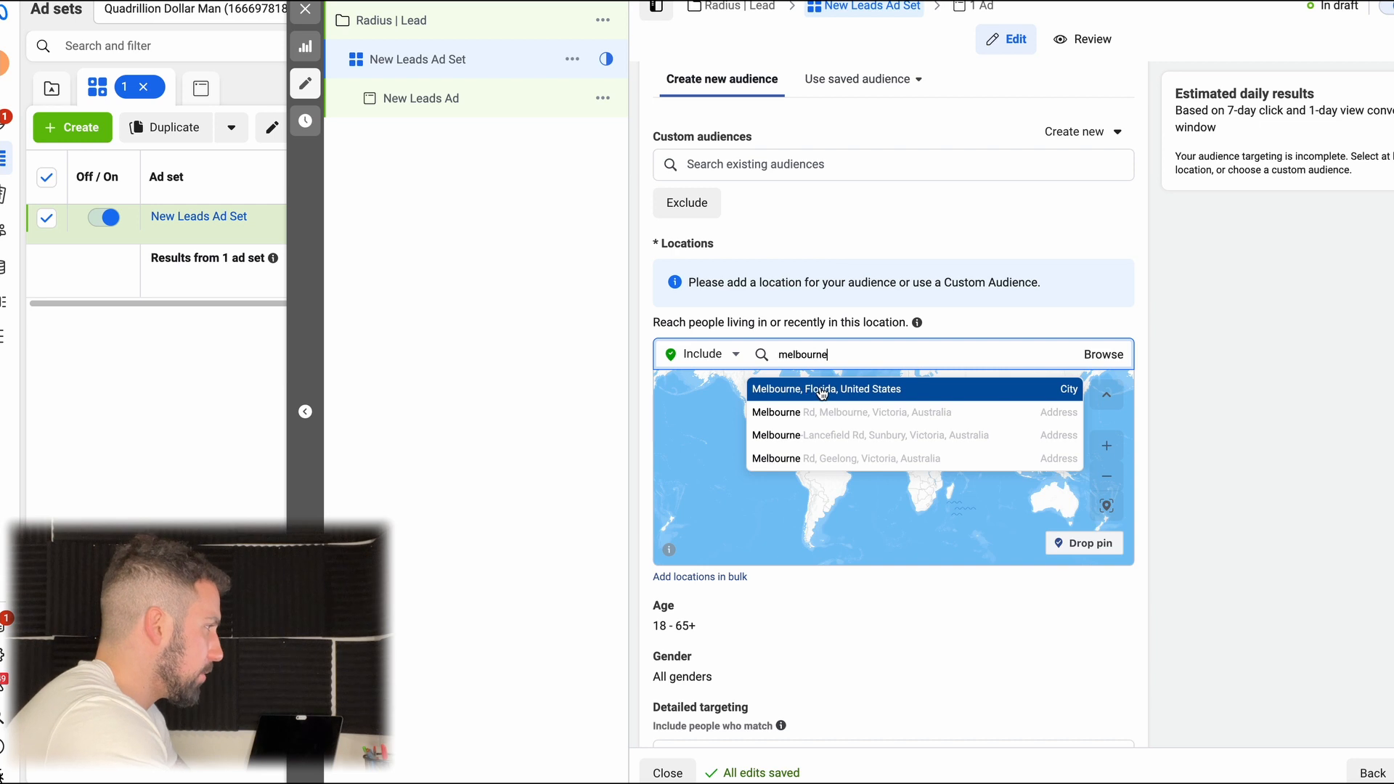
type("austr")
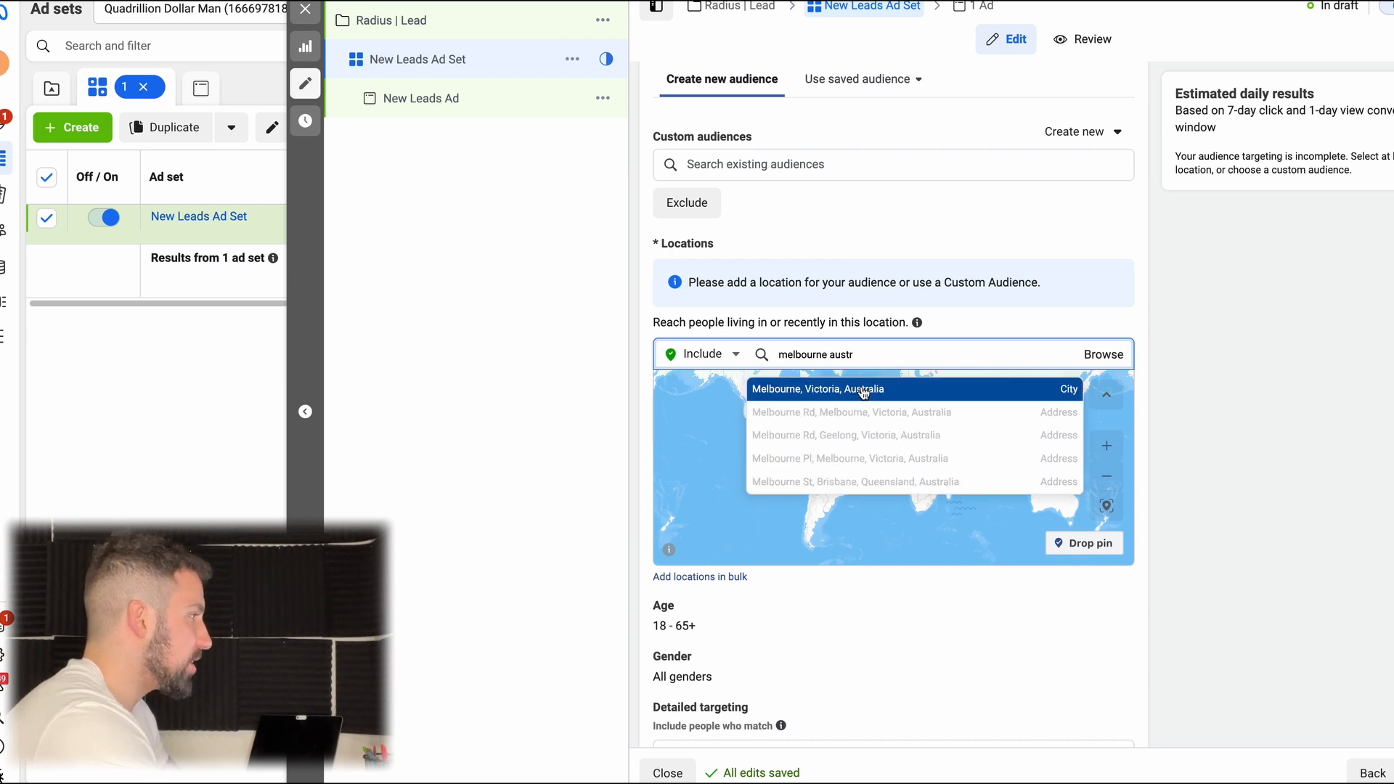
left_click(817, 390)
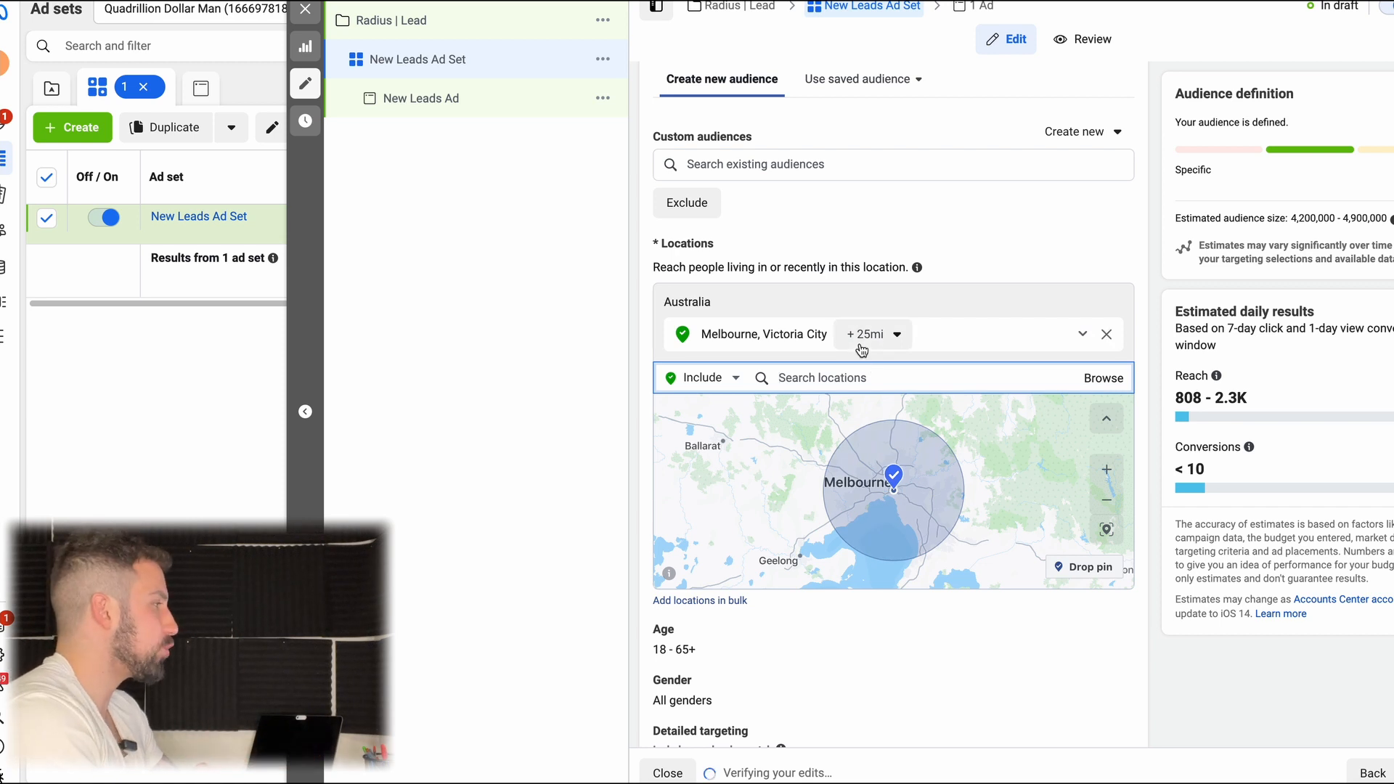
left_click(1106, 334)
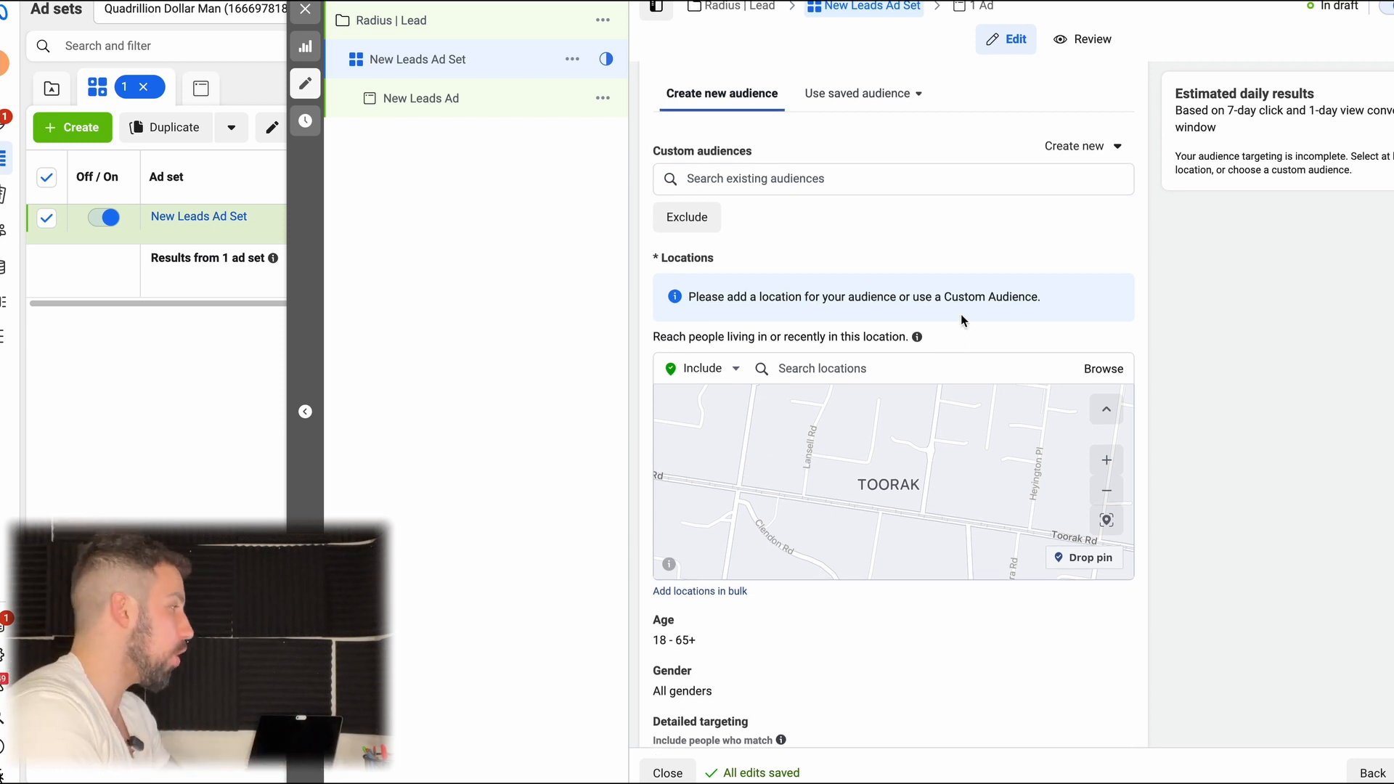
mouse_move(925, 389)
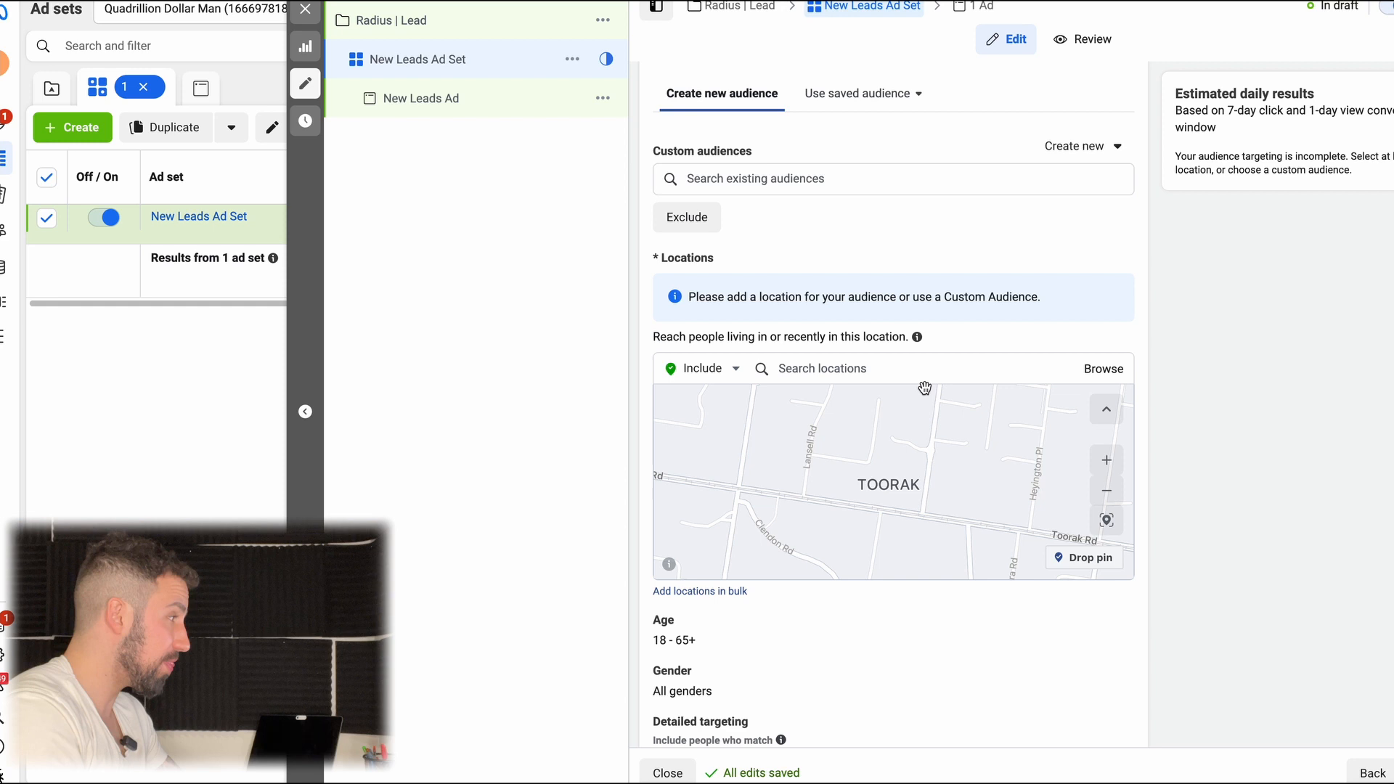
mouse_move(932, 397)
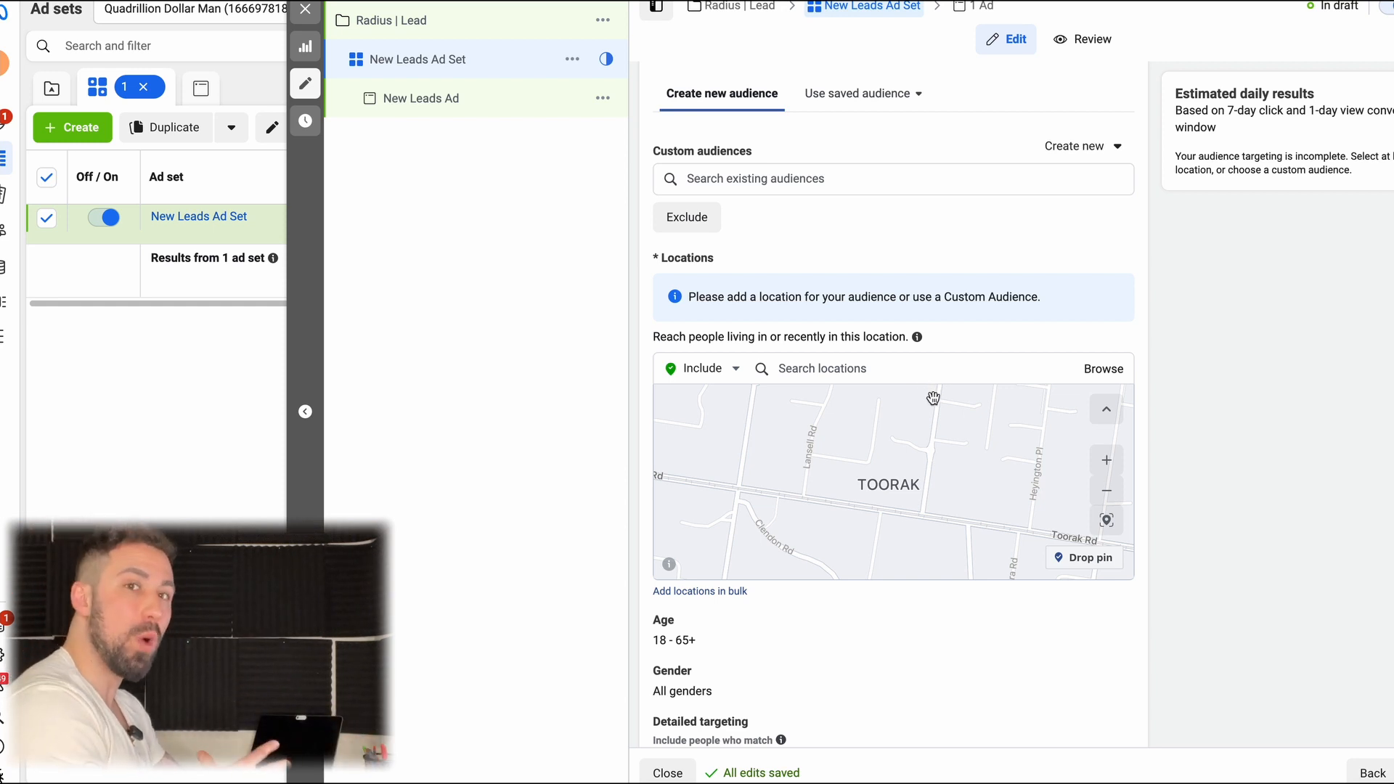
mouse_move(1088, 350)
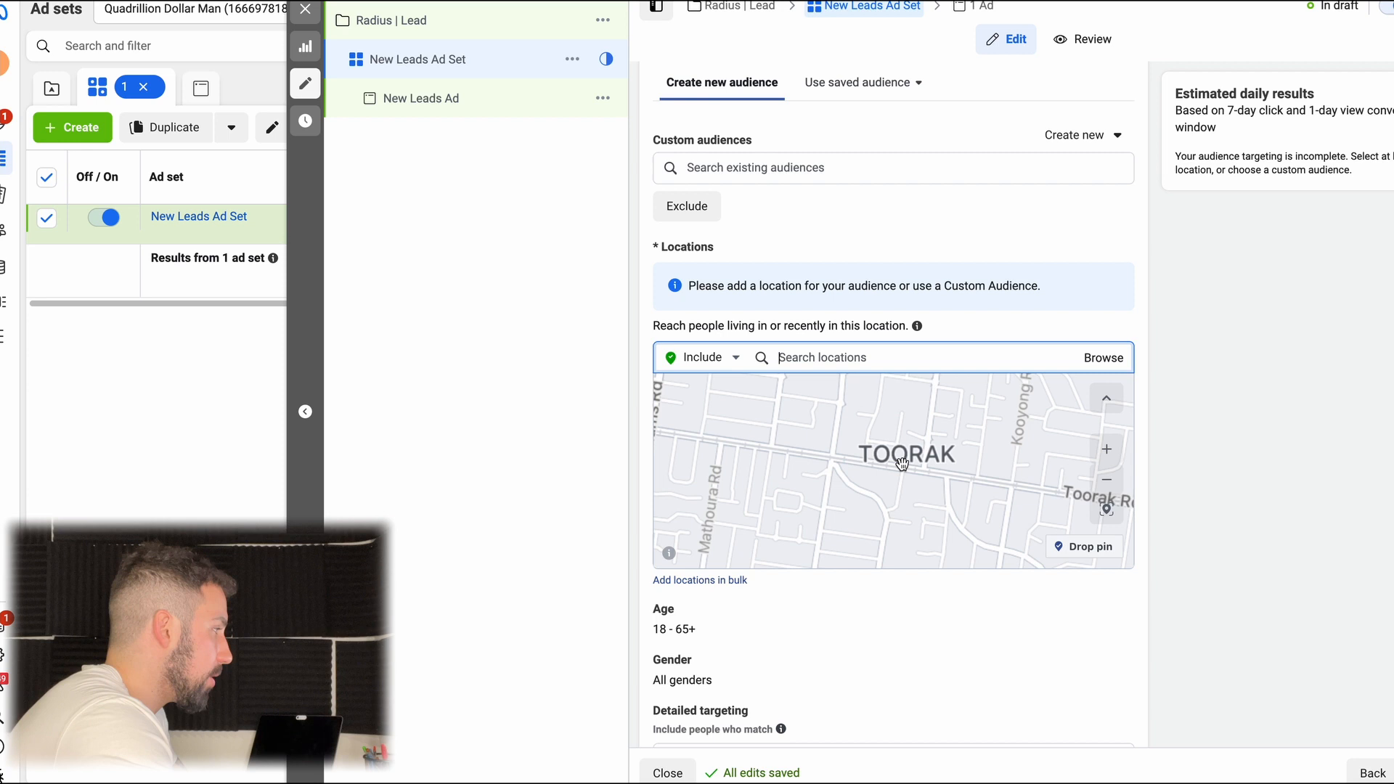
Step: Drop a location pin on Toorak and narrow its radius from +10mi to +2mi
left_click(900, 463)
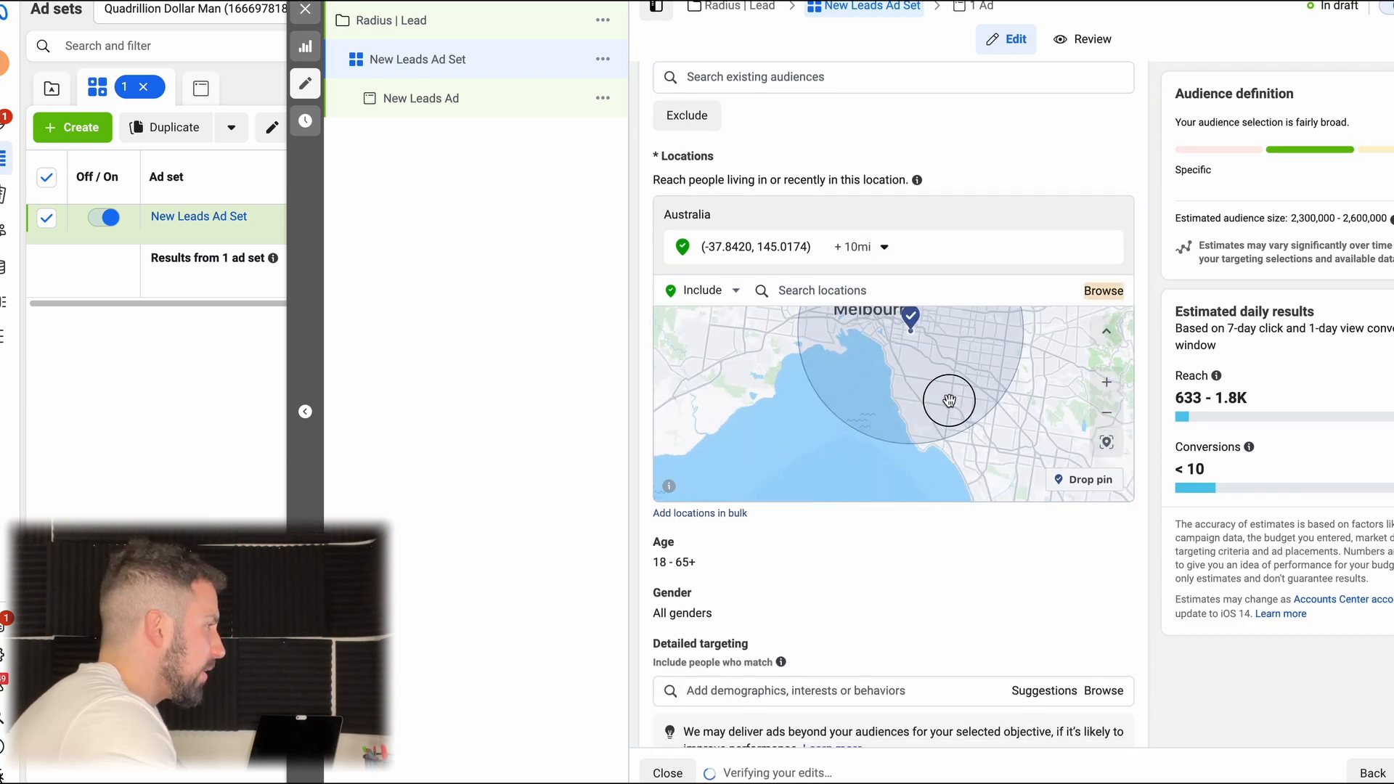
left_click(857, 247)
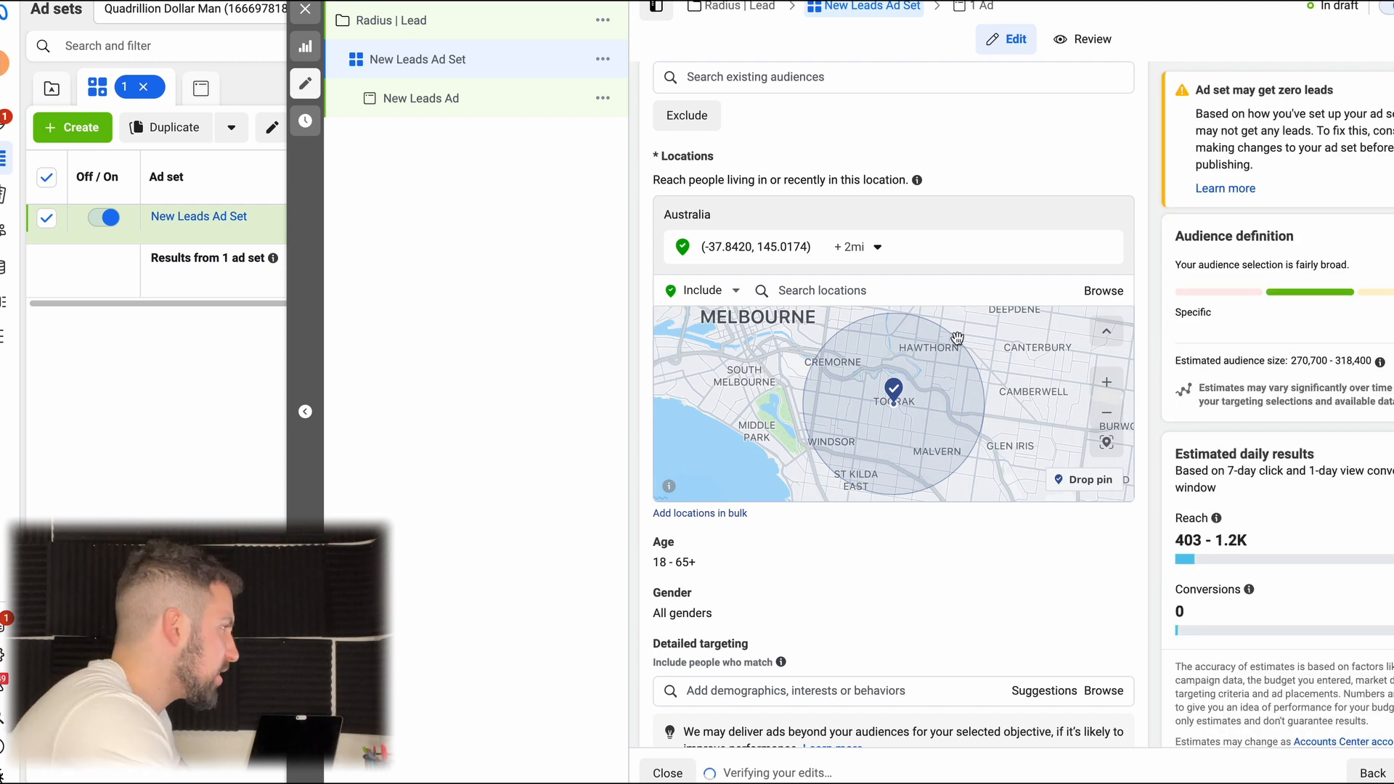
mouse_move(861, 364)
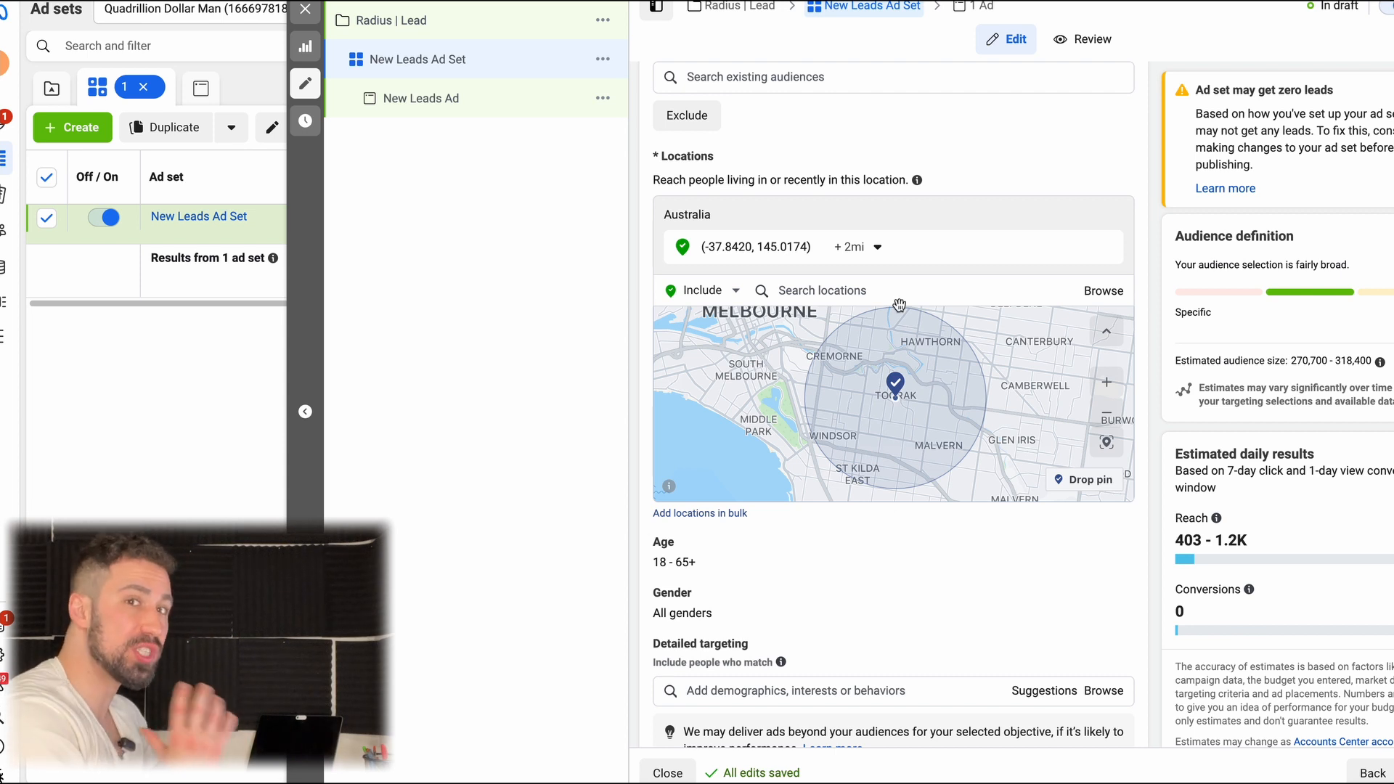
mouse_move(906, 230)
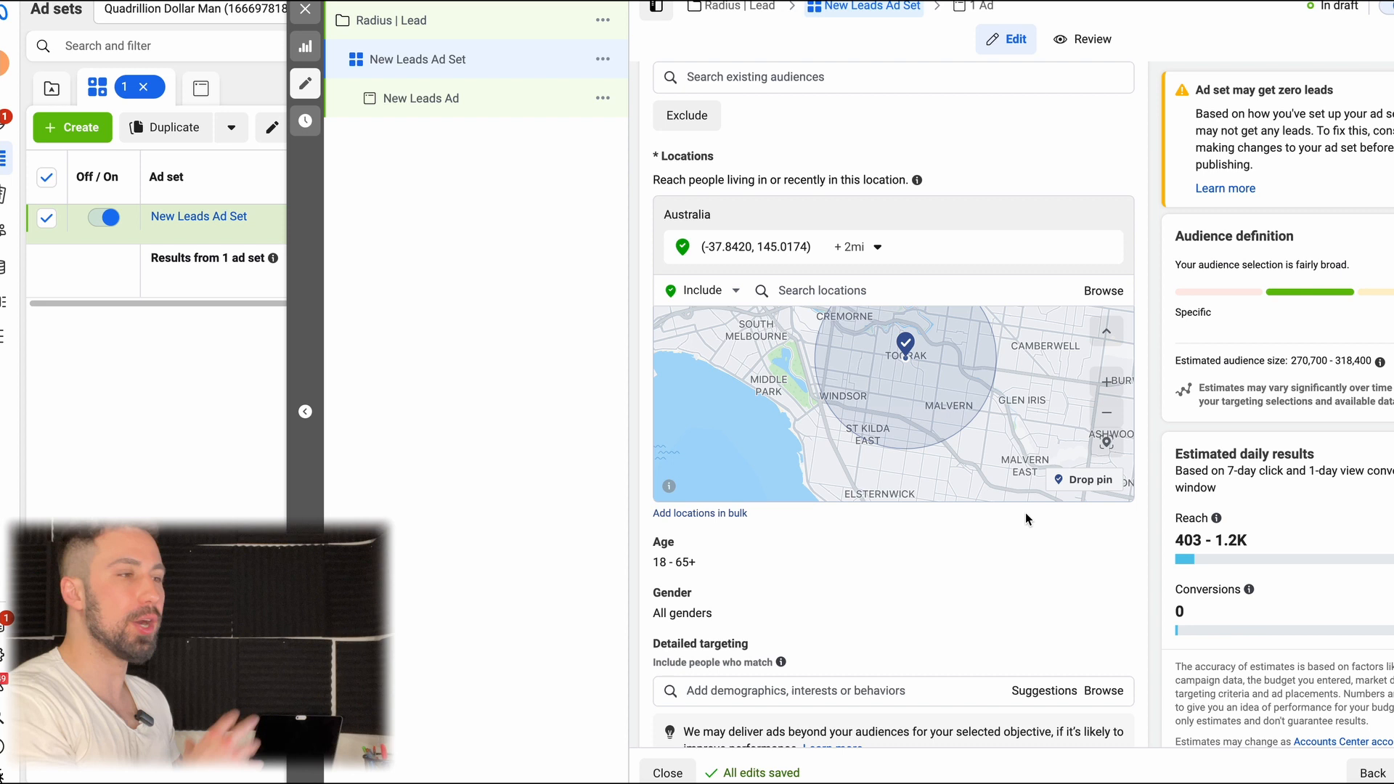
mouse_move(975, 456)
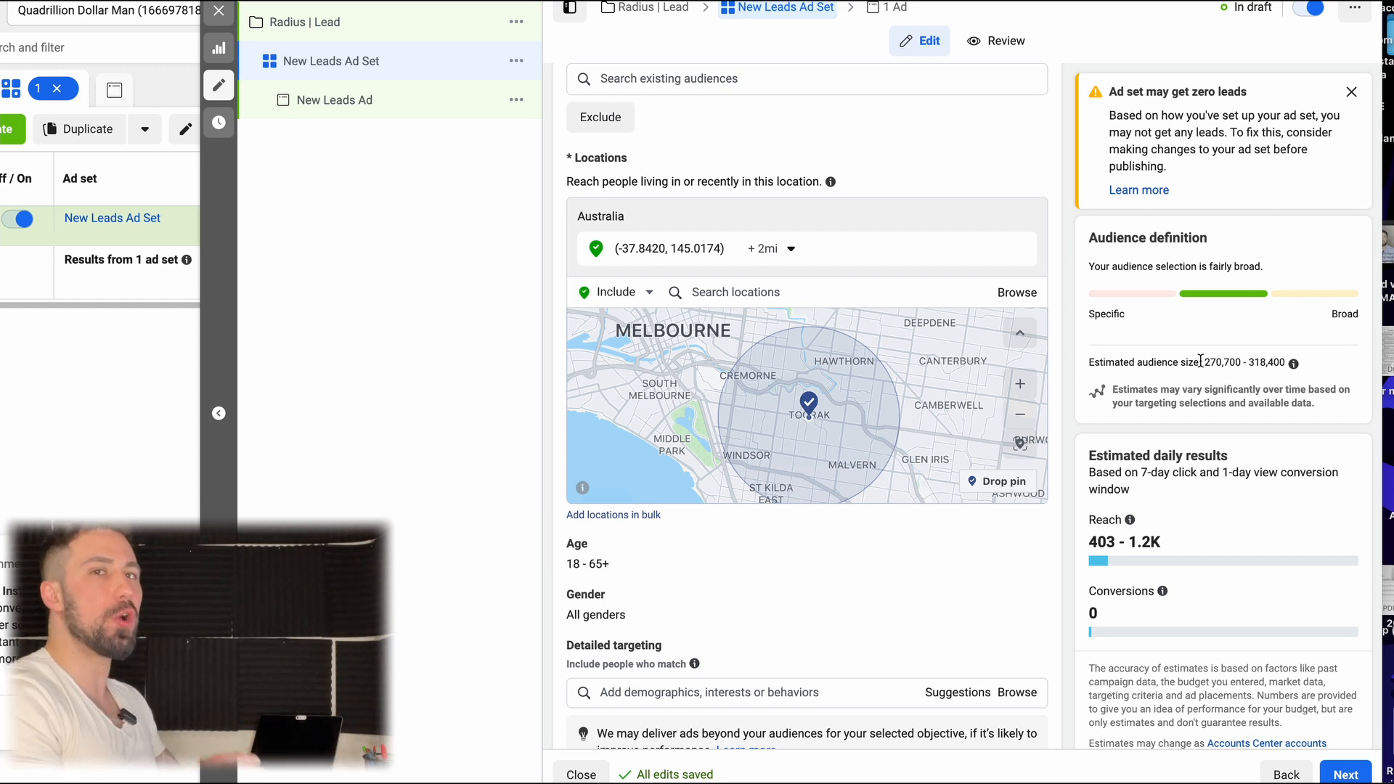
mouse_move(1147, 416)
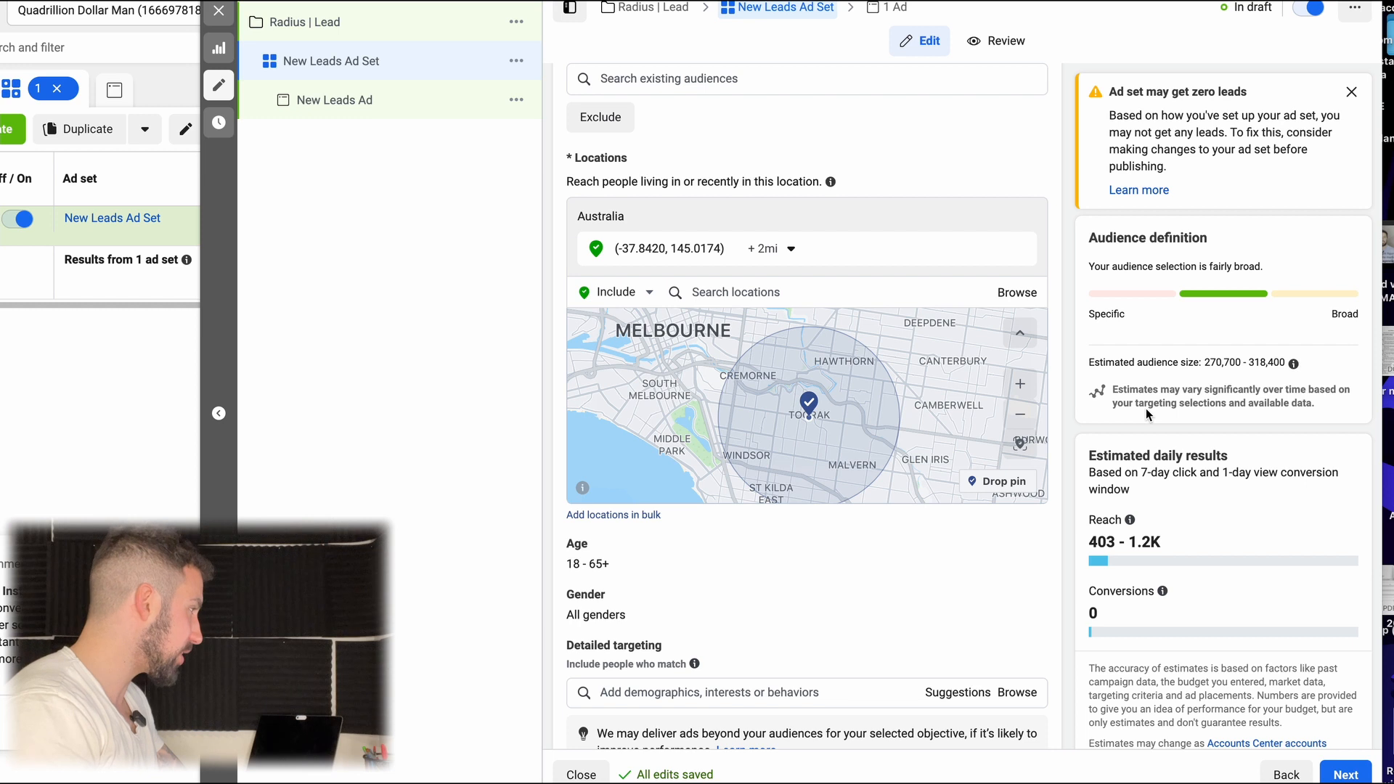
mouse_move(1237, 362)
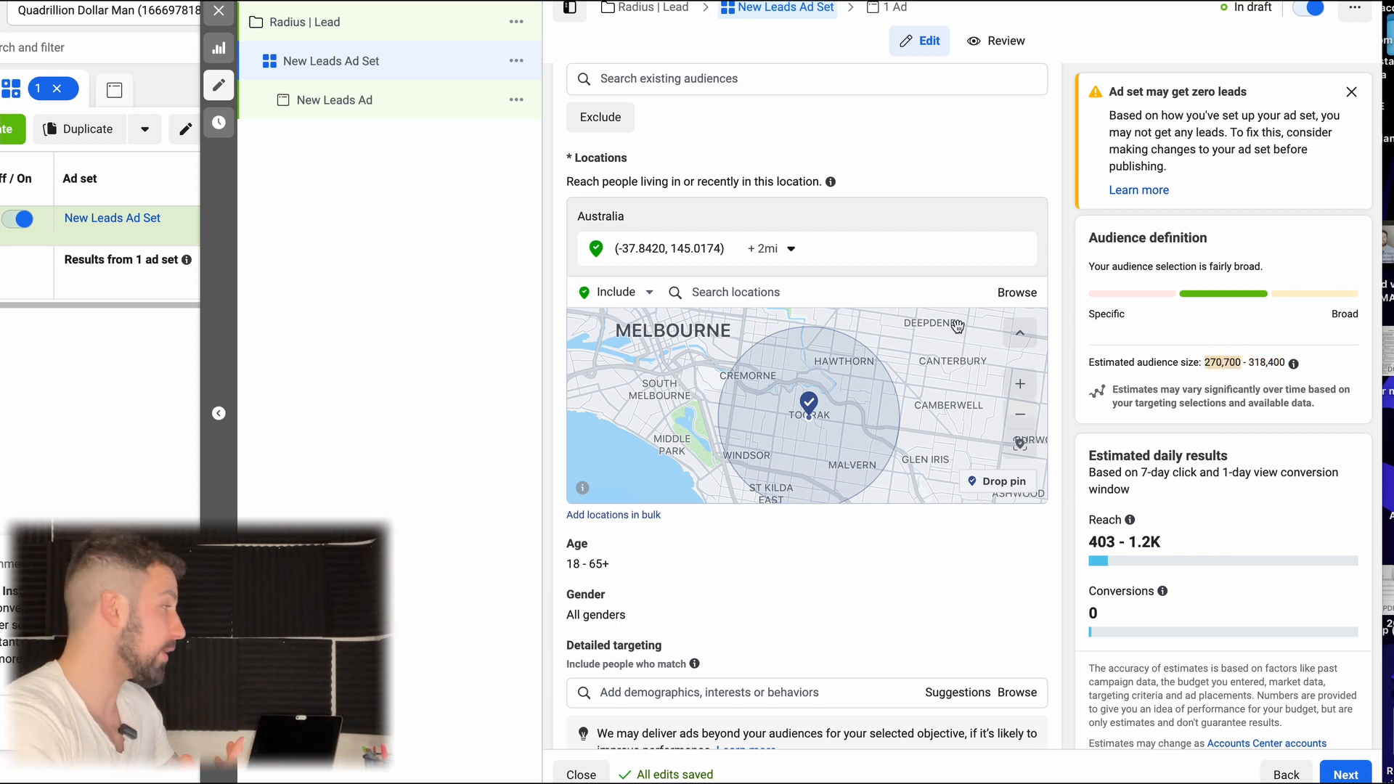
mouse_move(881, 339)
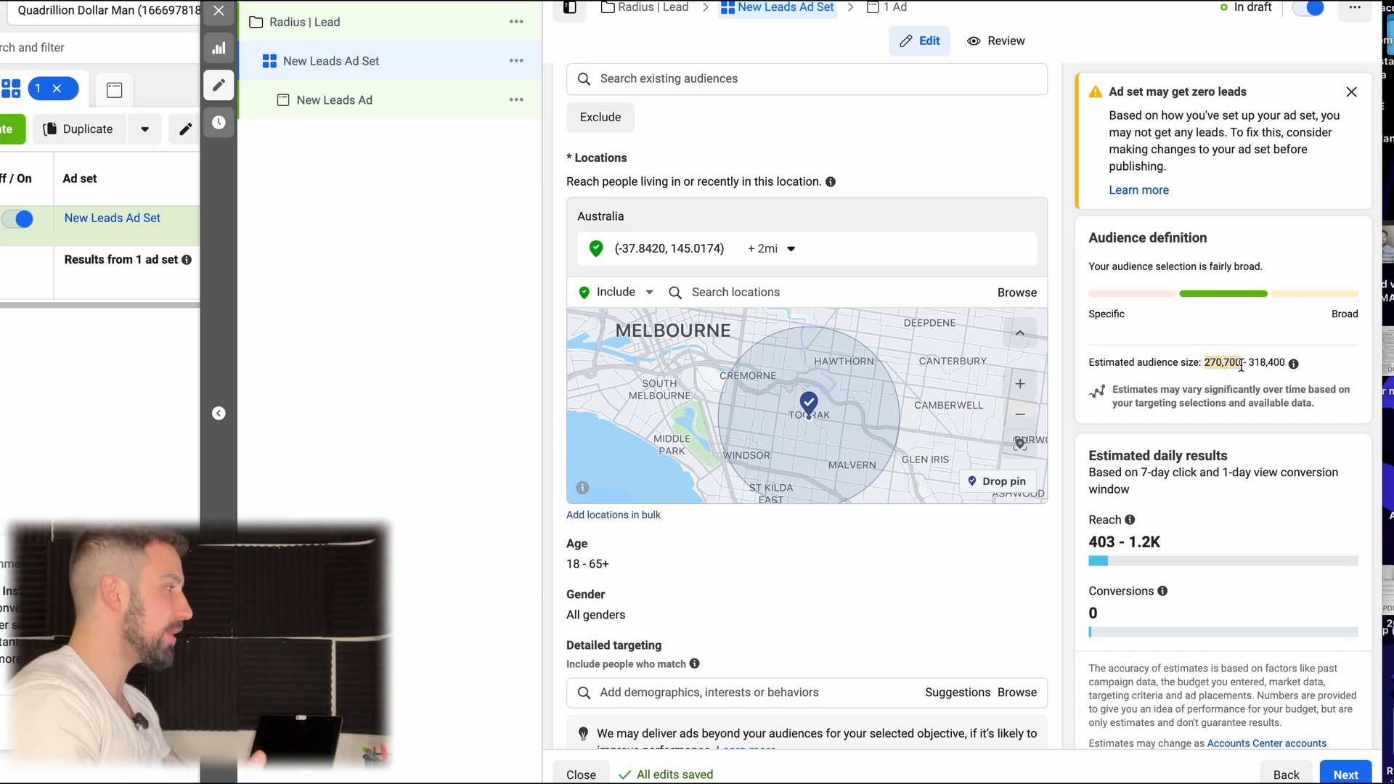
left_click(770, 248)
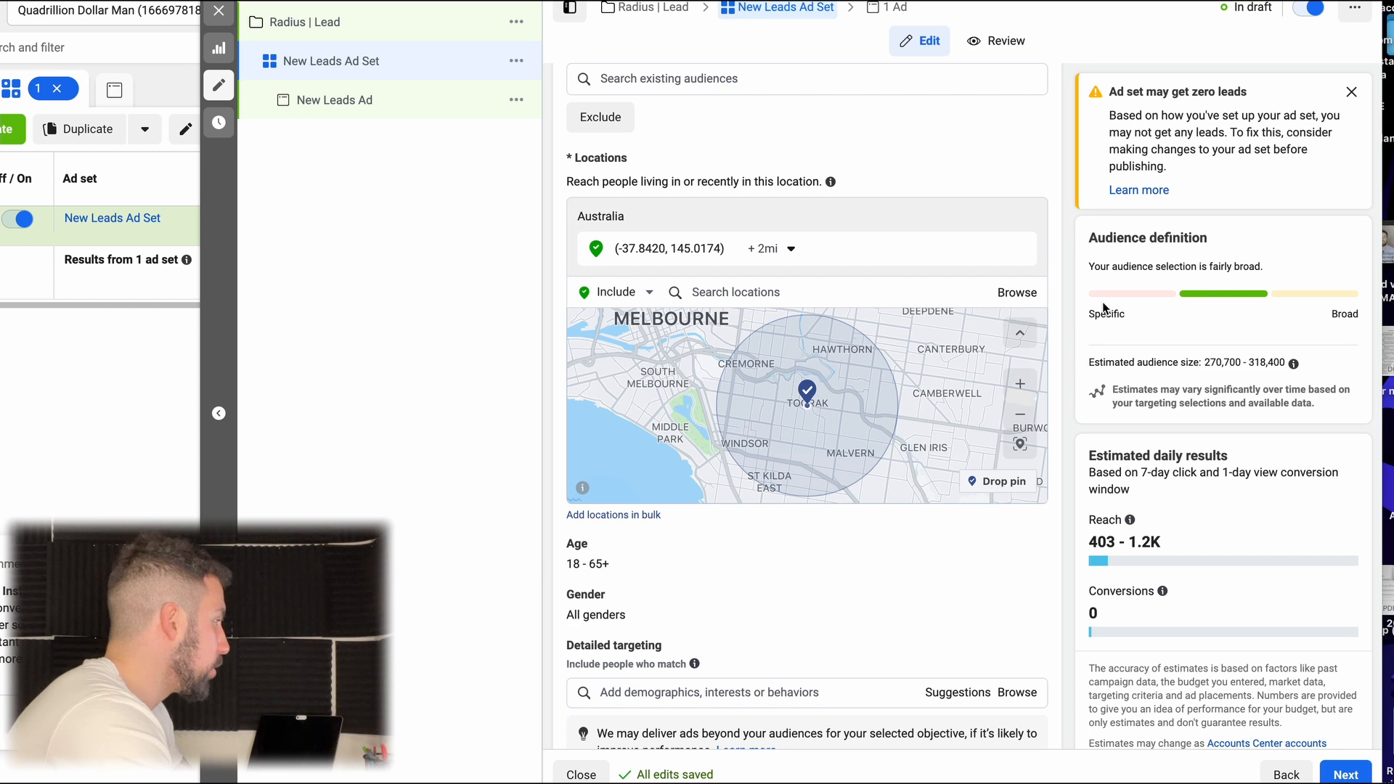
scroll("down", 3)
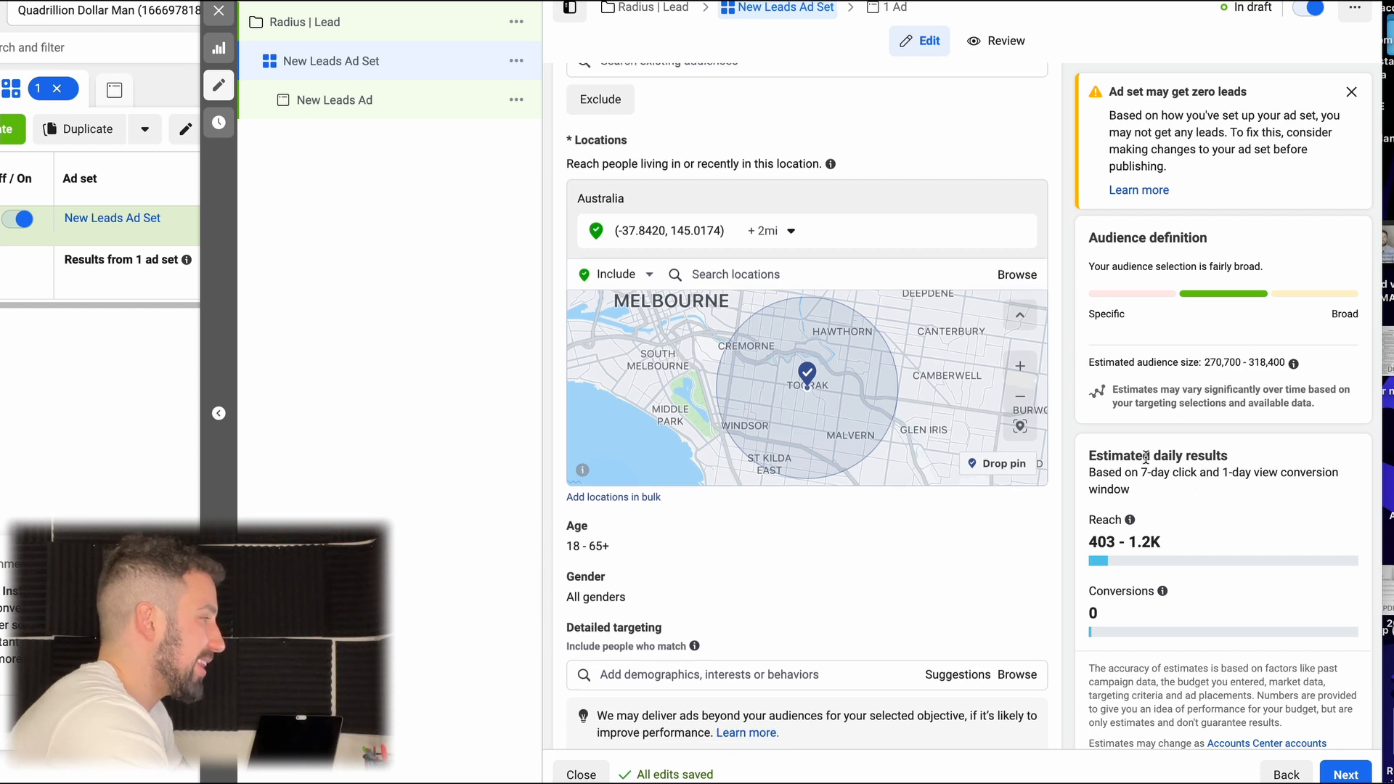
scroll("down", 3)
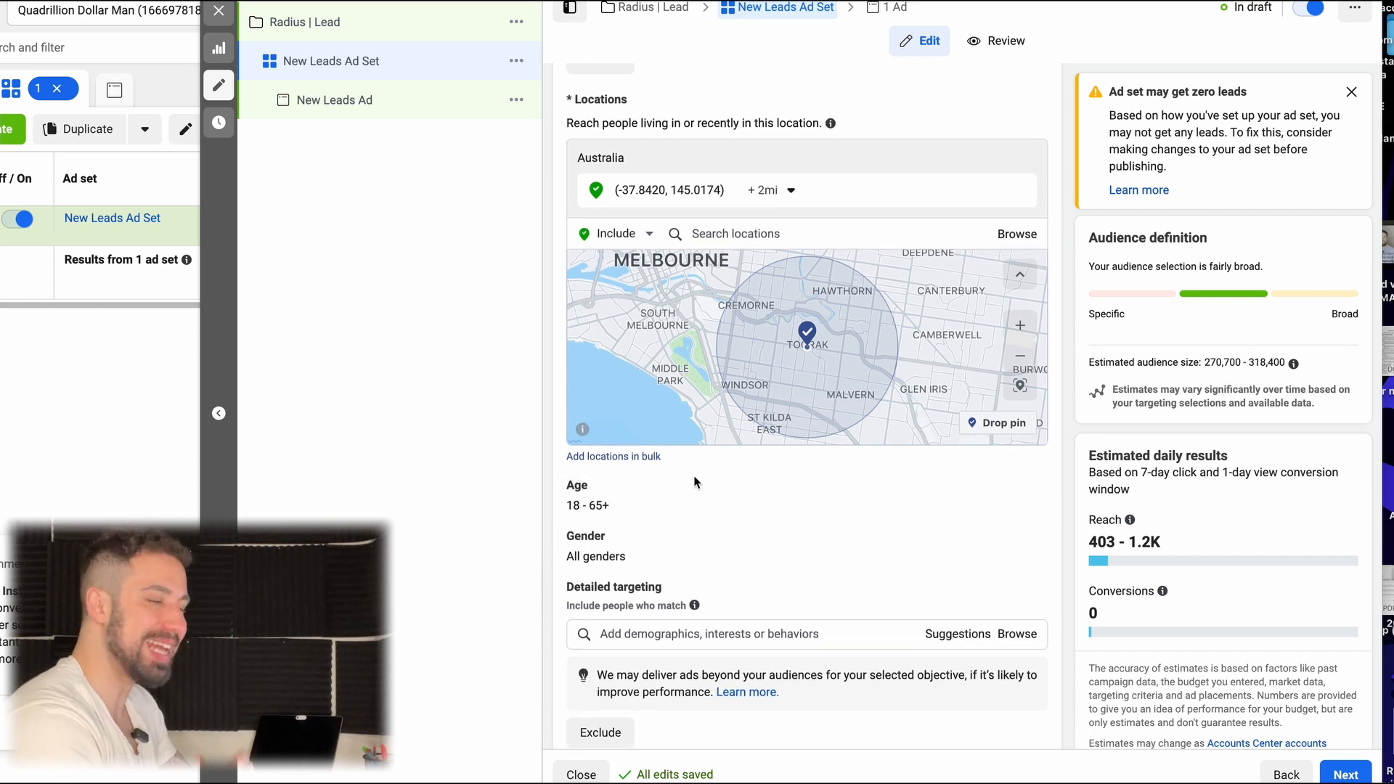
mouse_move(716, 504)
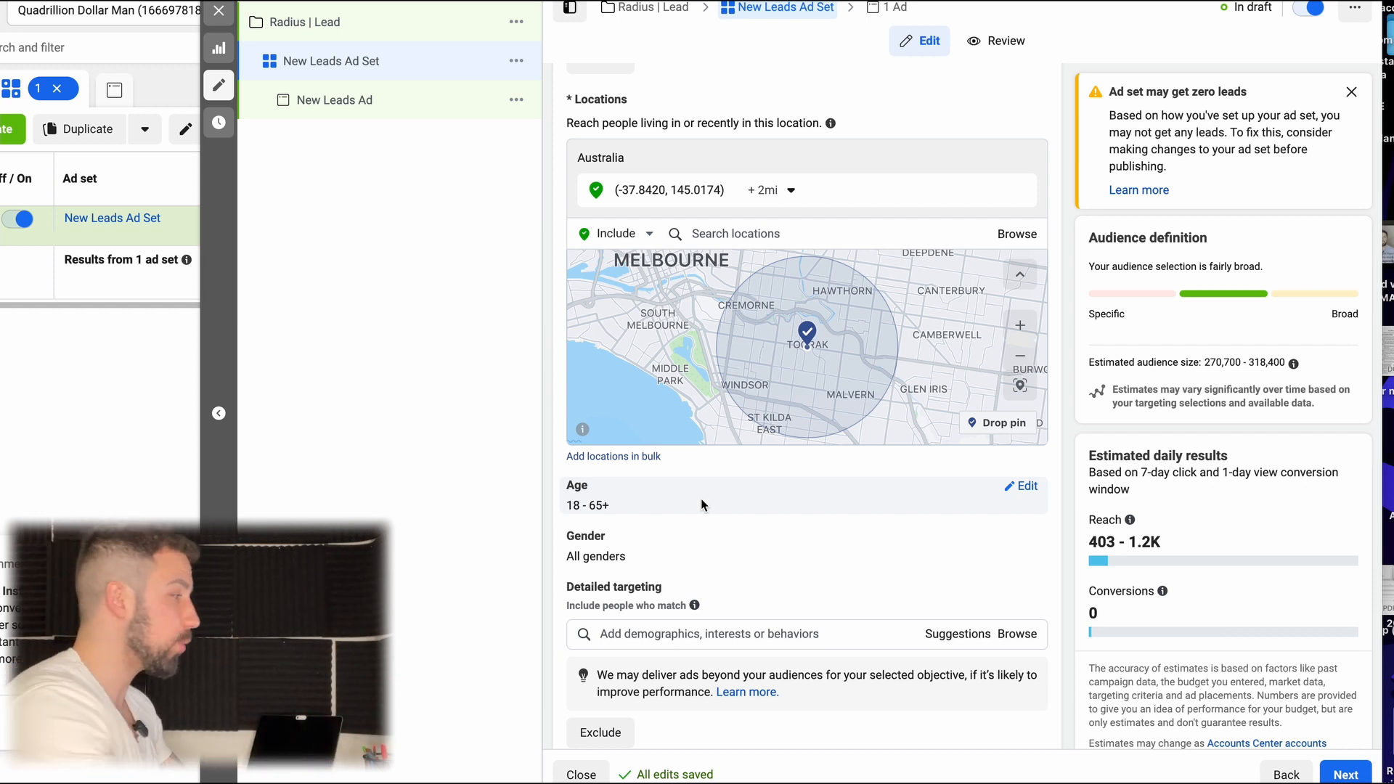
mouse_move(679, 532)
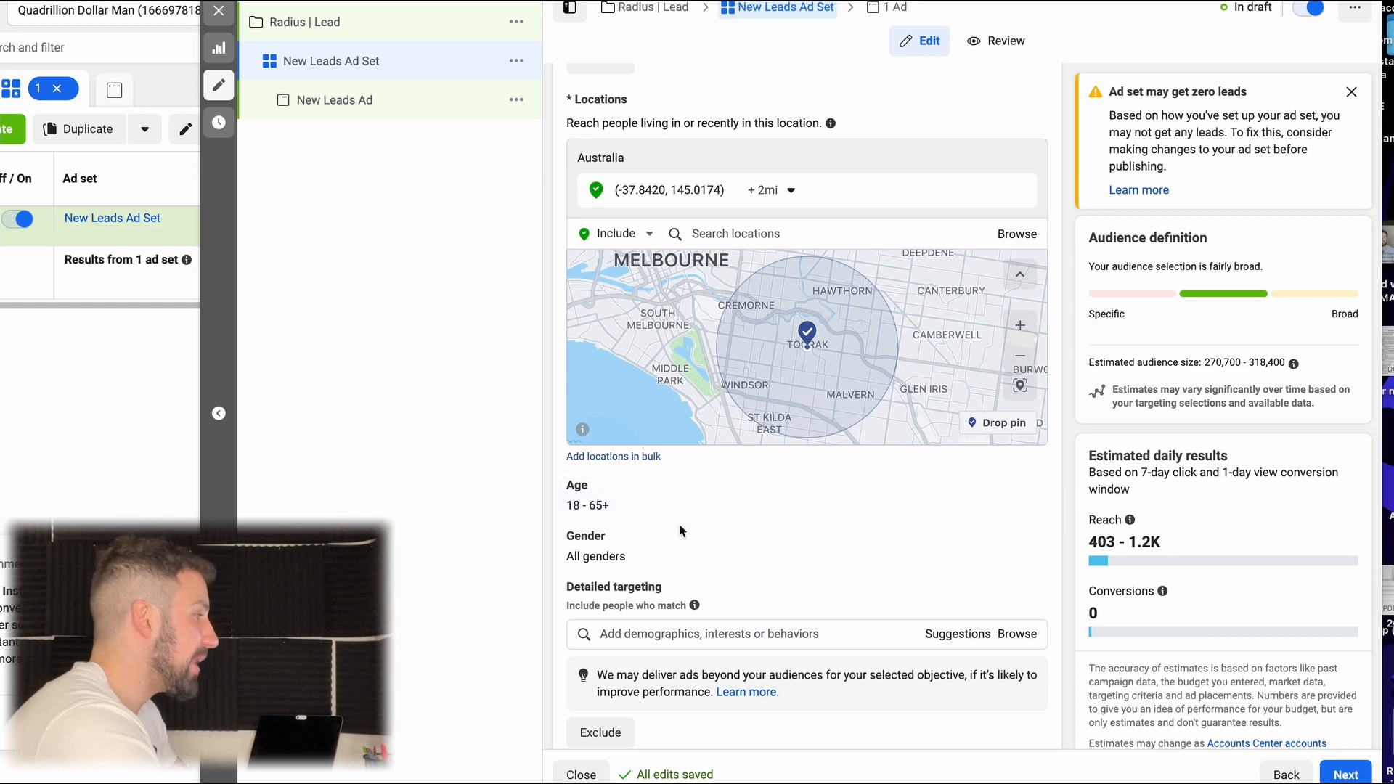
scroll("down", 3)
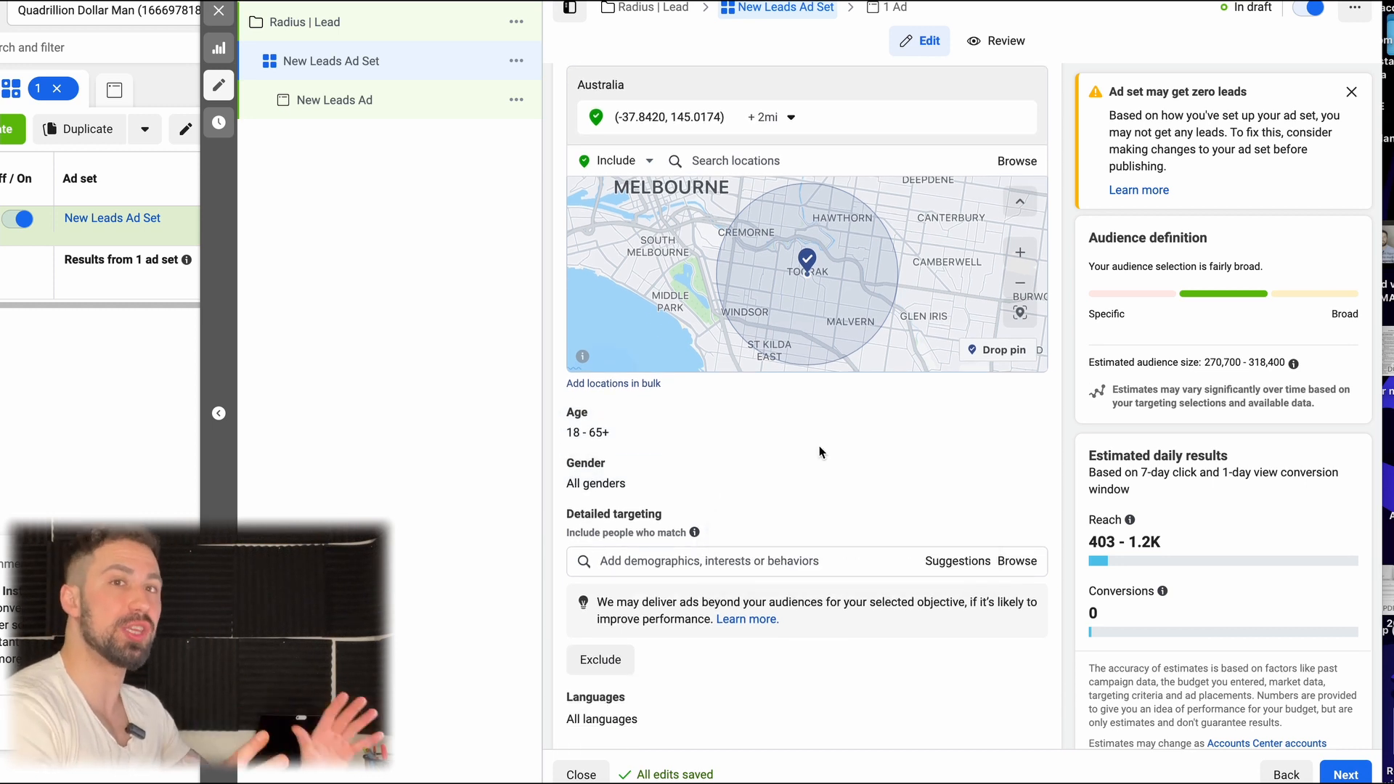
mouse_move(783, 448)
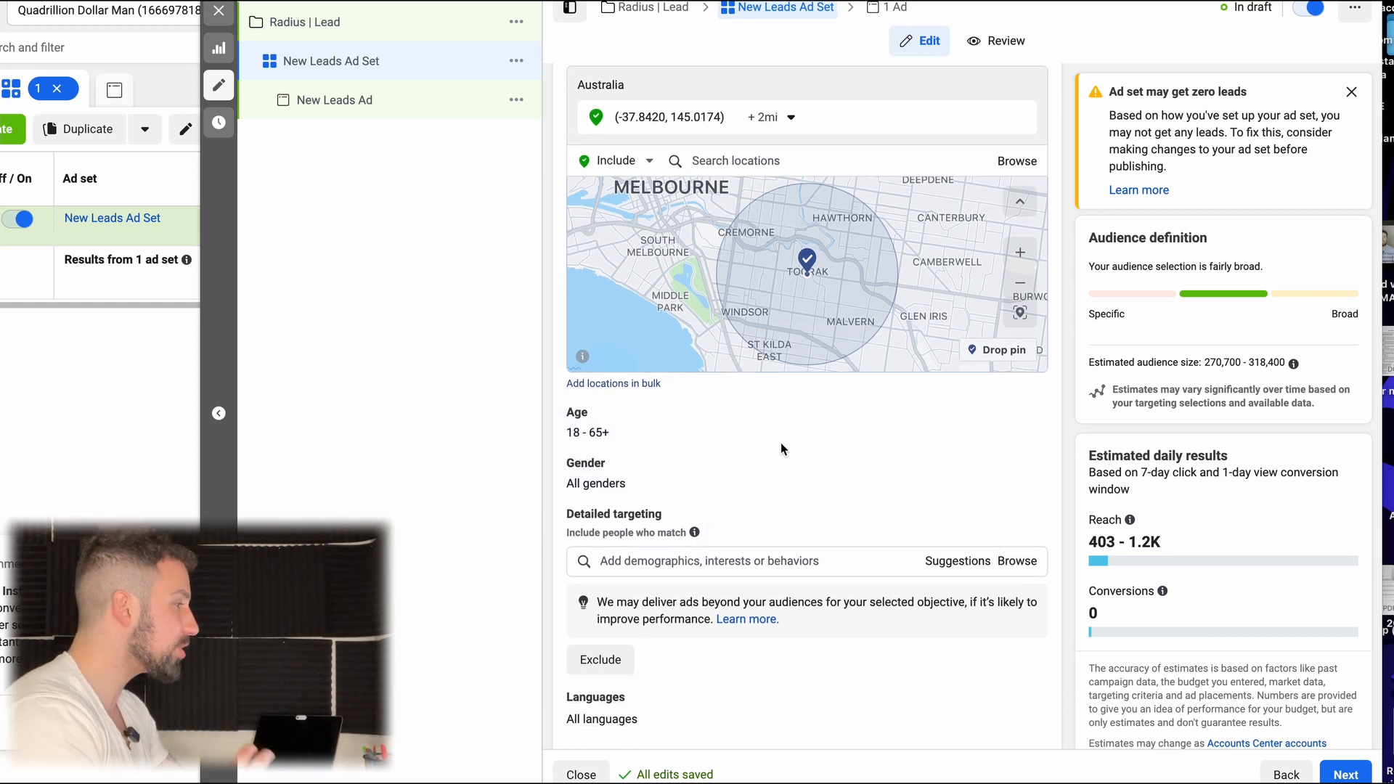
left_click(759, 560)
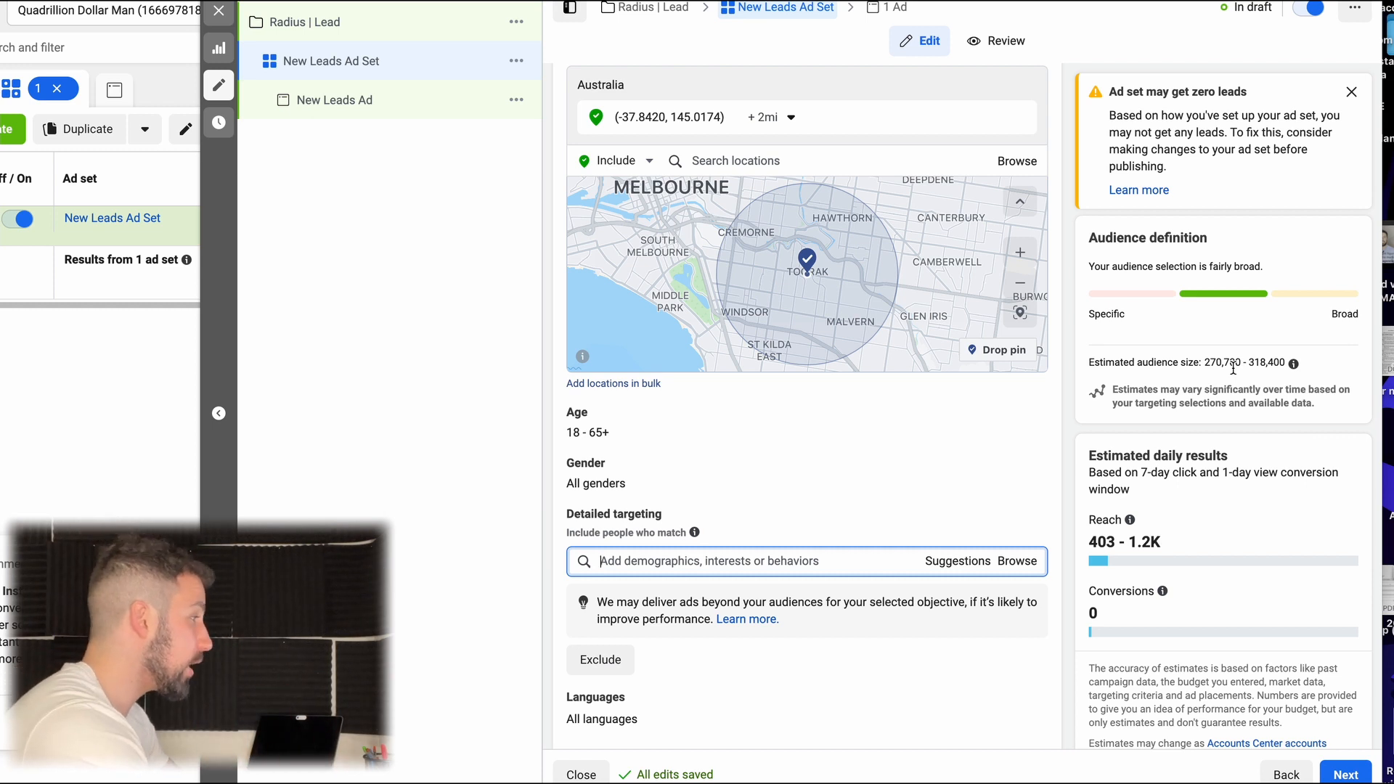
scroll("down", 3)
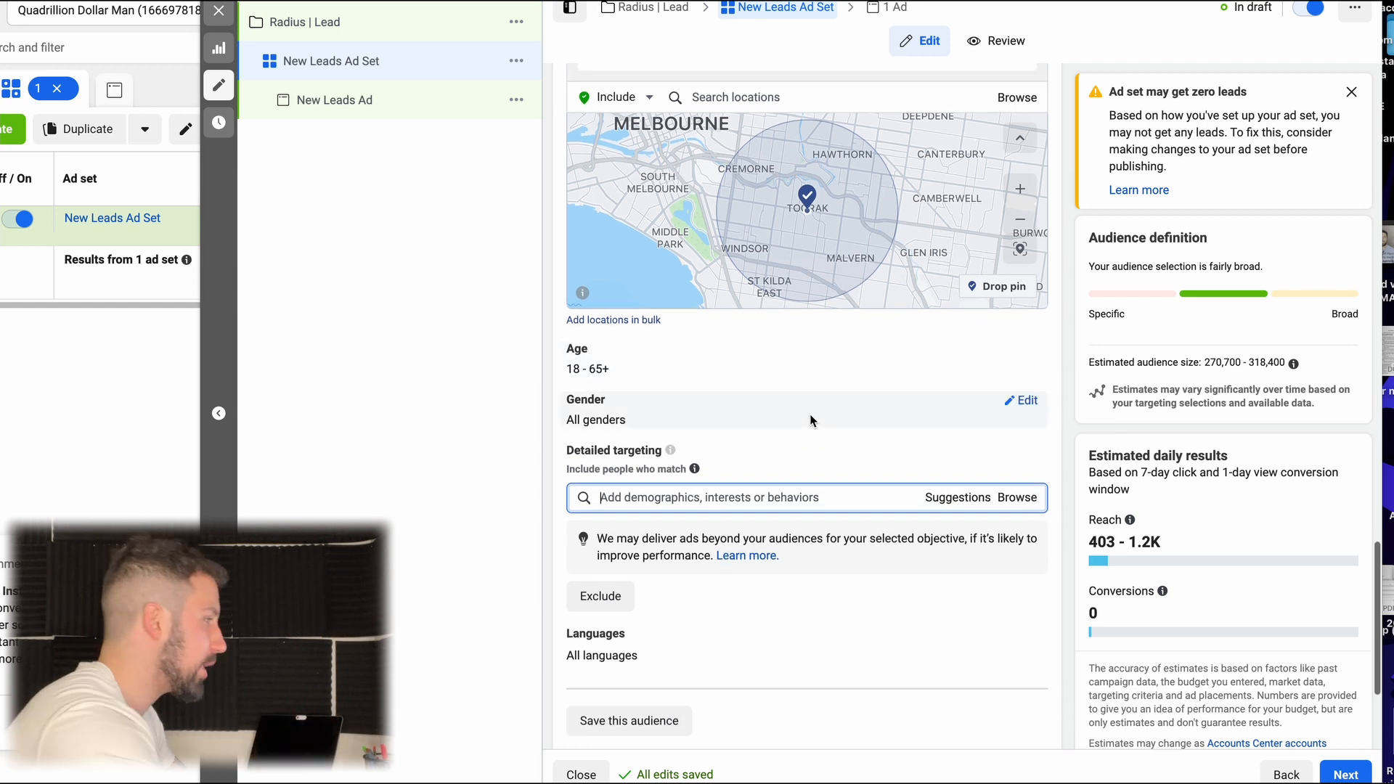
scroll("down", 3)
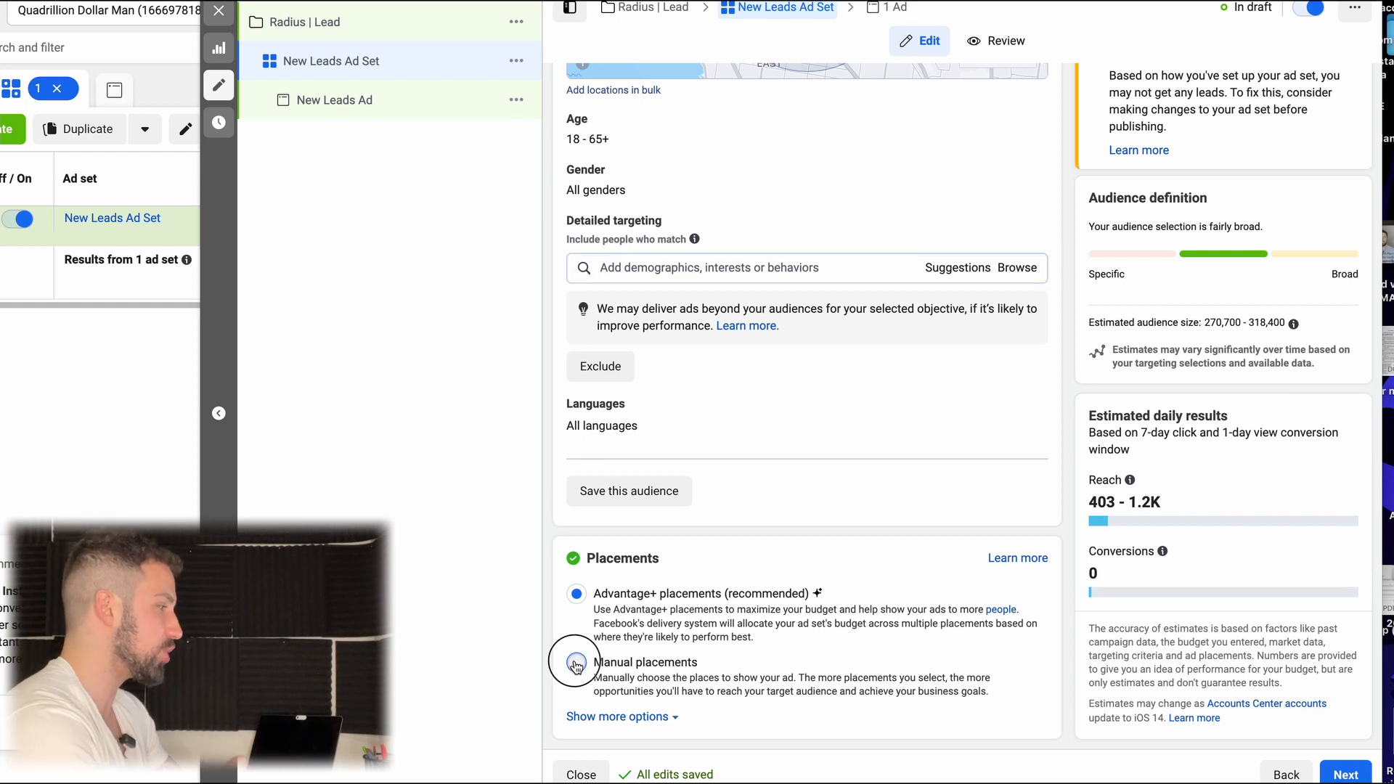
Step: Switch to manual placements, keeping only Facebook Feed and Instagram feed, deselecting Stories, Reels and Search
left_click(576, 662)
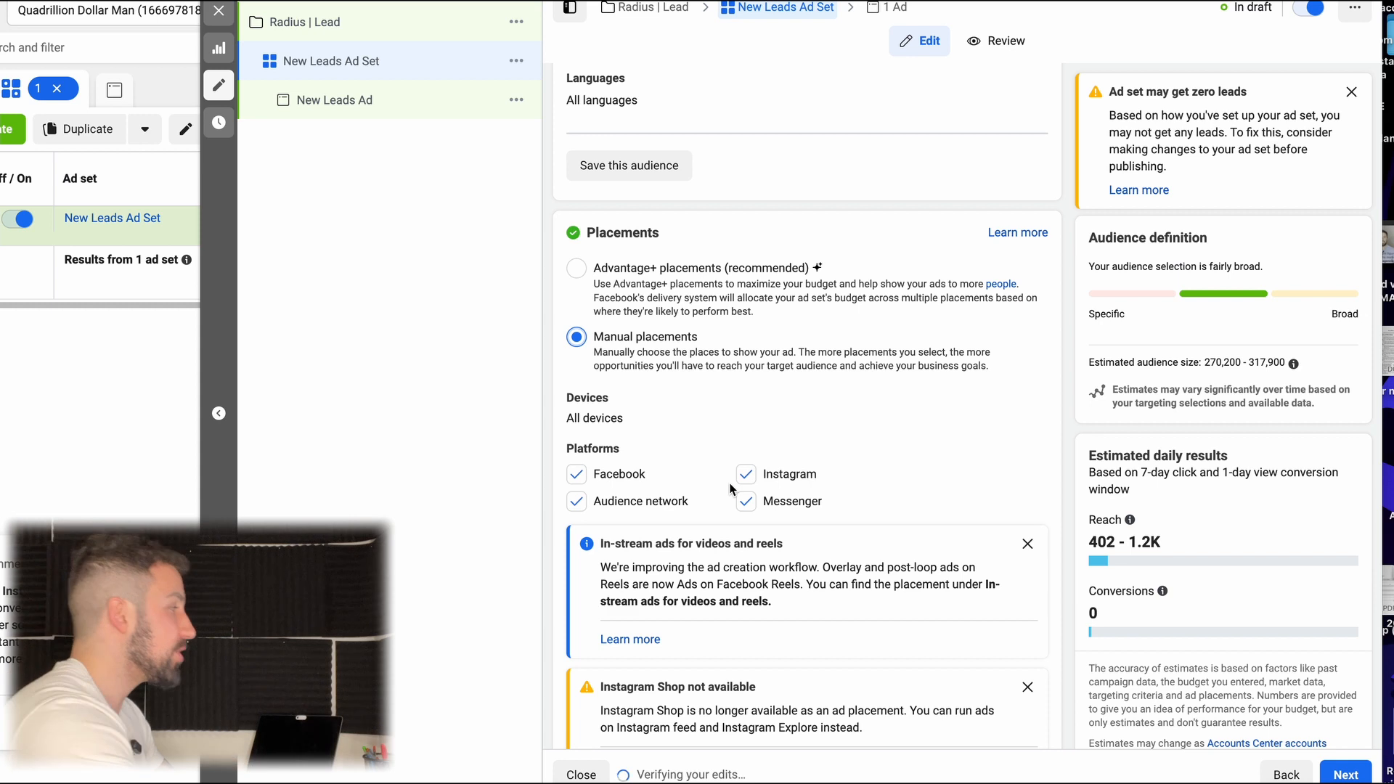
scroll("down", 3)
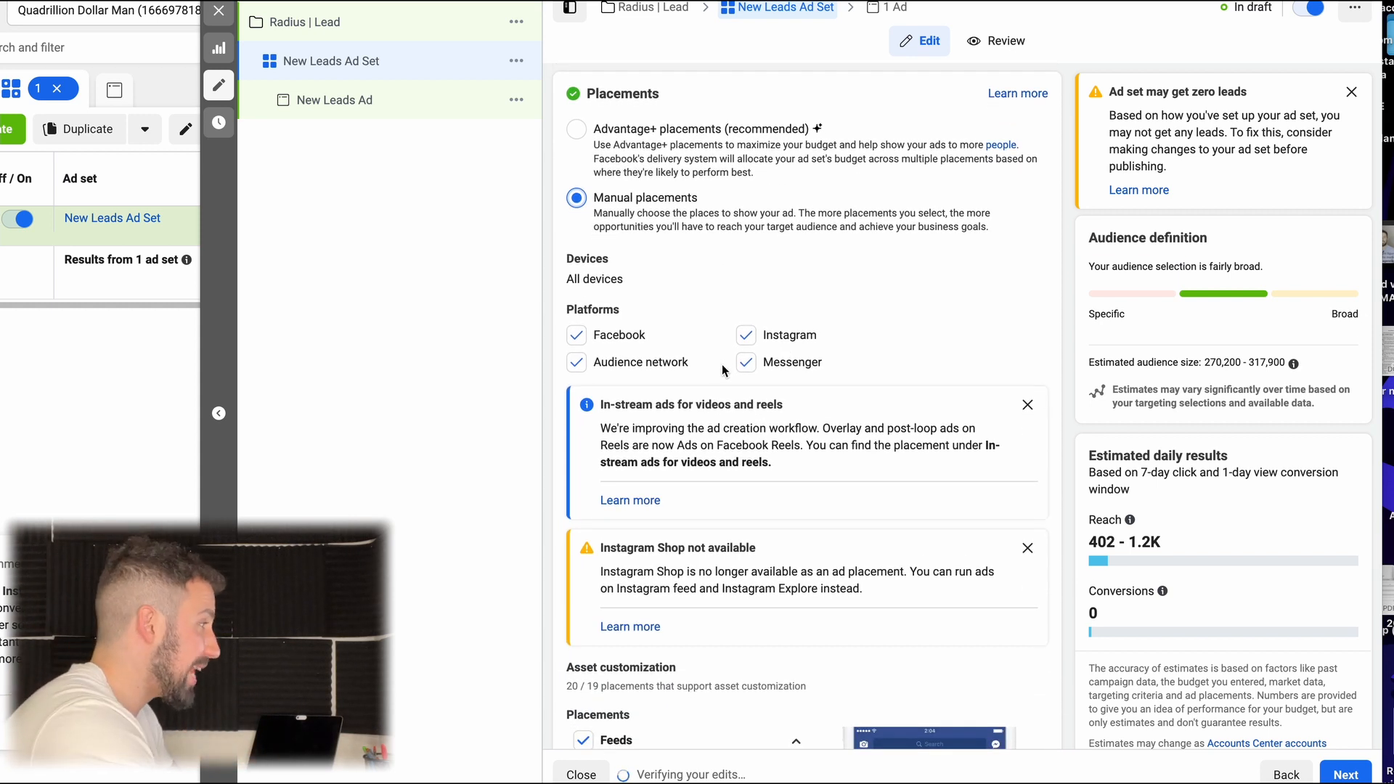
left_click(745, 362)
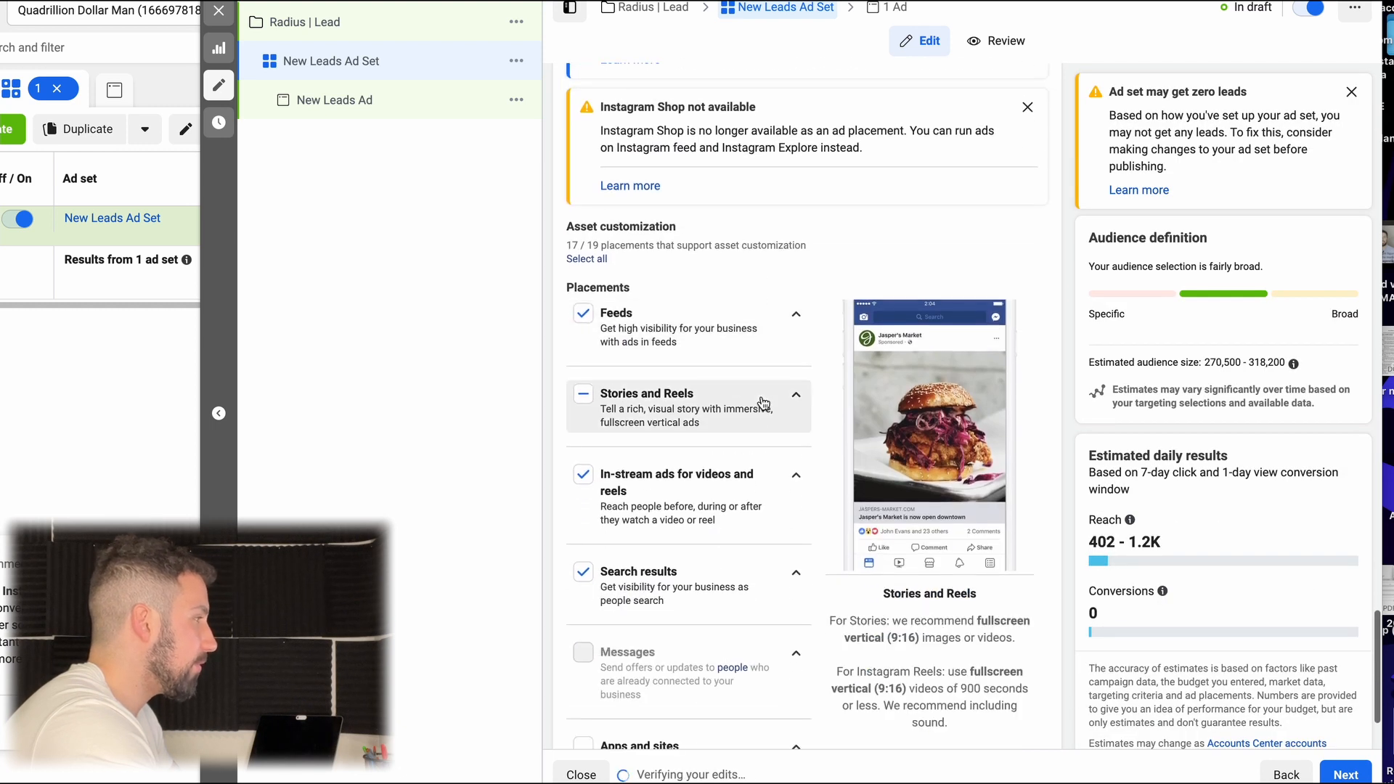
left_click(795, 314)
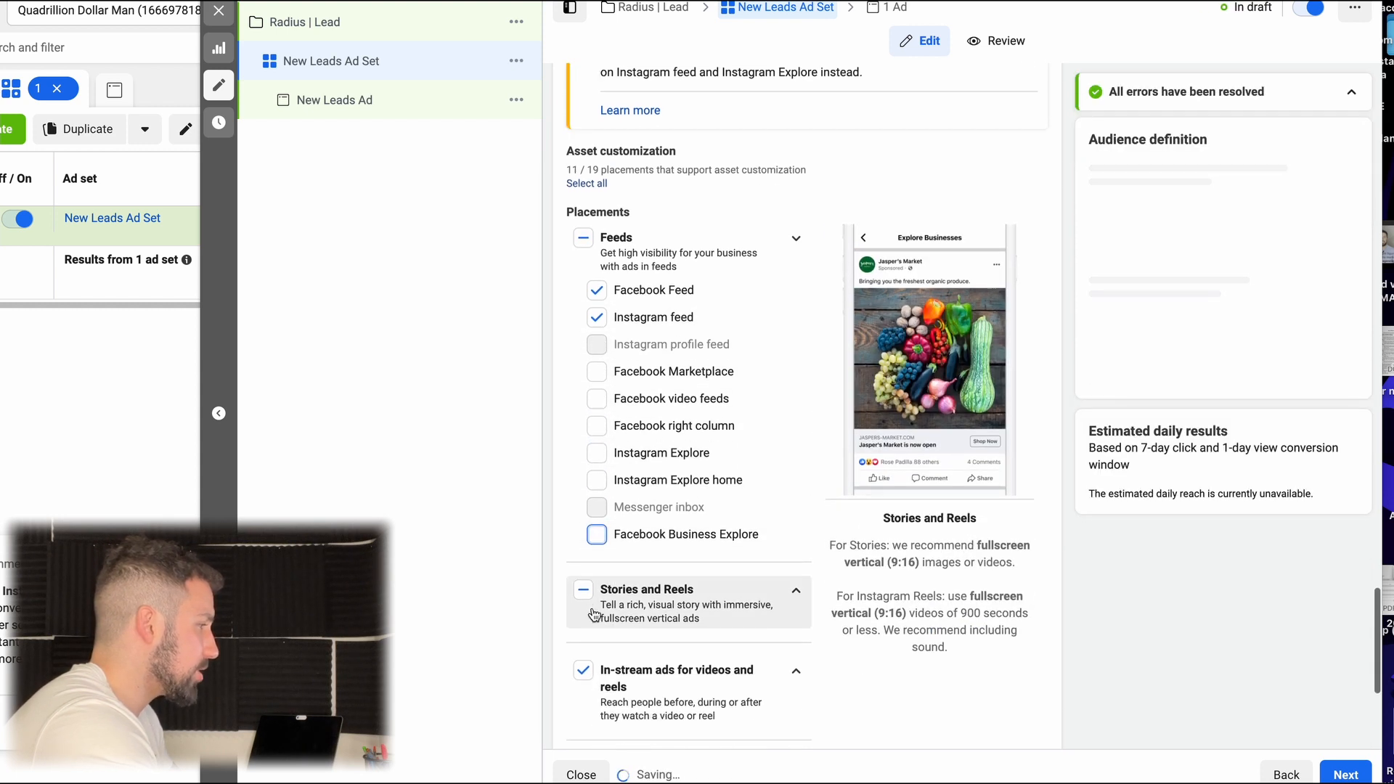
scroll("down", 3)
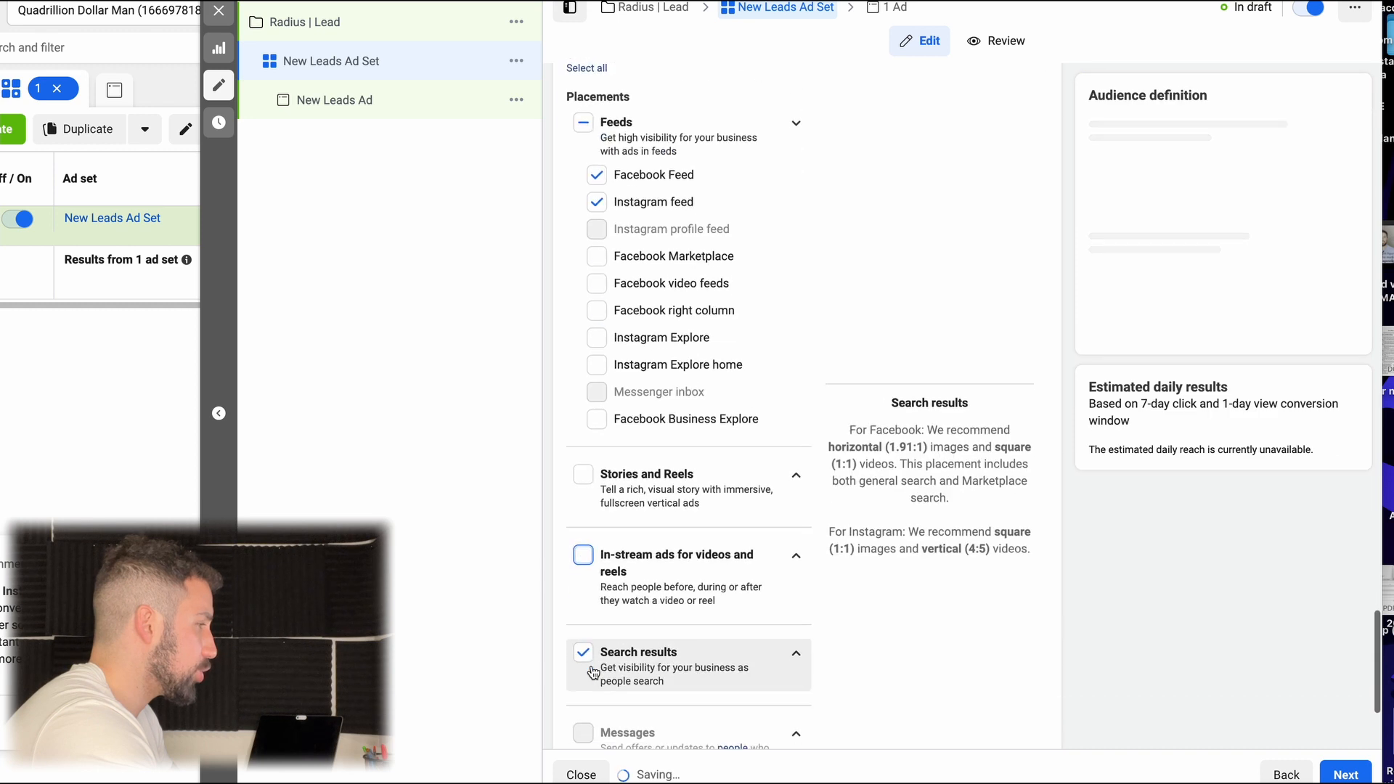
left_click(584, 652)
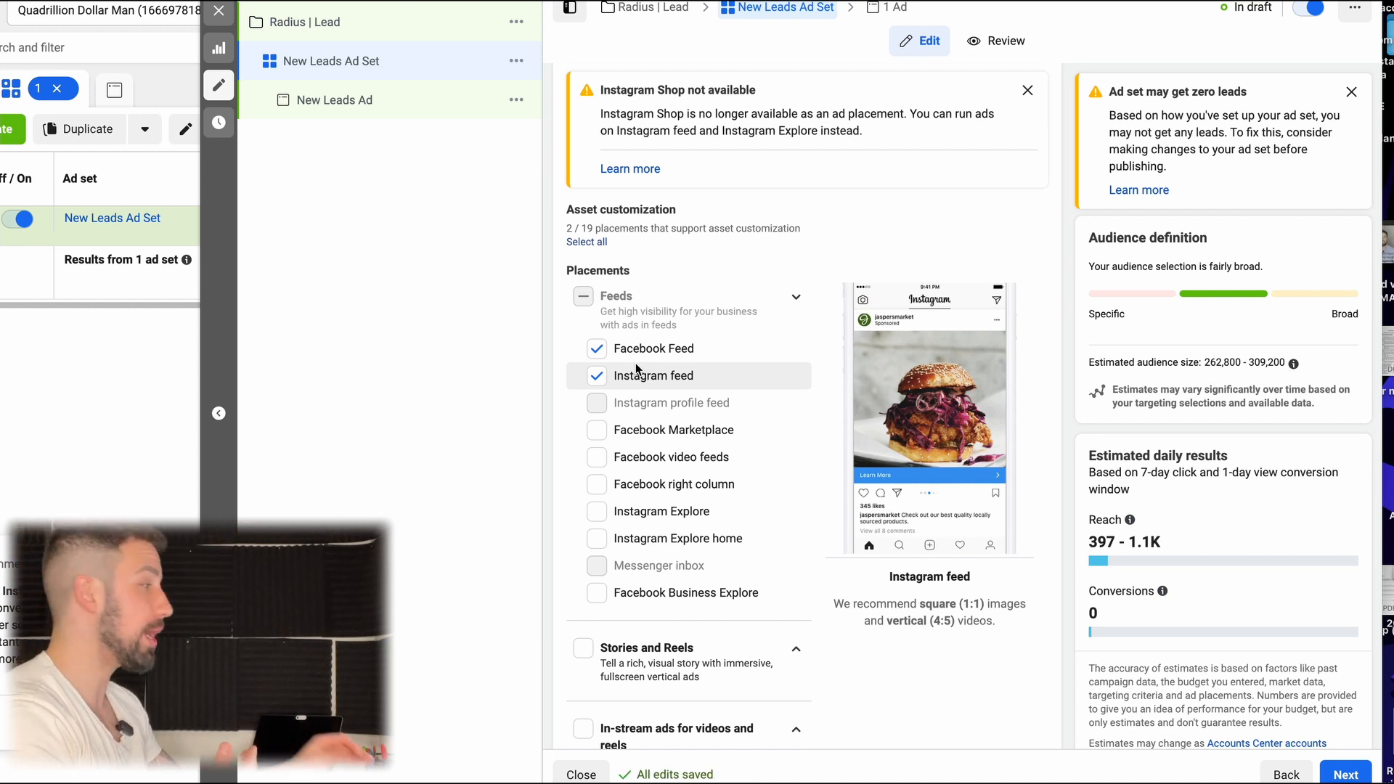
mouse_move(755, 382)
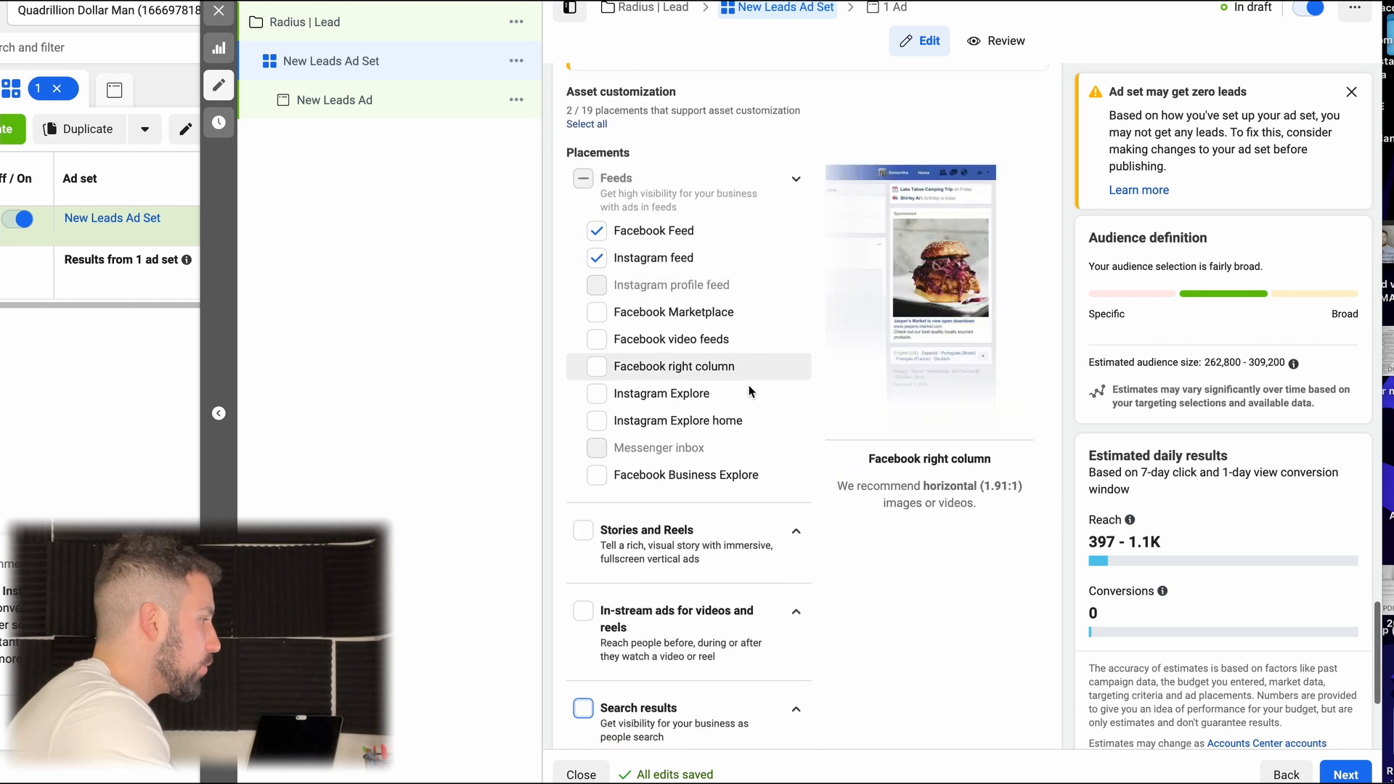
scroll("down", 3)
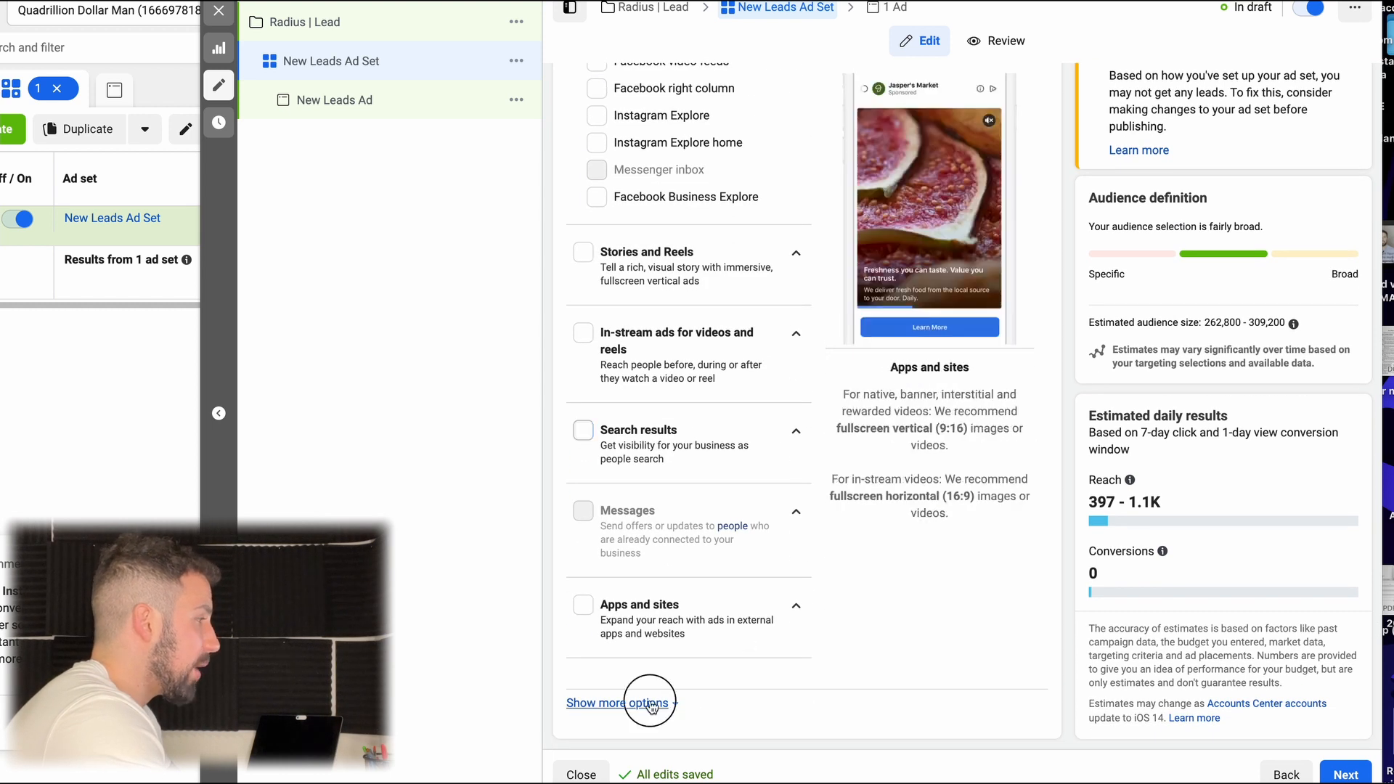
left_click(625, 703)
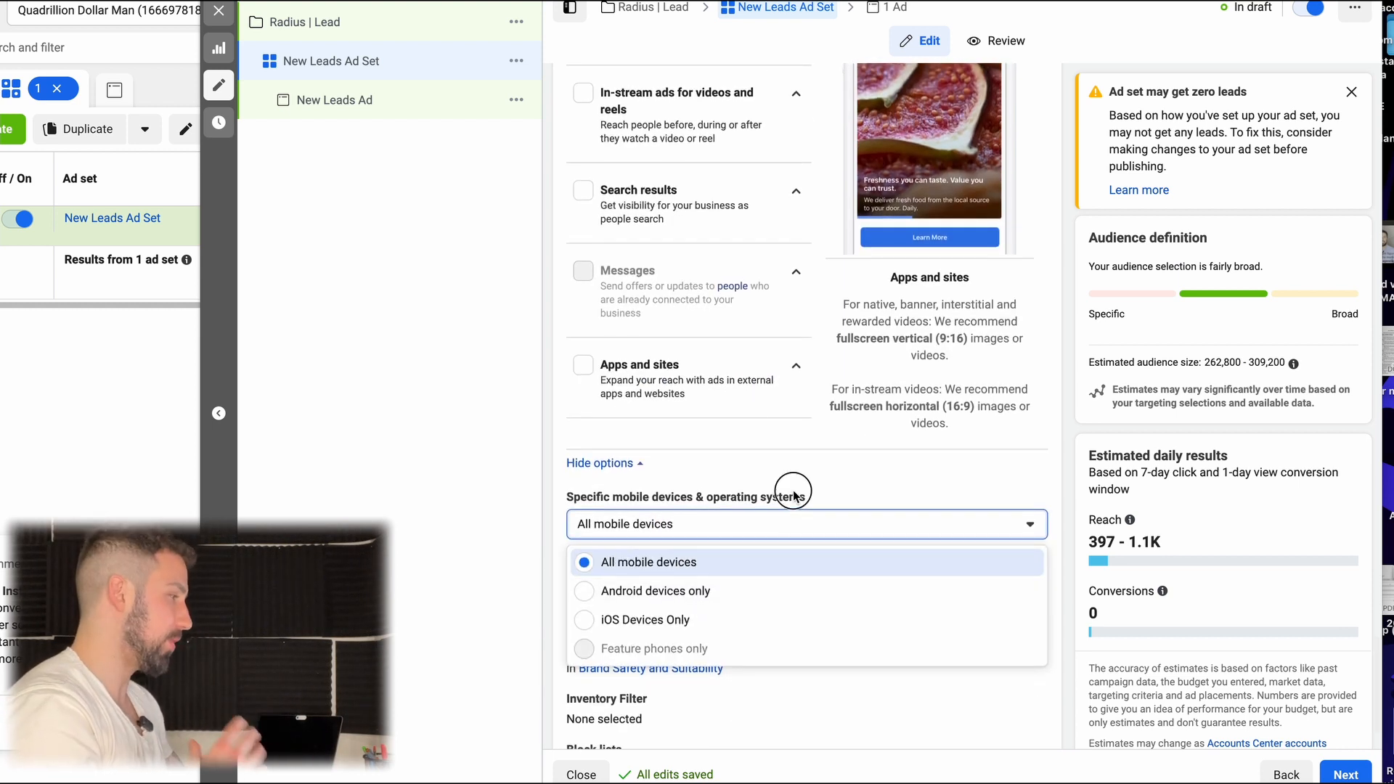
left_click(649, 562)
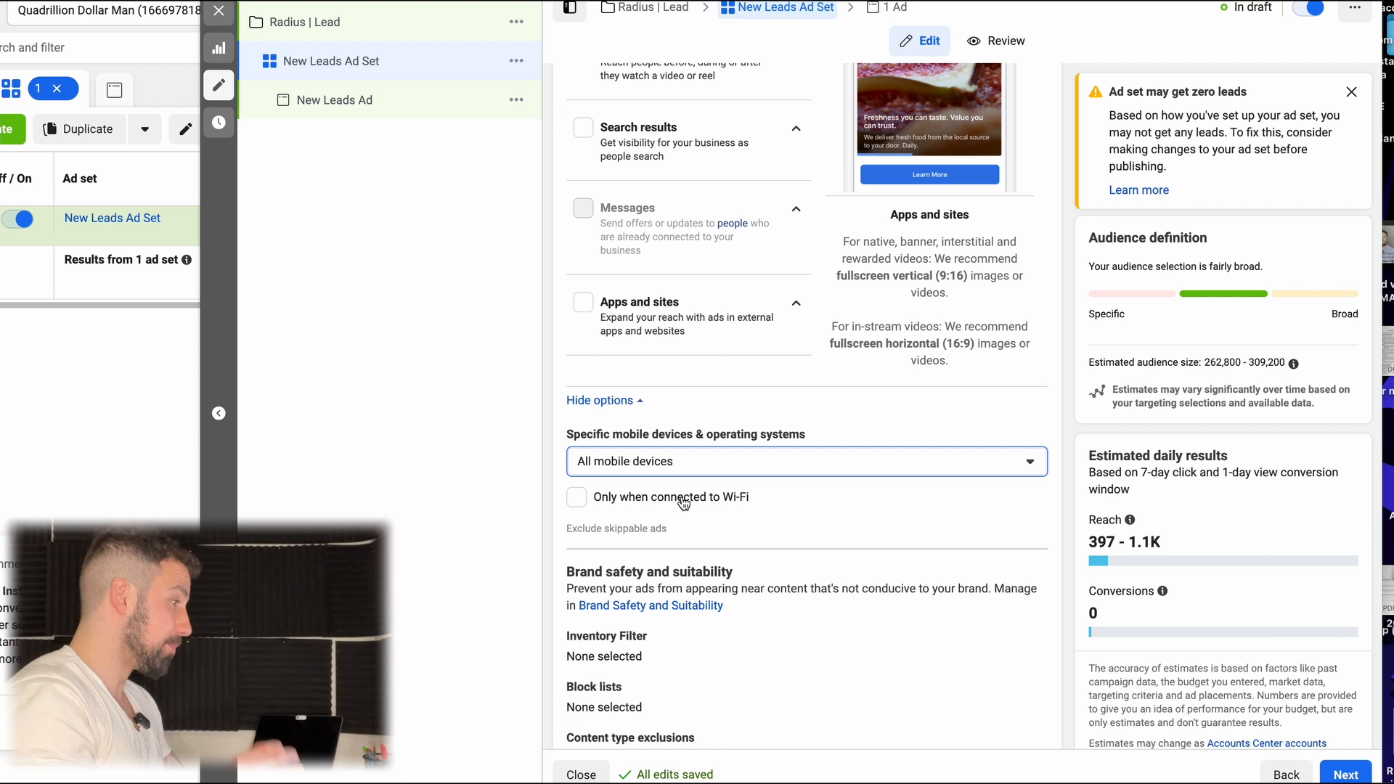
scroll("down", 3)
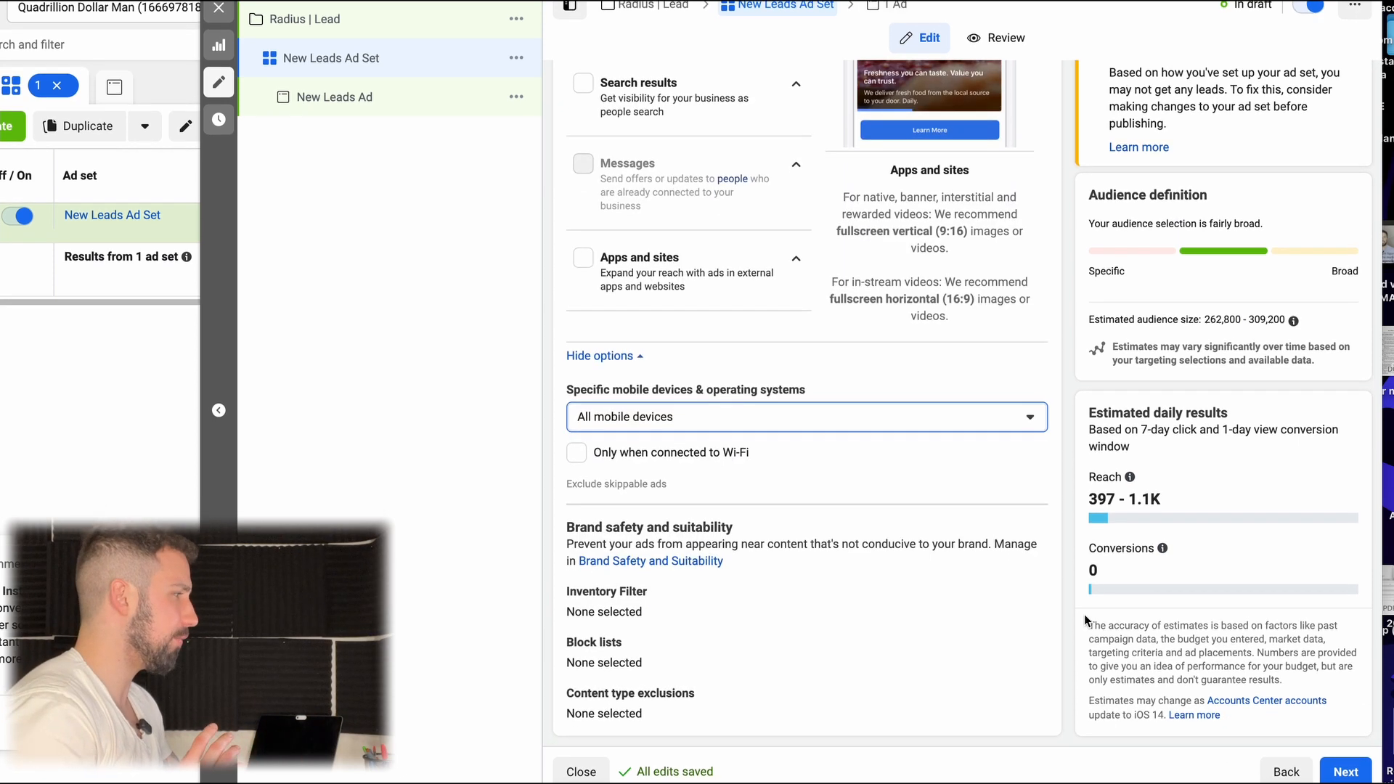
scroll("up", 3)
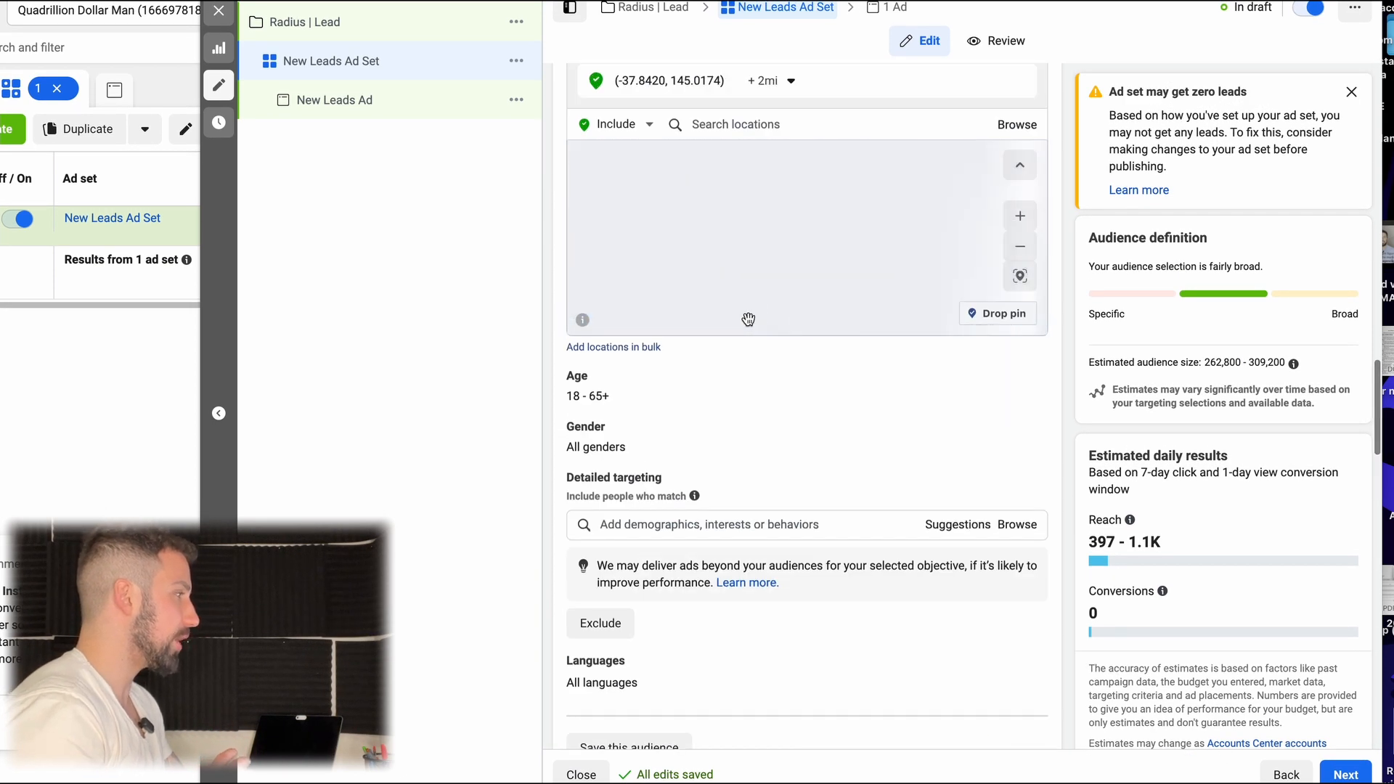
scroll("up", 3)
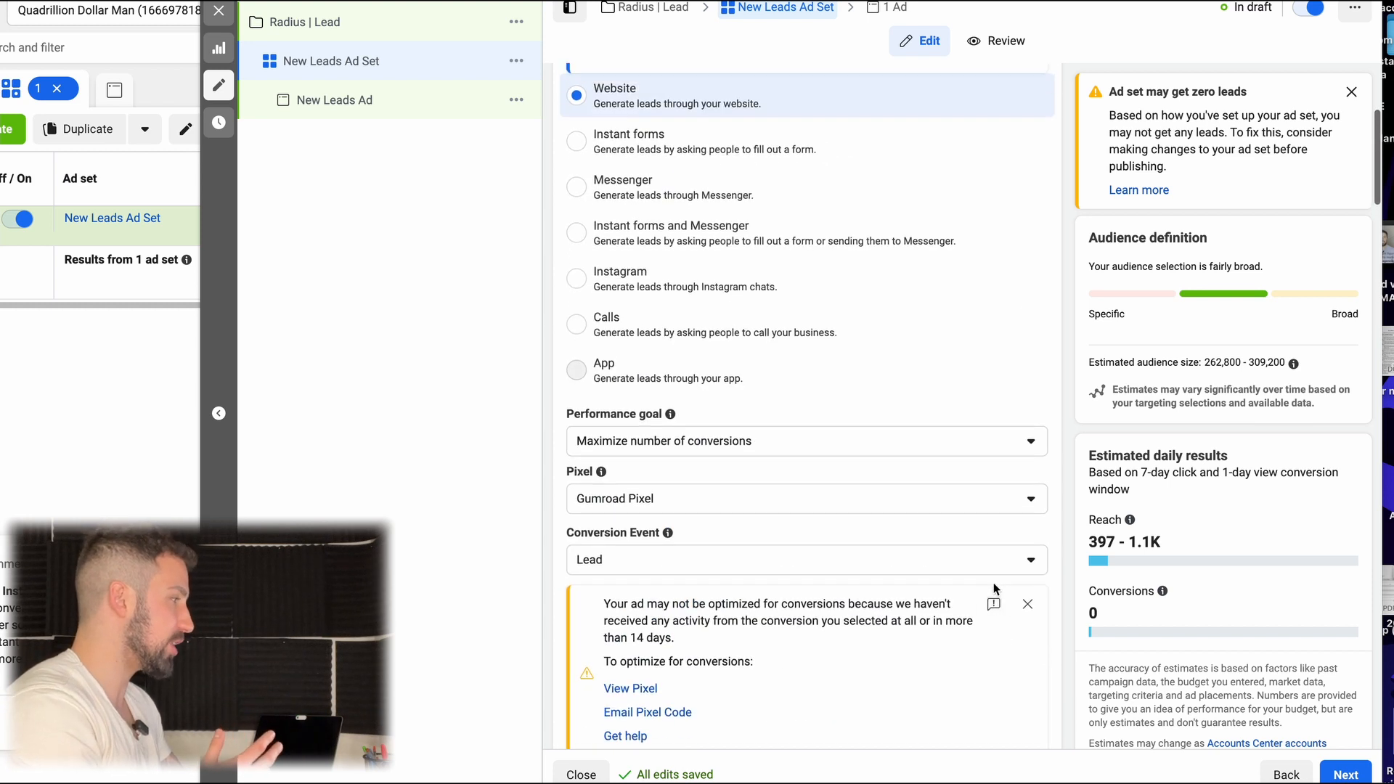
scroll("up", 3)
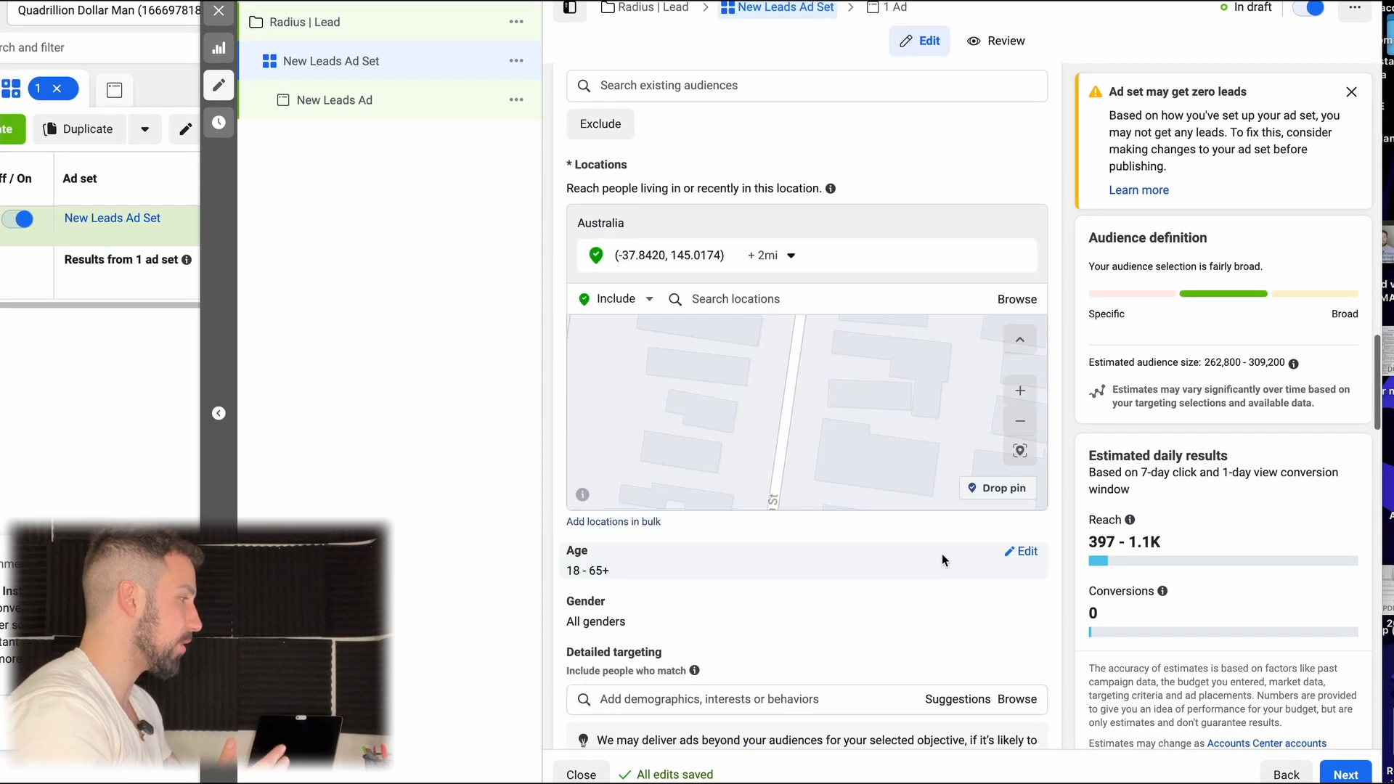
scroll("down", 3)
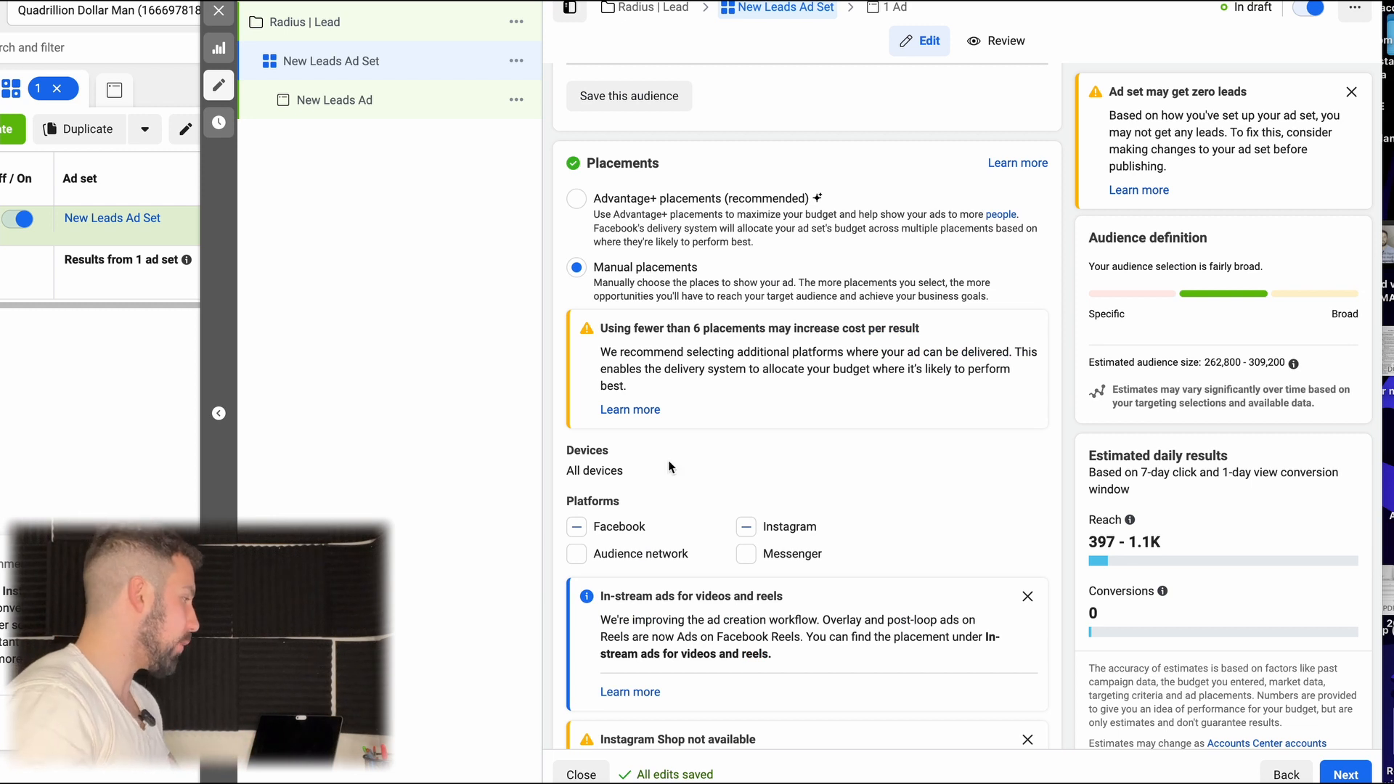
mouse_move(1182, 613)
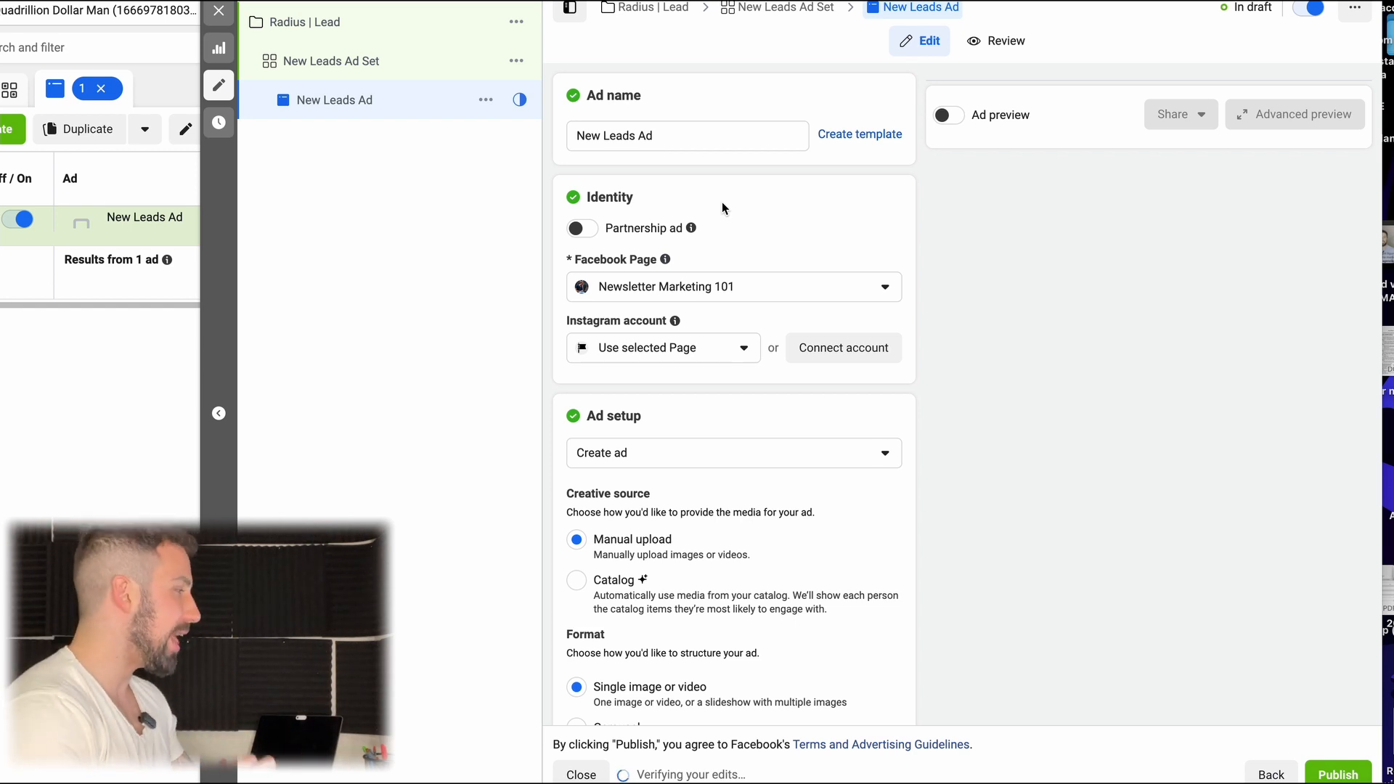
Step: Proceed to the New Leads Ad setup page
scroll("down", 3)
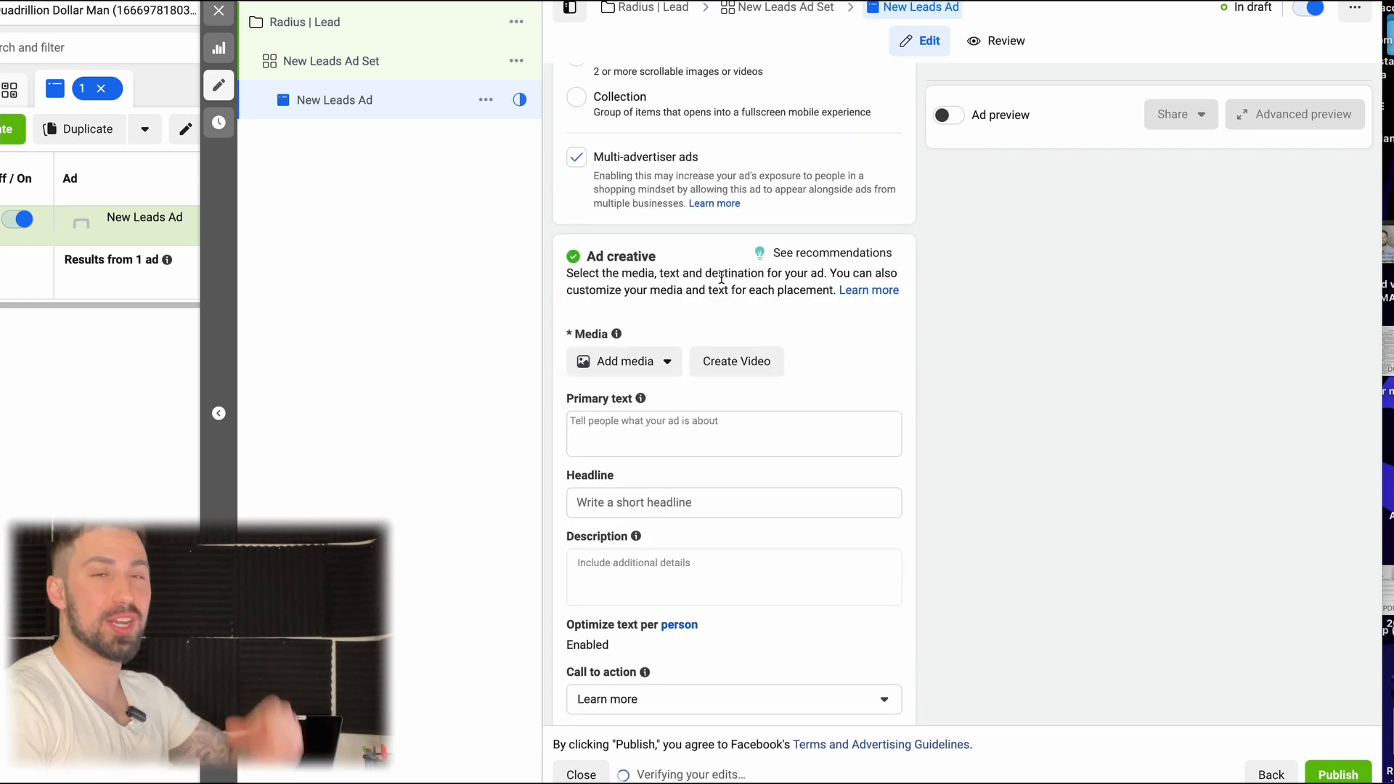